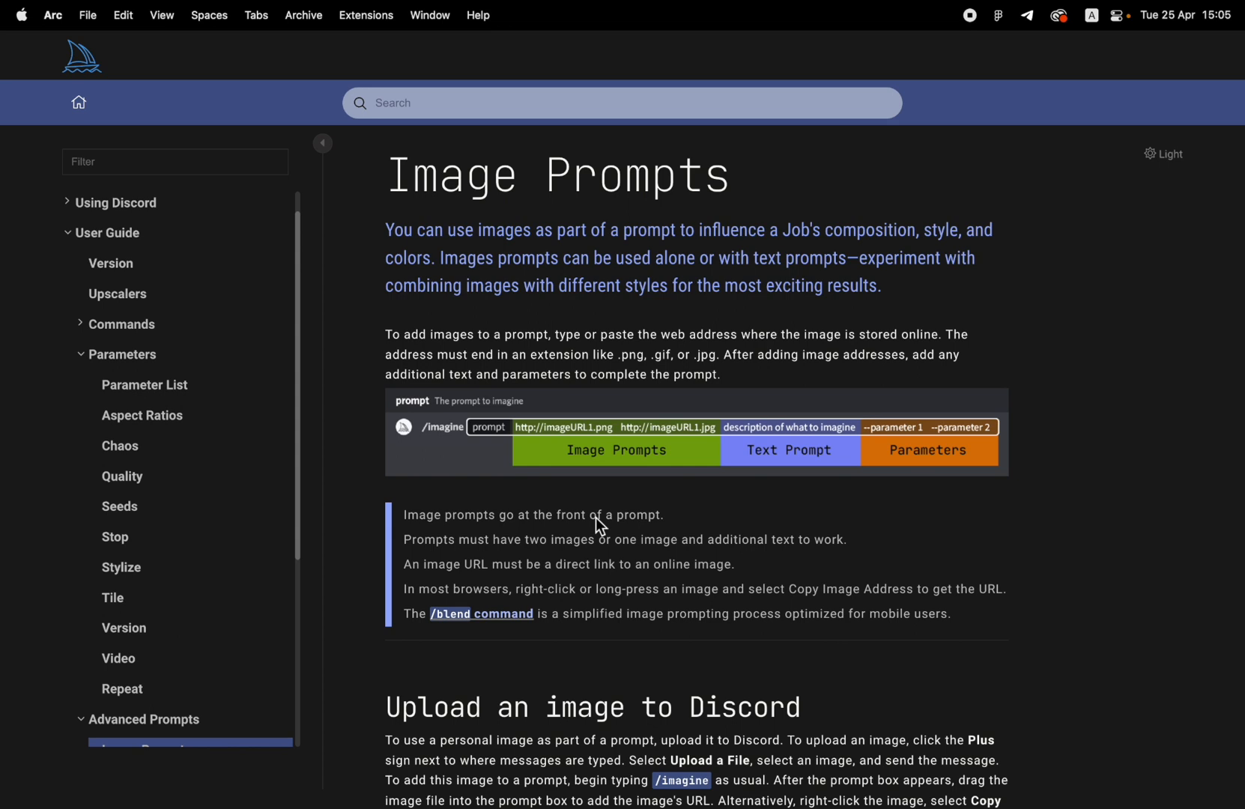
{"action": "mouse_move", "coordinate": [618, 399]}
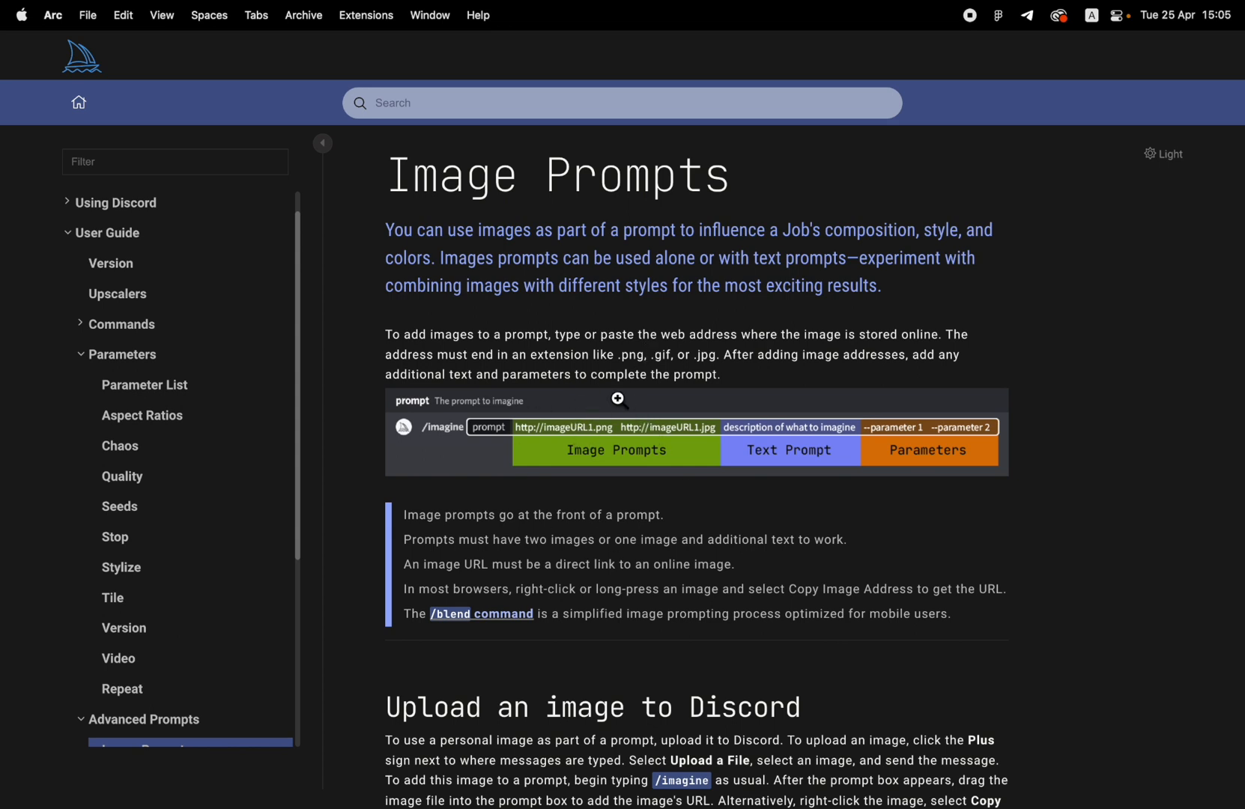
{"action": "mouse_move", "coordinate": [746, 409]}
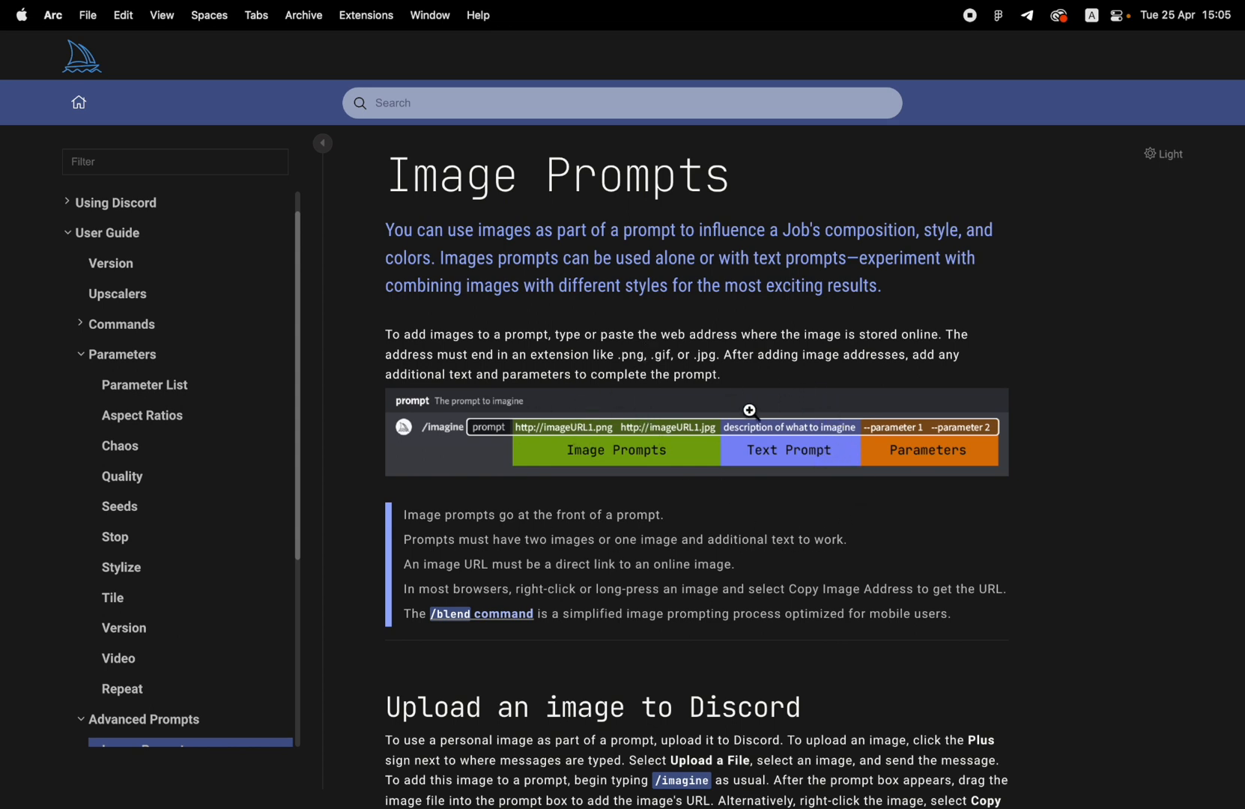
{"action": "mouse_move", "coordinate": [841, 507]}
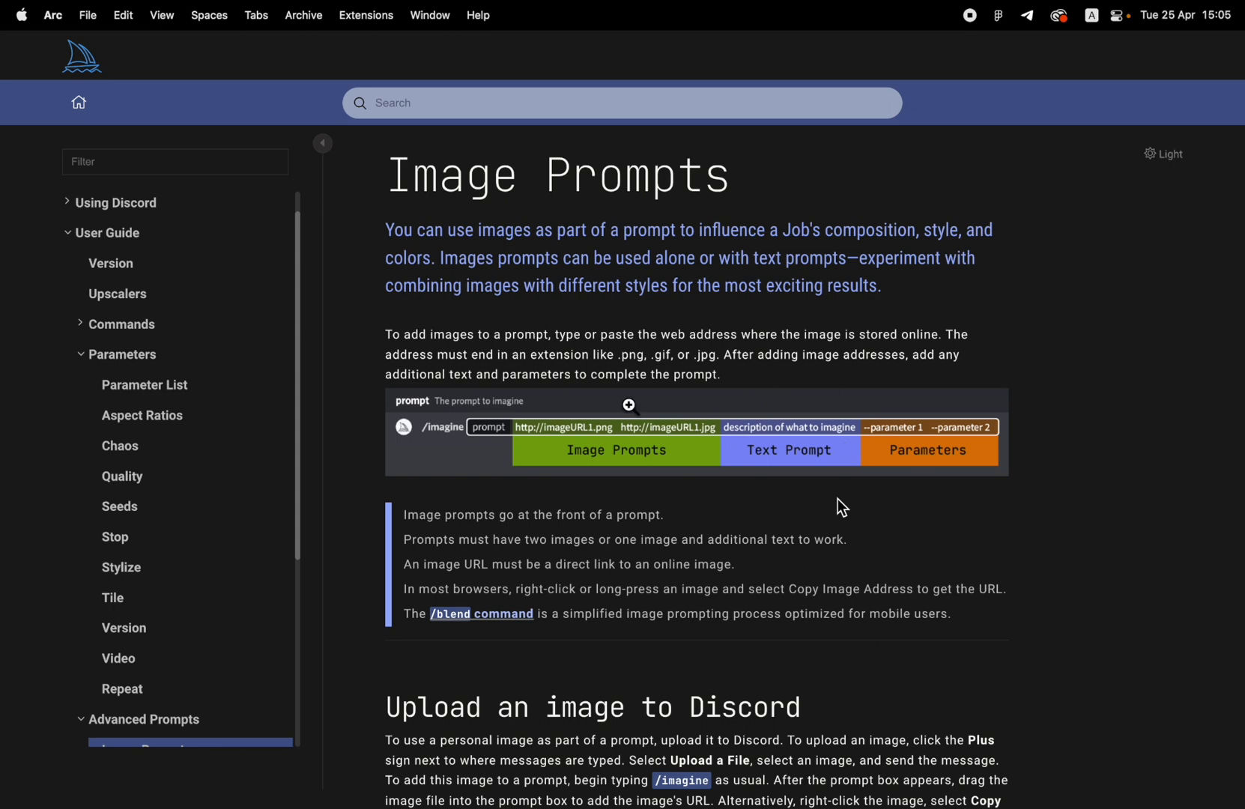
{"action": "mouse_move", "coordinate": [728, 515]}
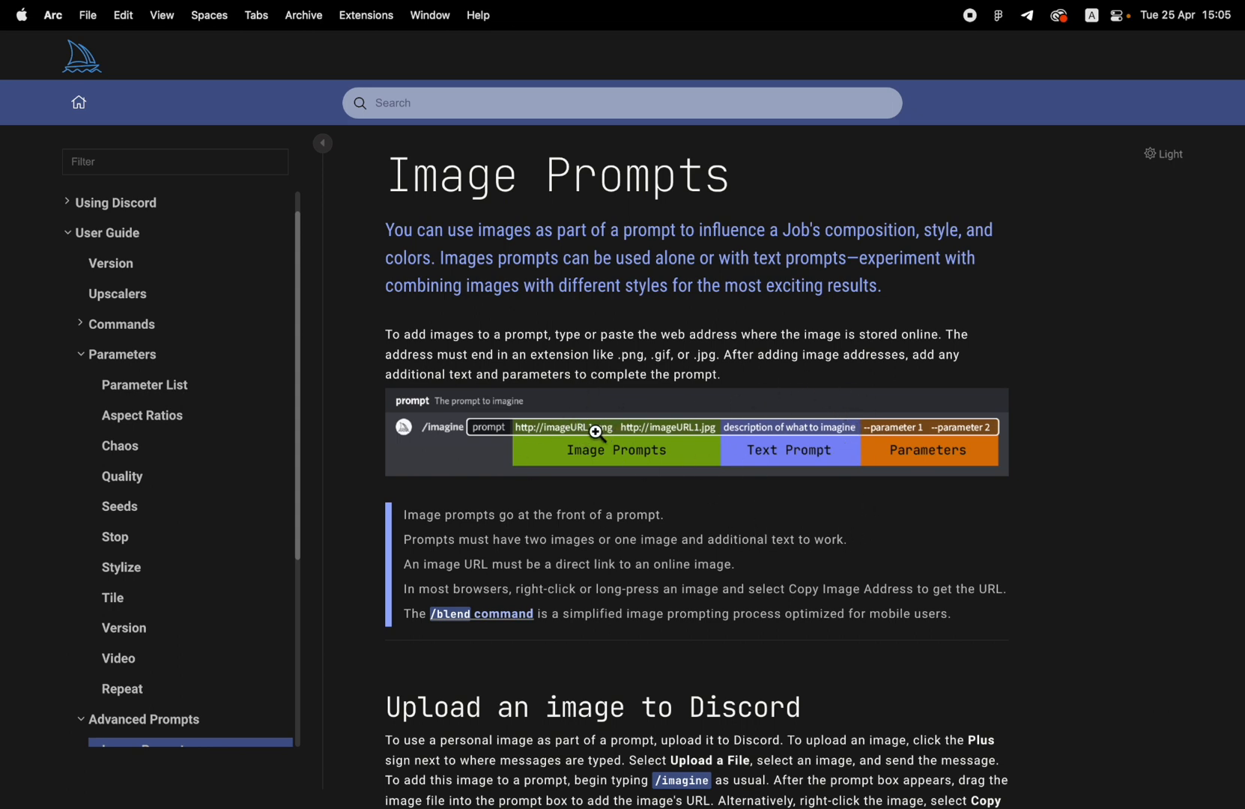
{"action": "mouse_move", "coordinate": [731, 471]}
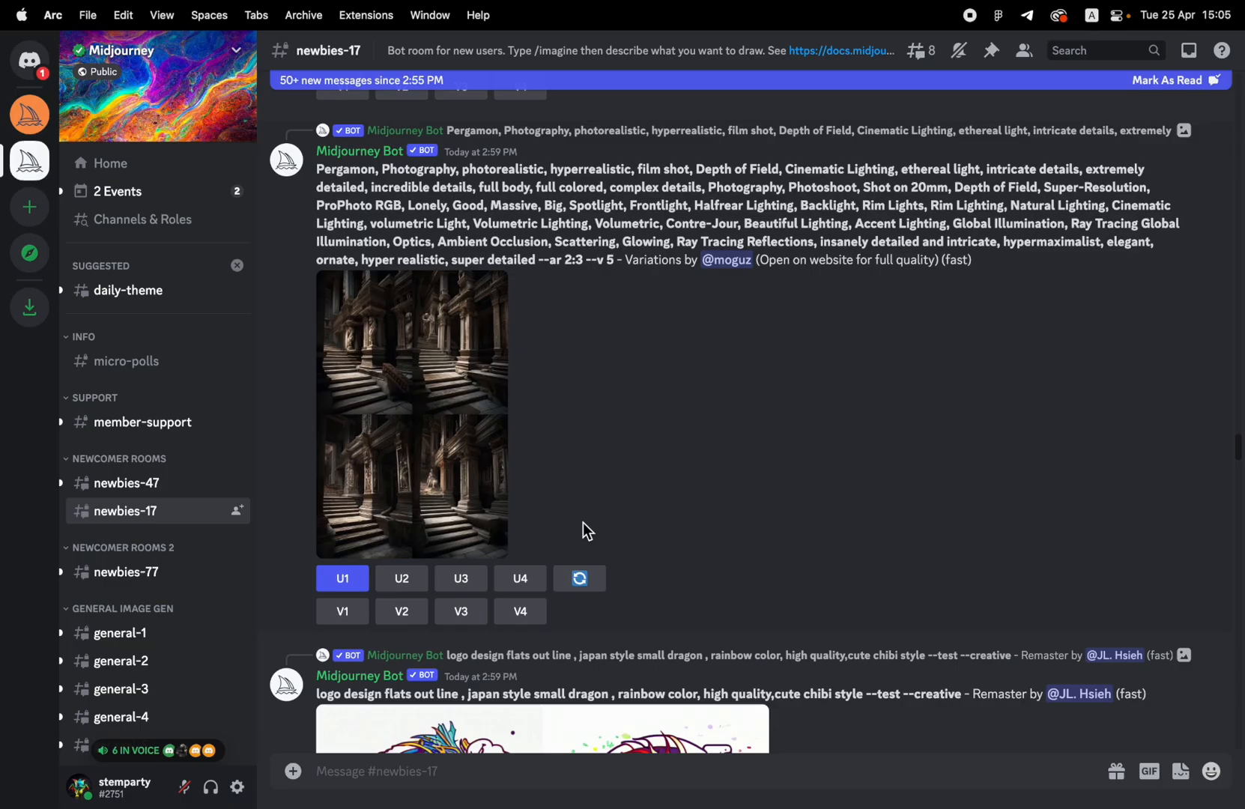
{"action": "mouse_move", "coordinate": [414, 793]}
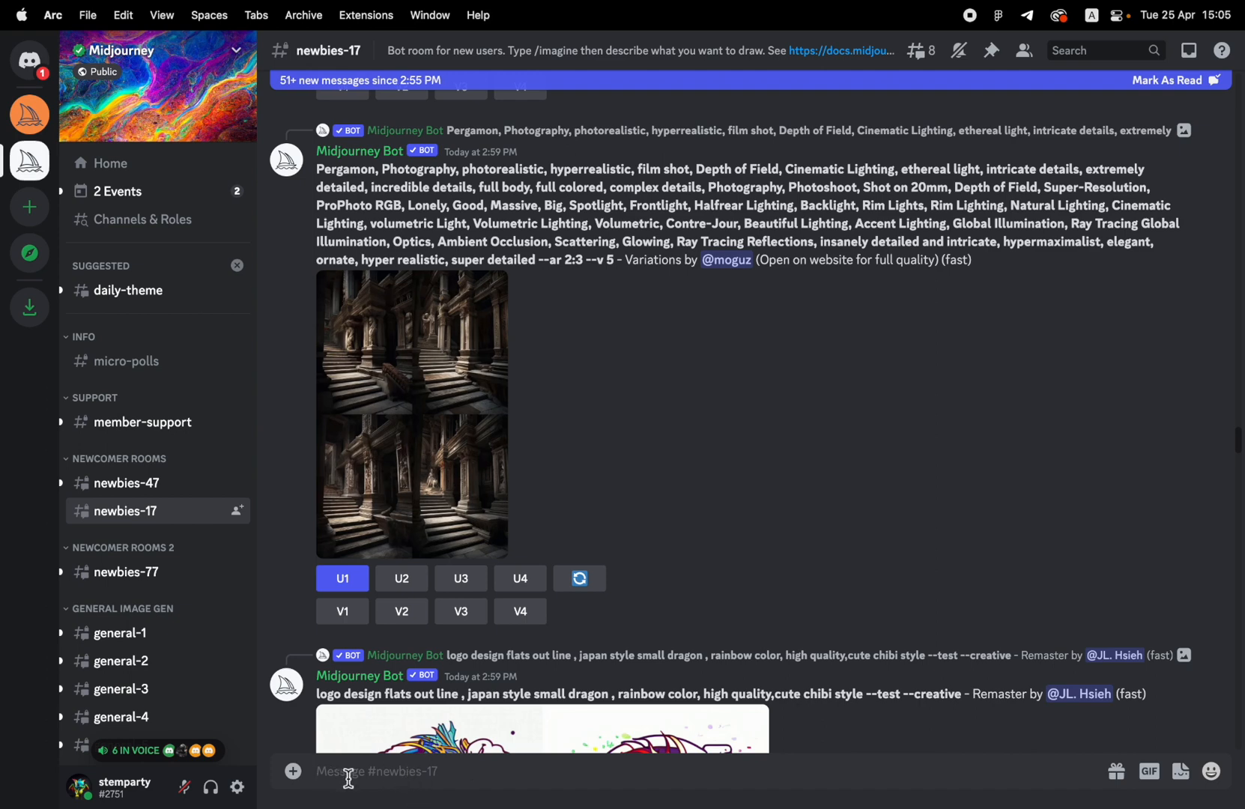
{"action": "mouse_move", "coordinate": [30, 206]}
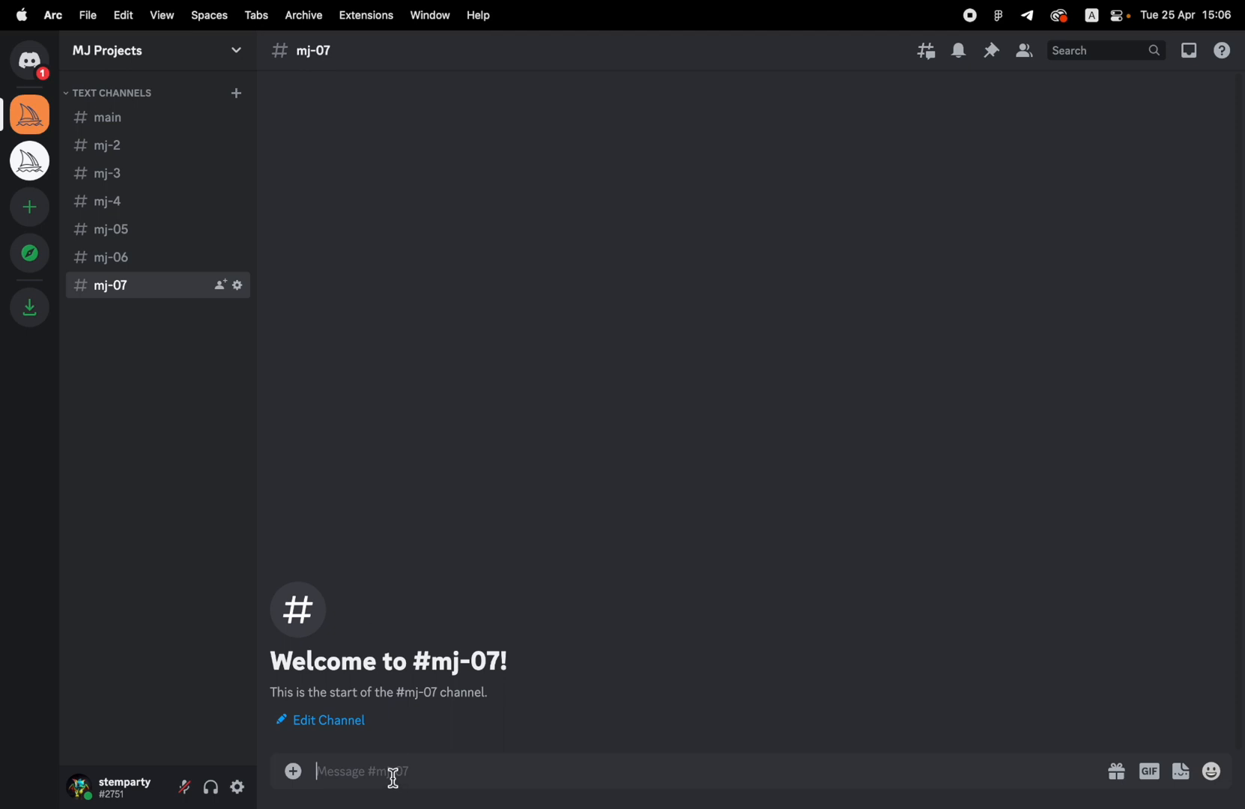
Start a slash command in the empty mj-07 channel's message box
{"action": "type", "text": "/"}
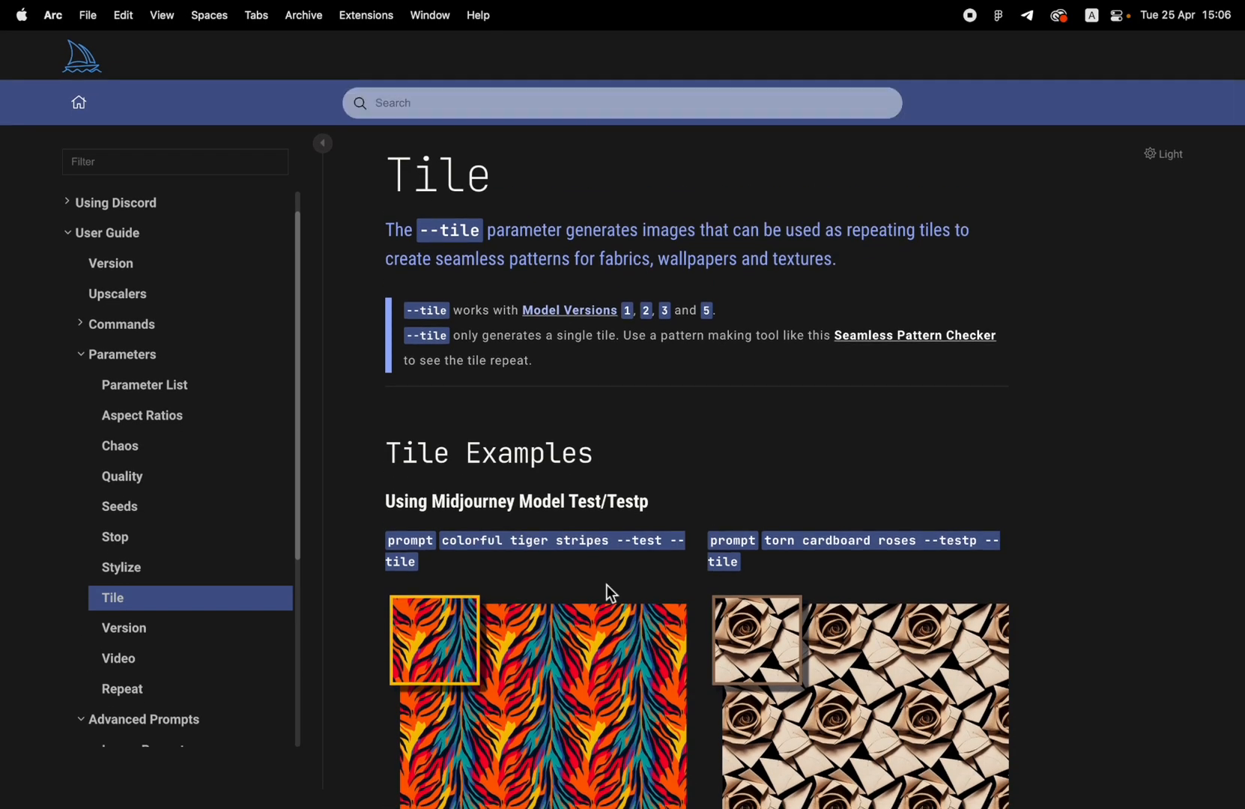
{"action": "mouse_move", "coordinate": [153, 477]}
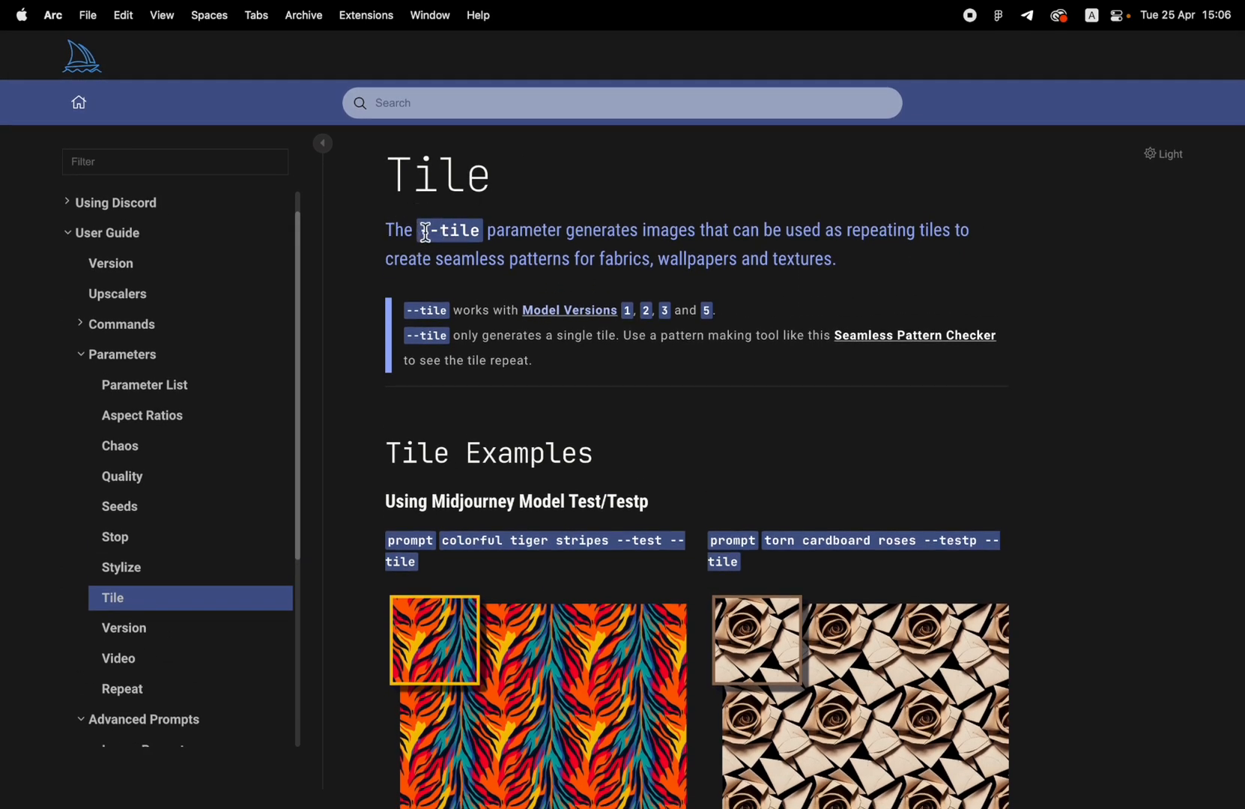
{"action": "scroll", "scroll_direction": "down", "scroll_amount": 3}
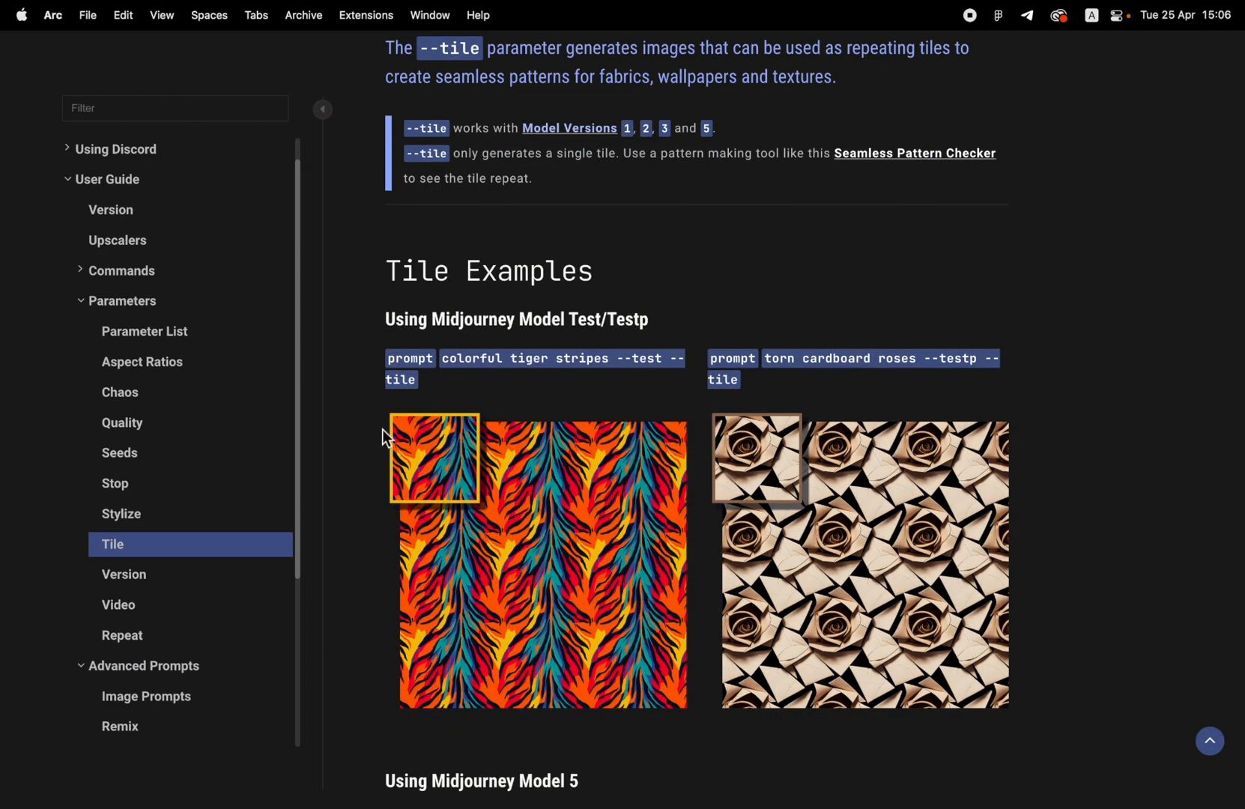
{"action": "mouse_move", "coordinate": [589, 461]}
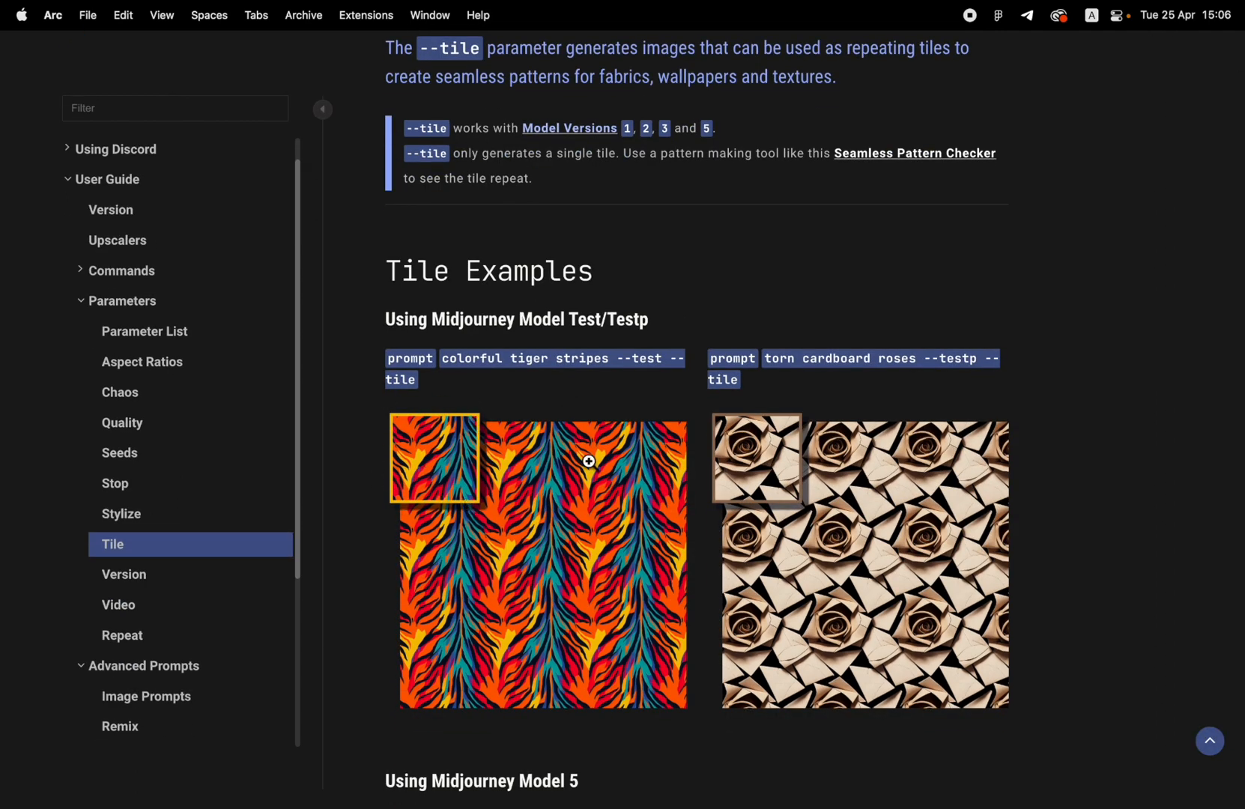
{"action": "mouse_move", "coordinate": [412, 472]}
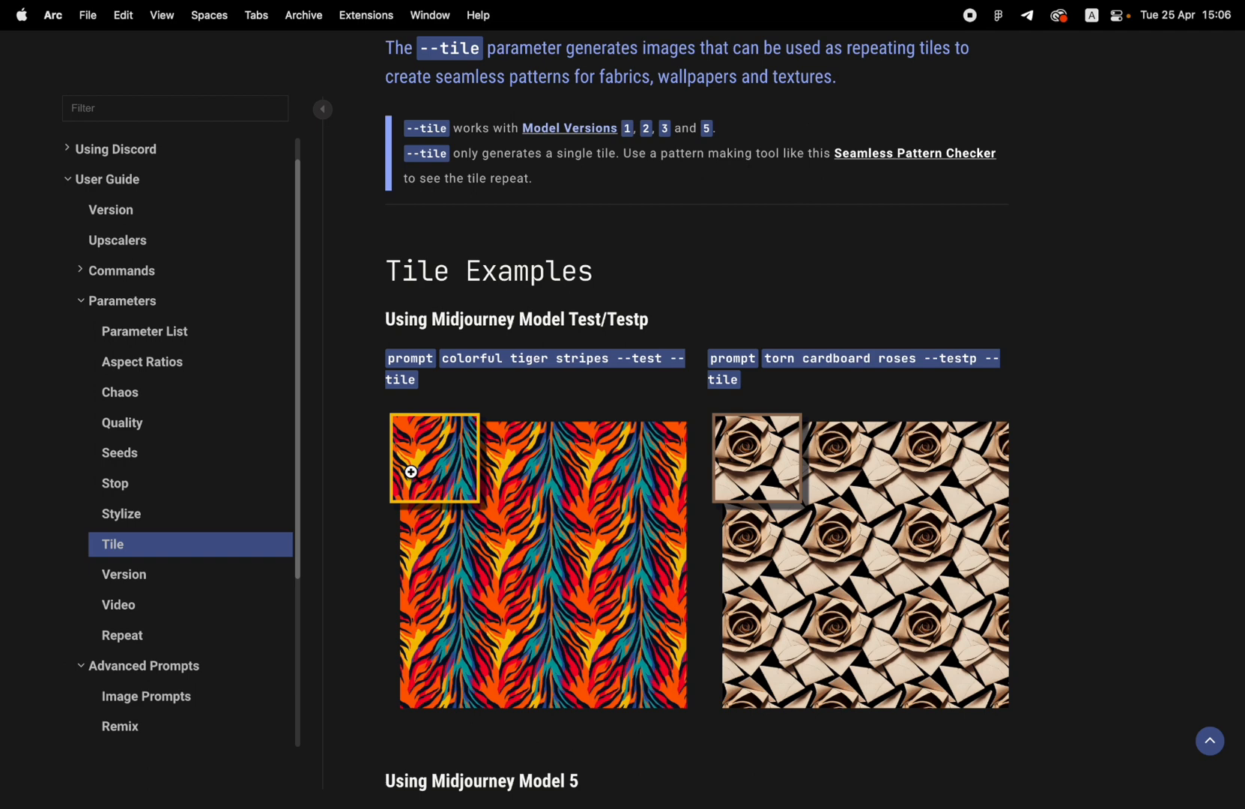
{"action": "mouse_move", "coordinate": [601, 547]}
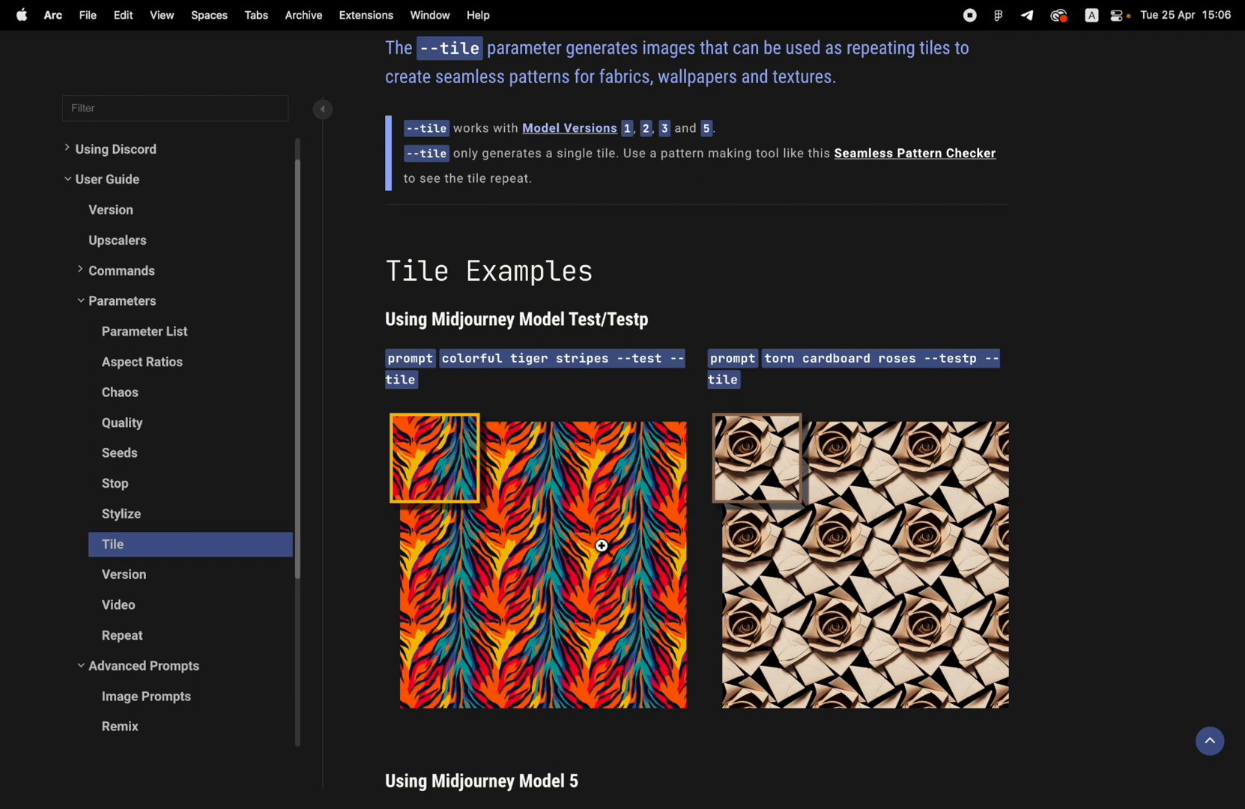
{"action": "mouse_move", "coordinate": [483, 592]}
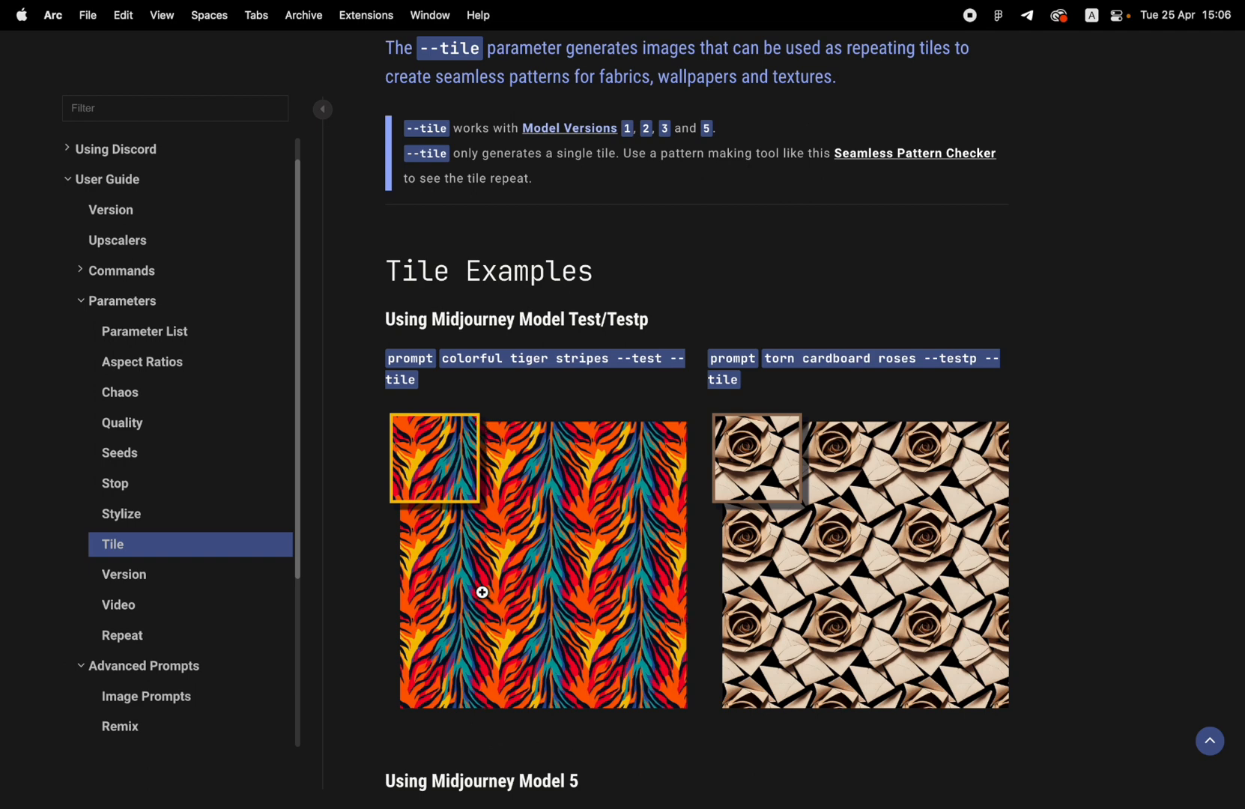
{"action": "mouse_move", "coordinate": [400, 413]}
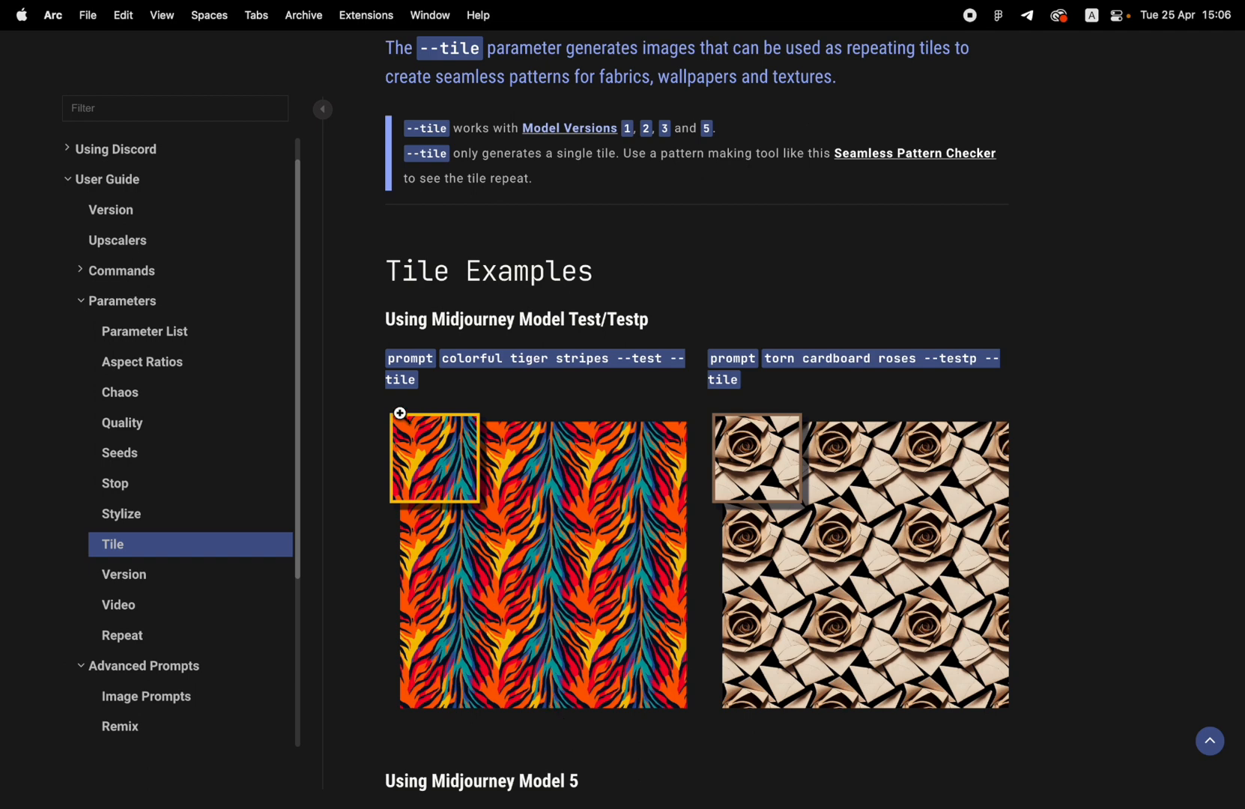
{"action": "scroll", "scroll_direction": "up", "scroll_amount": 3}
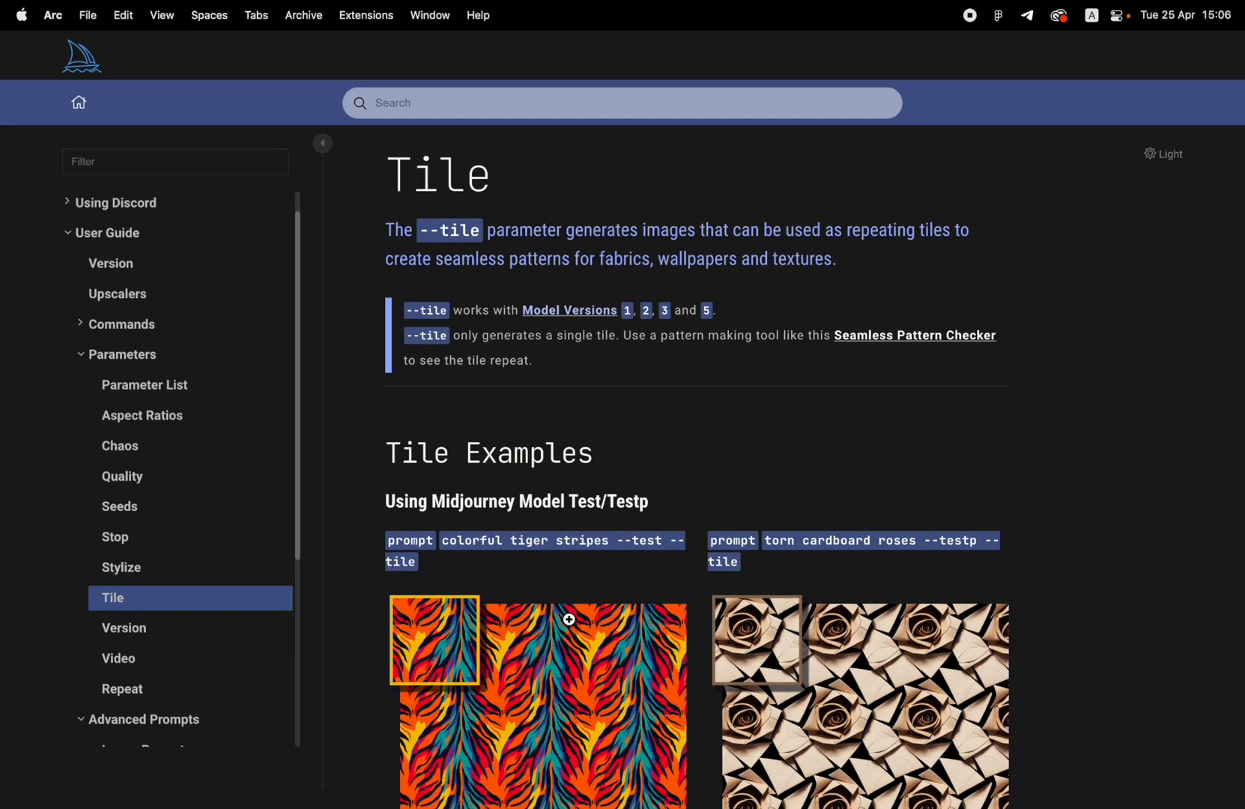
{"action": "scroll", "scroll_direction": "down", "scroll_amount": 3}
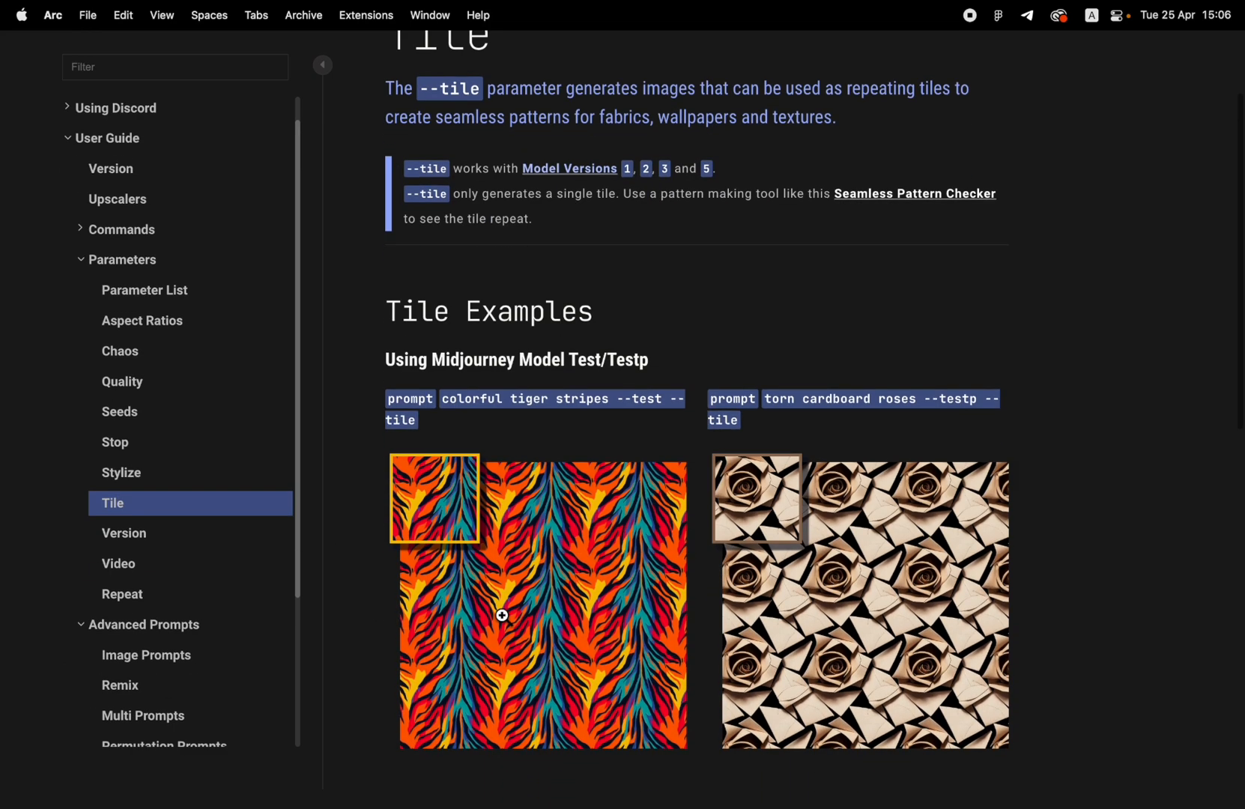
{"action": "mouse_move", "coordinate": [510, 580]}
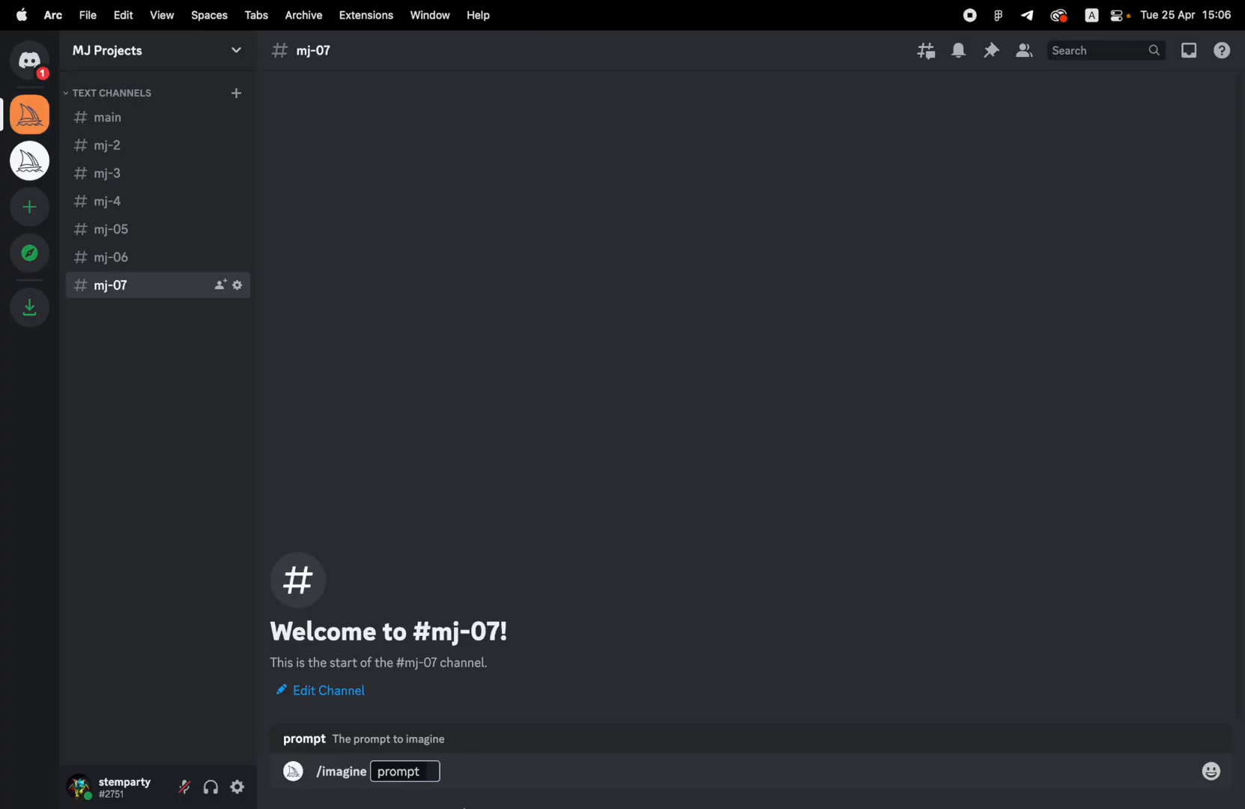
Submit /imagine 'fun pink blue yellow 80s wild paint splatter pattern --tile --v 5'
{"action": "type", "text": "fun pink blue u"}
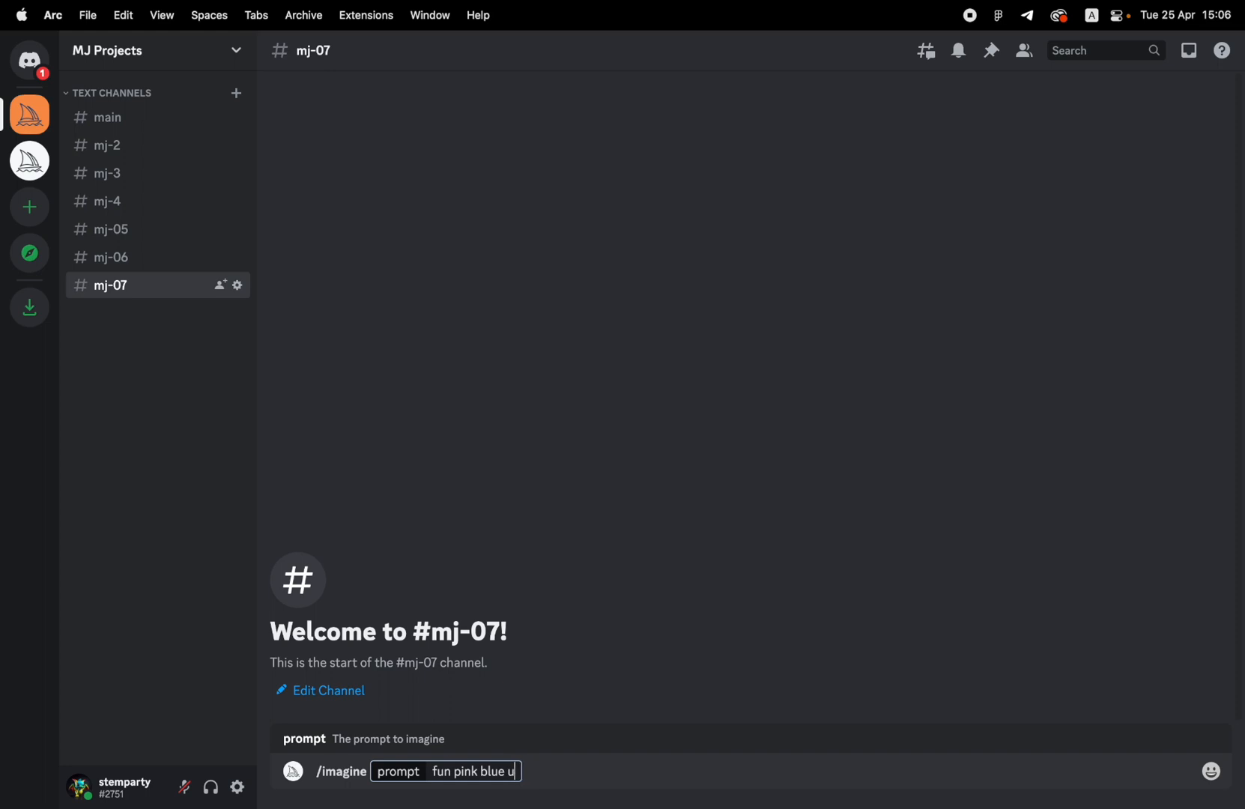
{"action": "type", "text": "yellow 80s wild"}
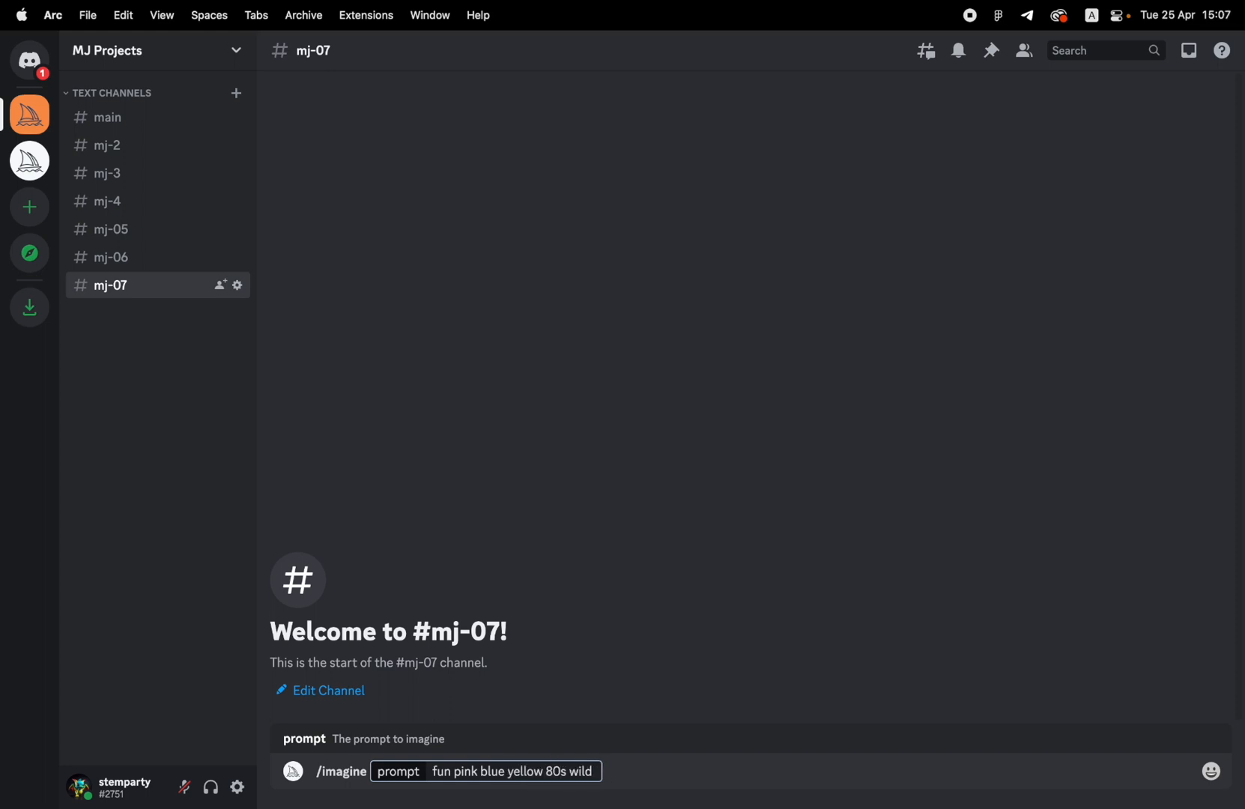
{"action": "type", "text": "paint splatter pattern"}
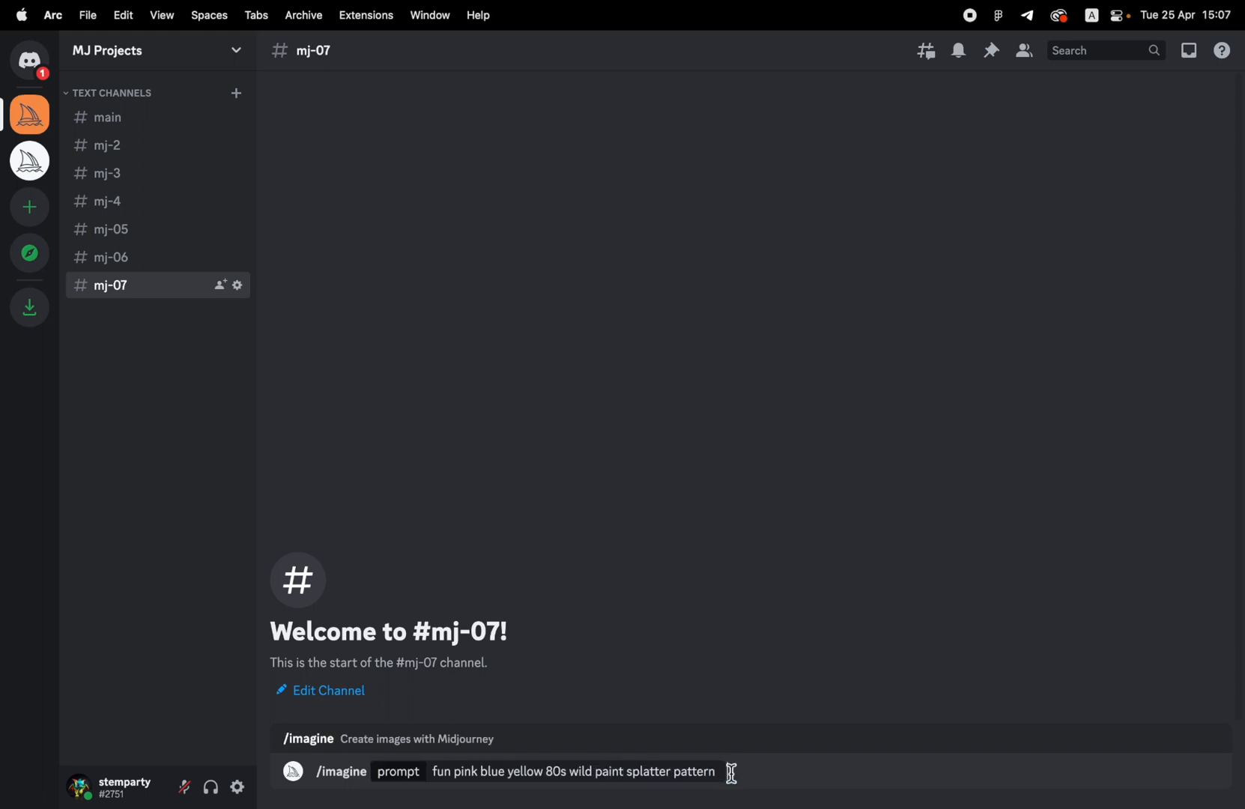
{"action": "type", "text": "--v 5"}
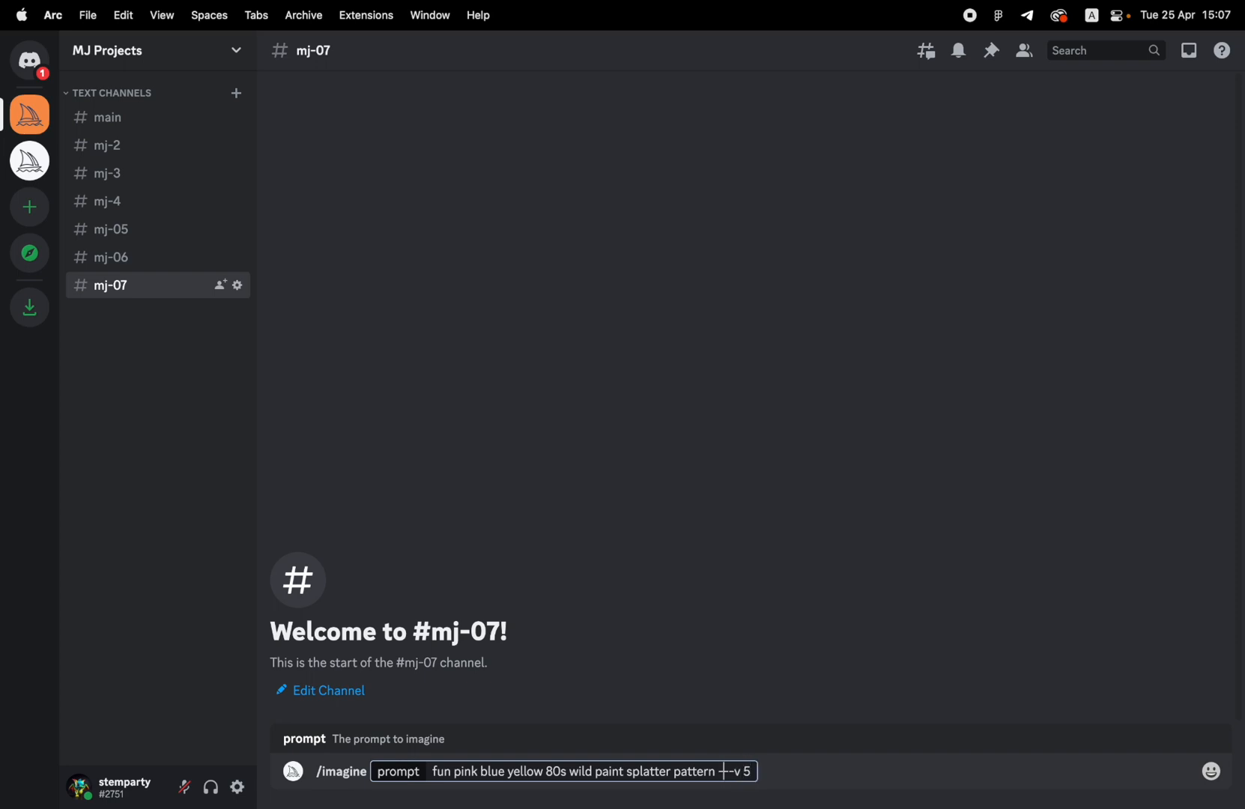
{"action": "type", "text": "--tile --"}
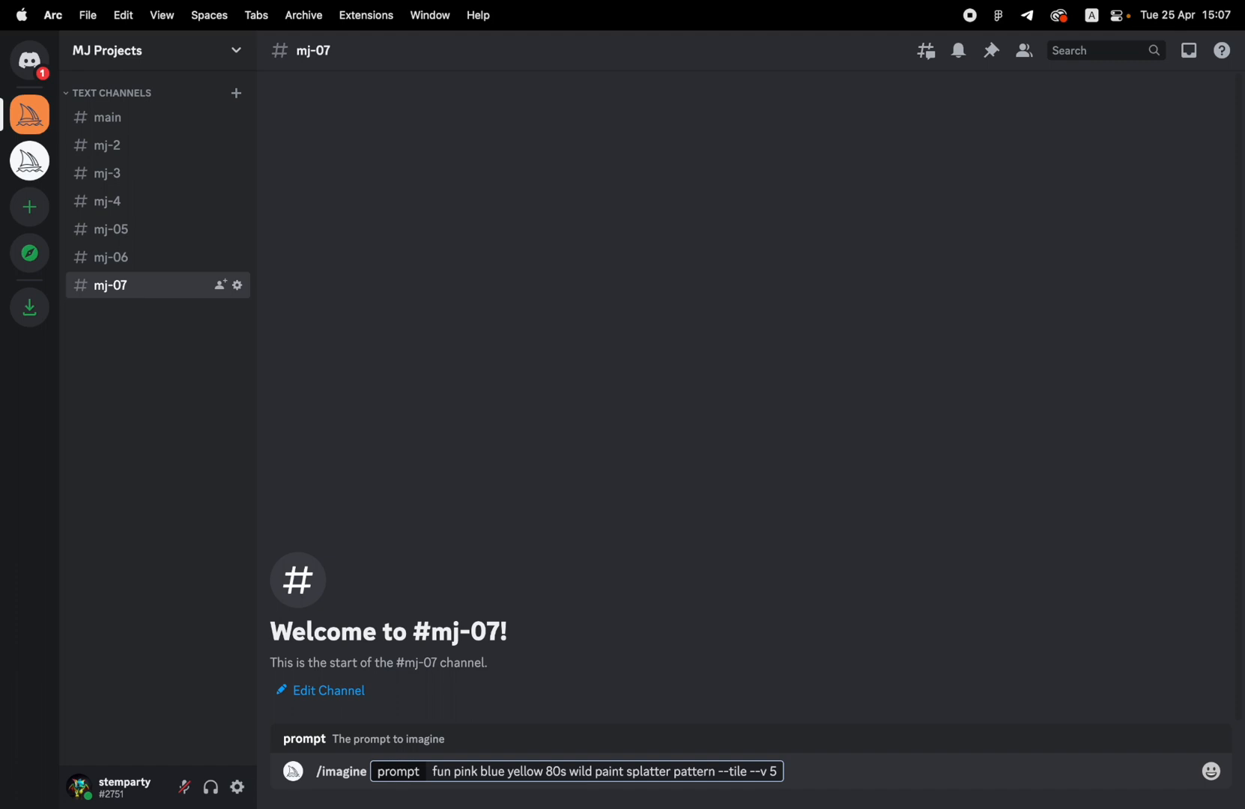
{"action": "mouse_move", "coordinate": [677, 774]}
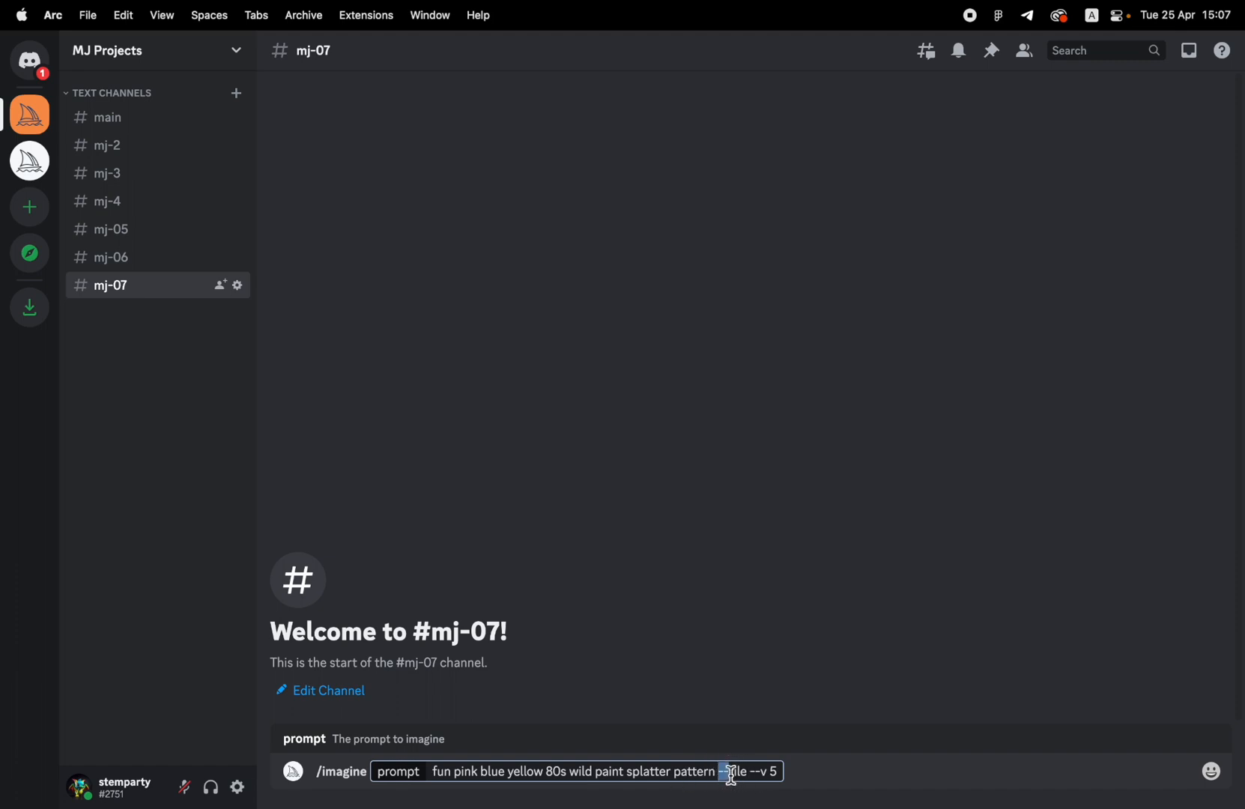
{"action": "key", "text": "Return"}
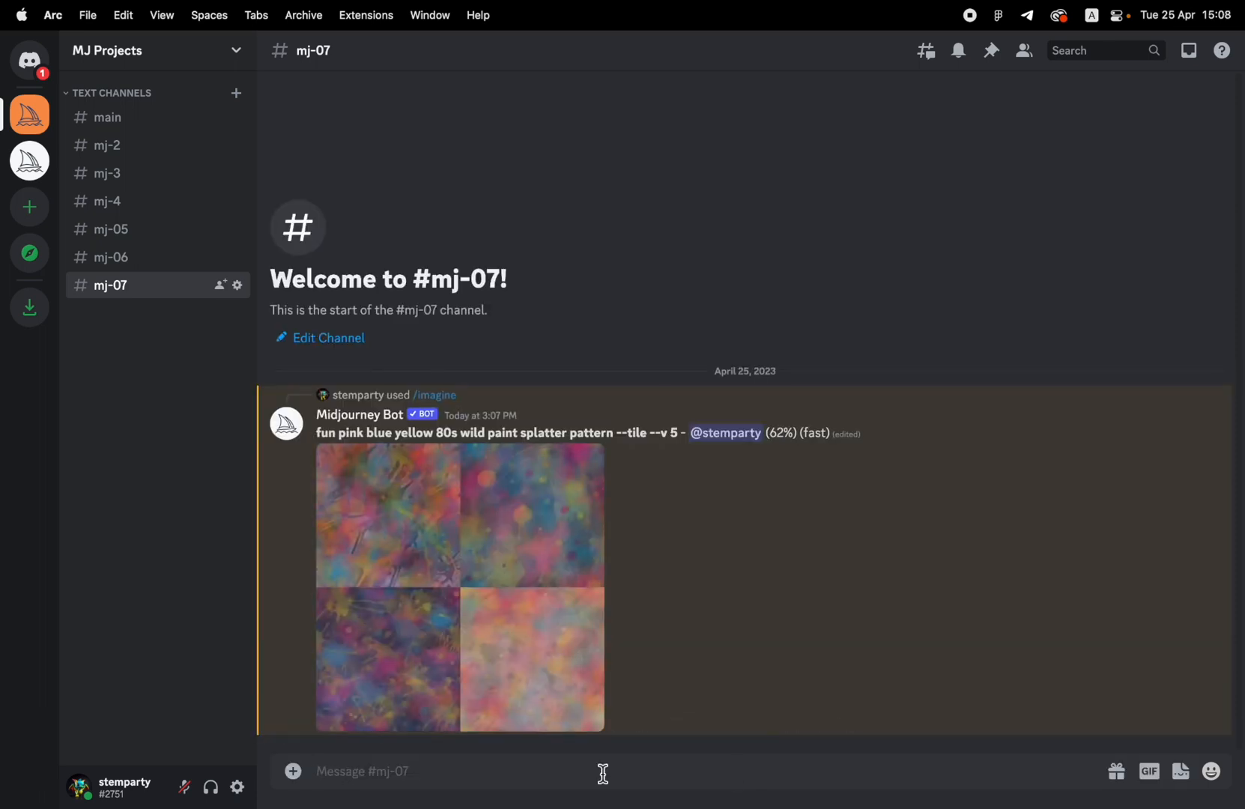
Preview the splatter pattern grid and upscale image #3
{"action": "left_click", "coordinate": [458, 583]}
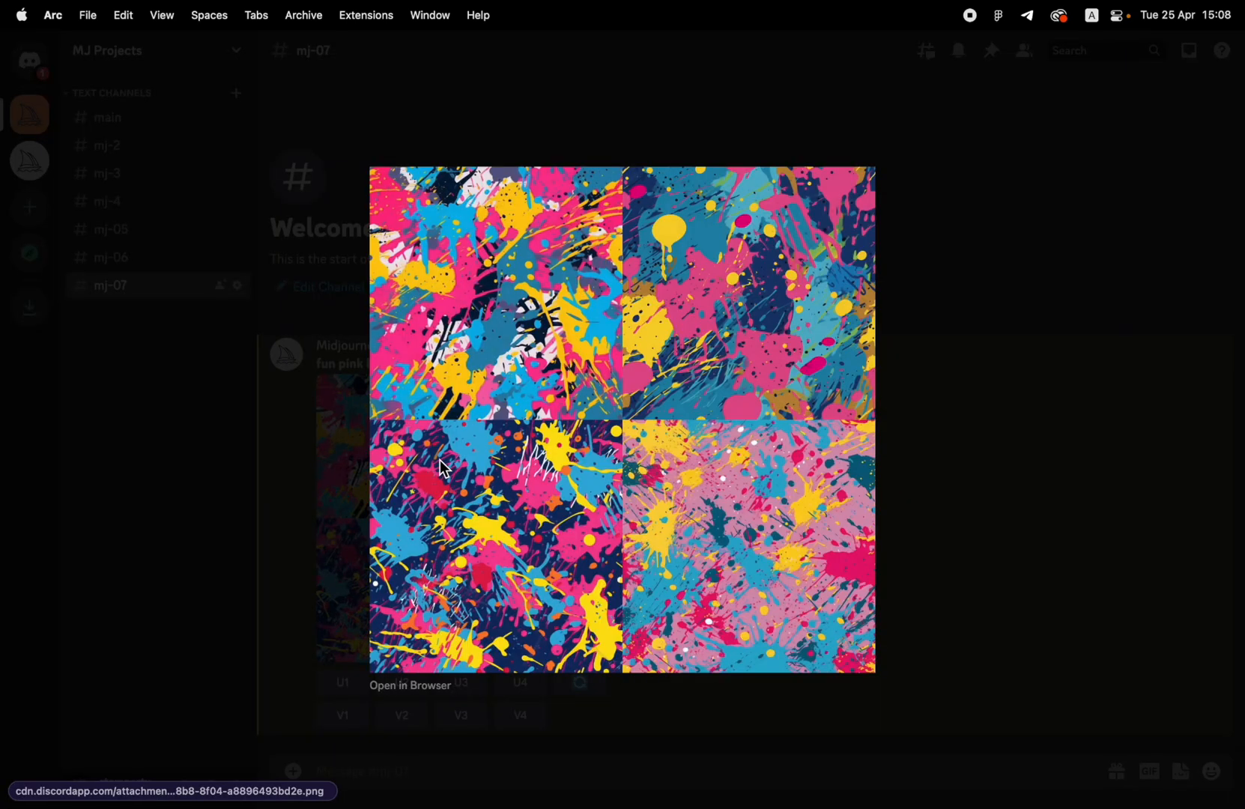
{"action": "mouse_move", "coordinate": [625, 242]}
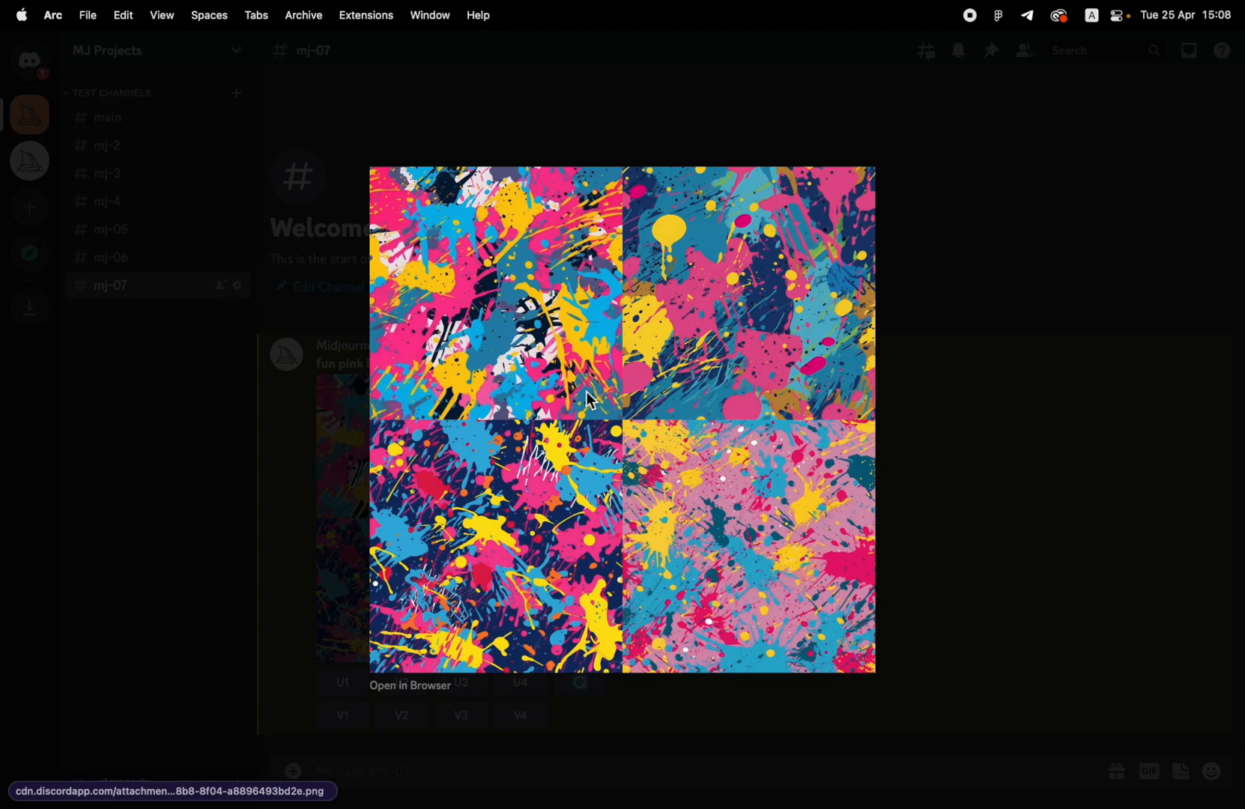
{"action": "mouse_move", "coordinate": [738, 622]}
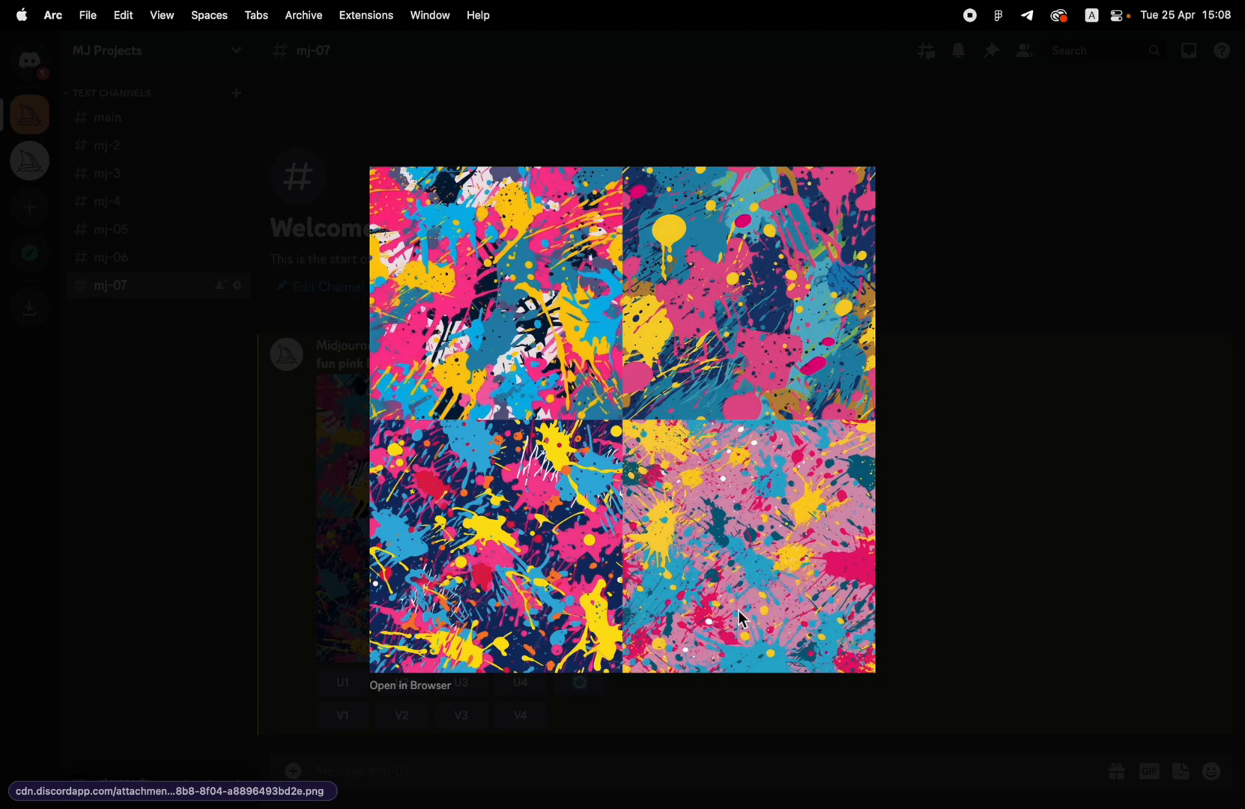
{"action": "mouse_move", "coordinate": [493, 556]}
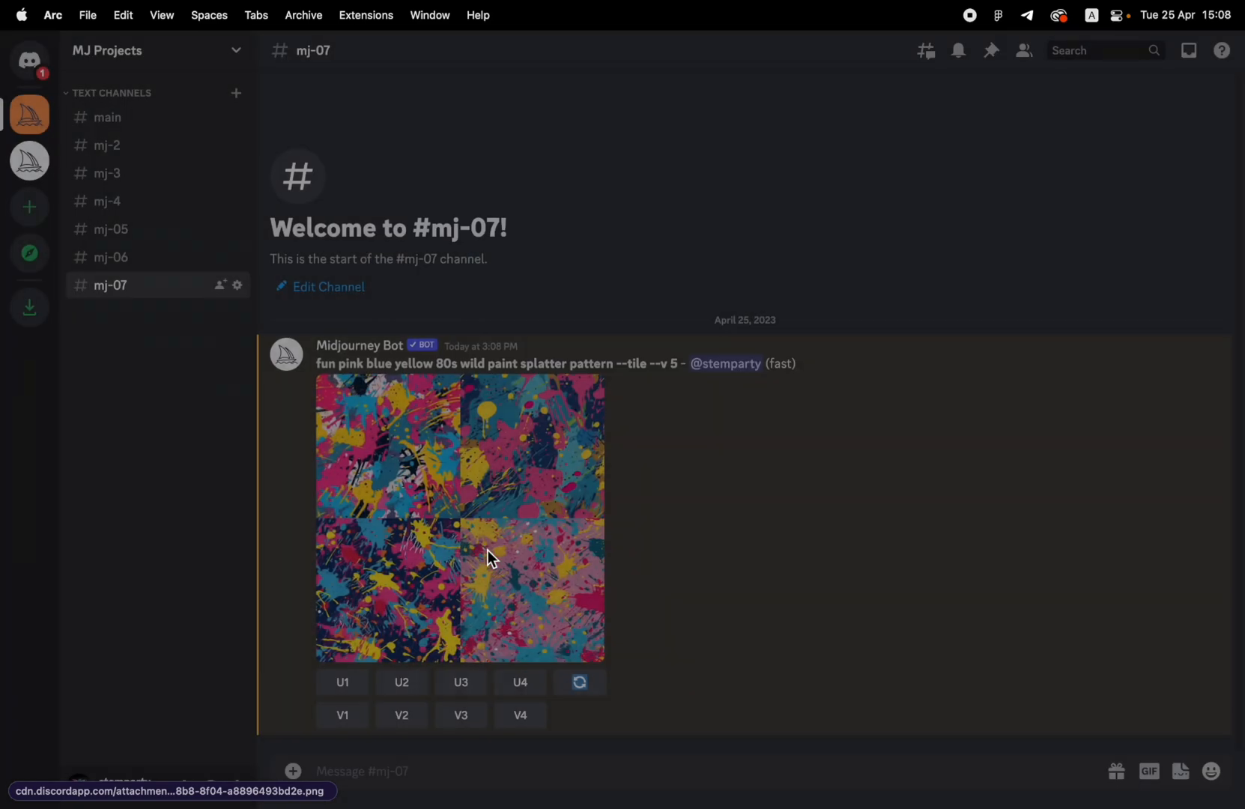
{"action": "left_click", "coordinate": [460, 682]}
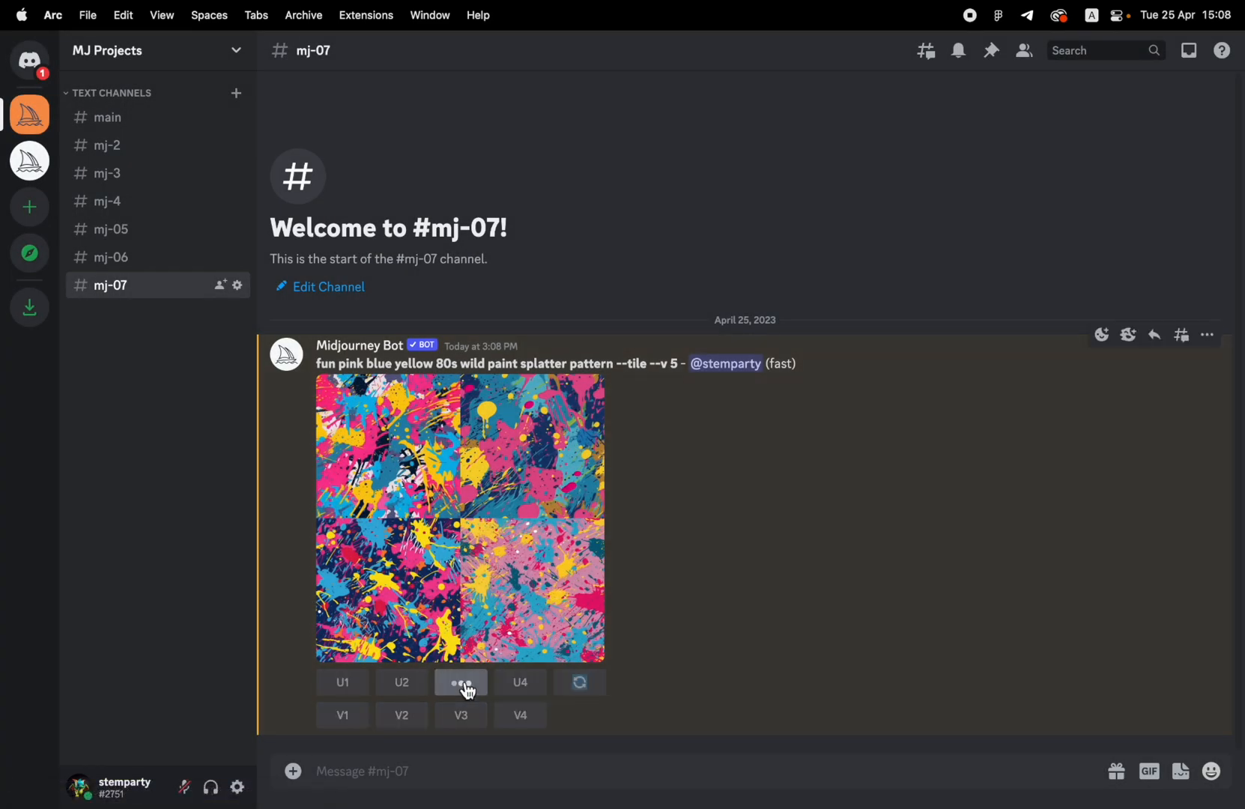
{"action": "left_click", "coordinate": [460, 682]}
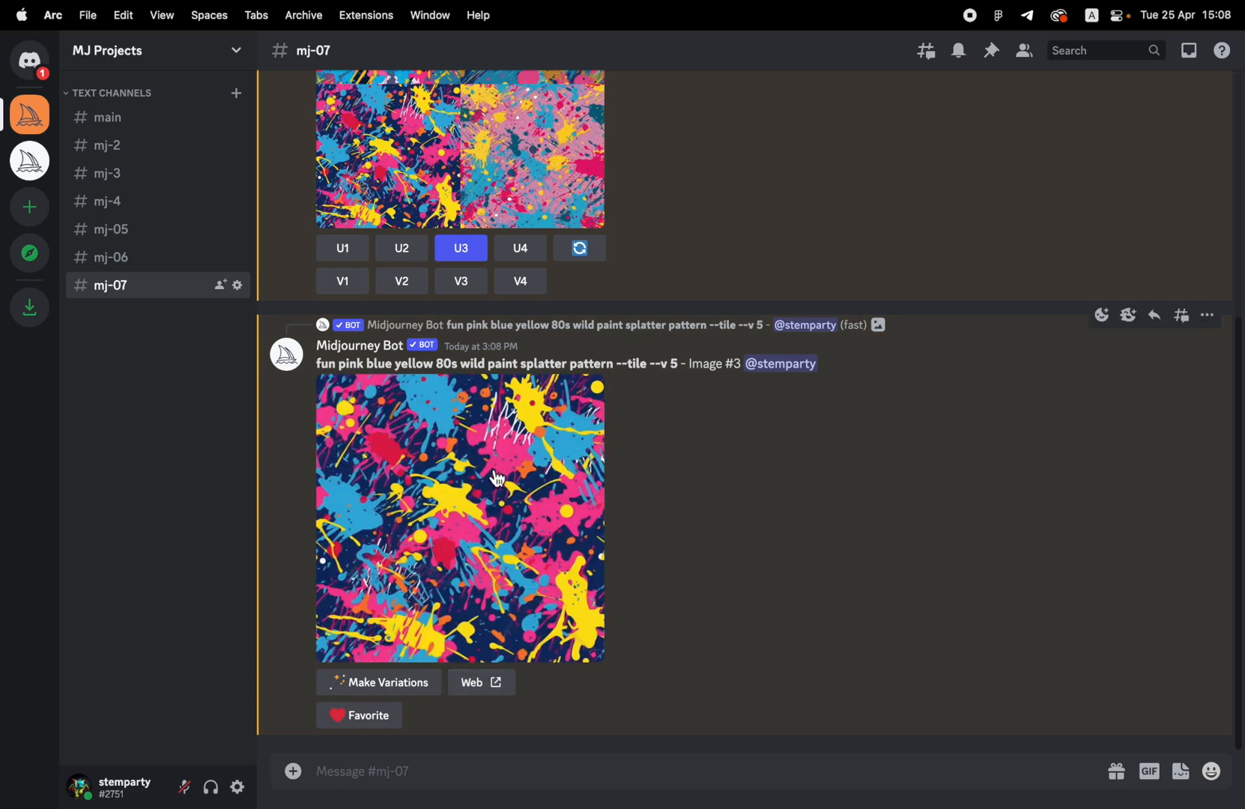
Enlarge the upscaled splatter tile and copy its image address
{"action": "right_click", "coordinate": [496, 472]}
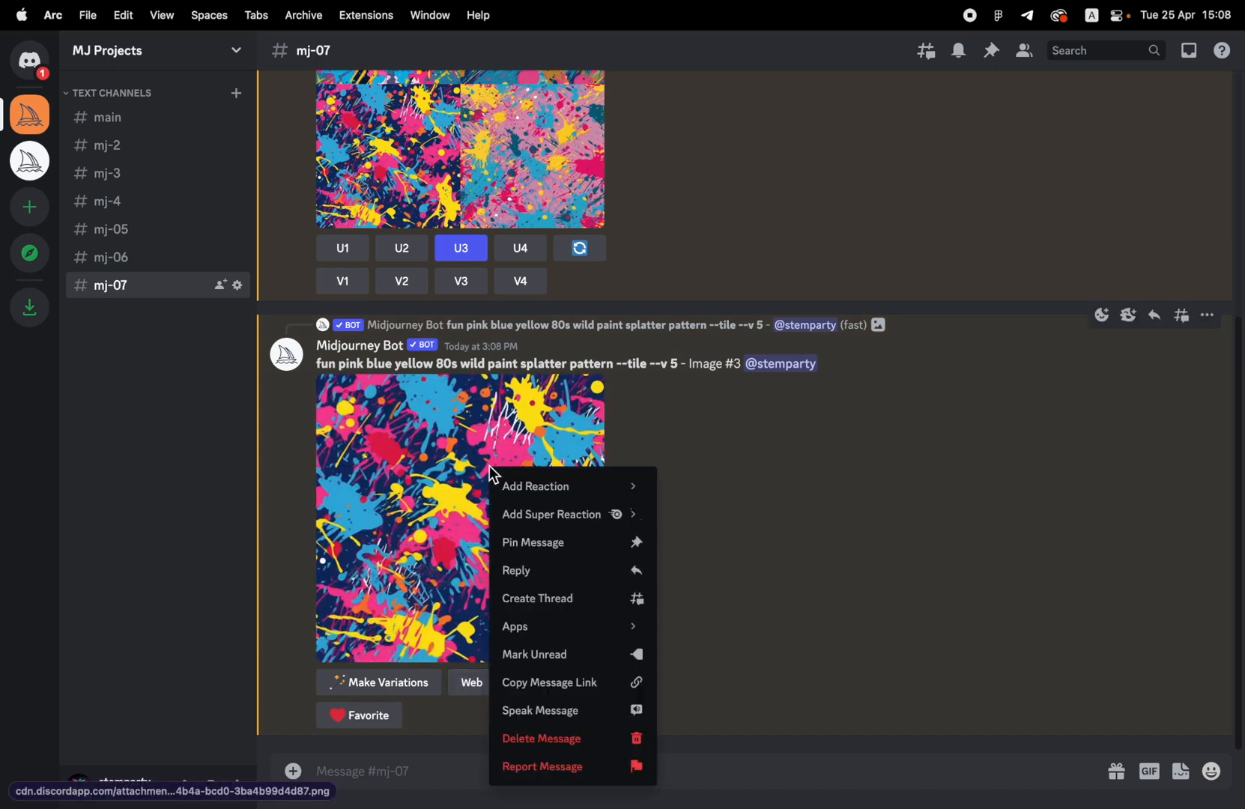
{"action": "mouse_move", "coordinate": [549, 681]}
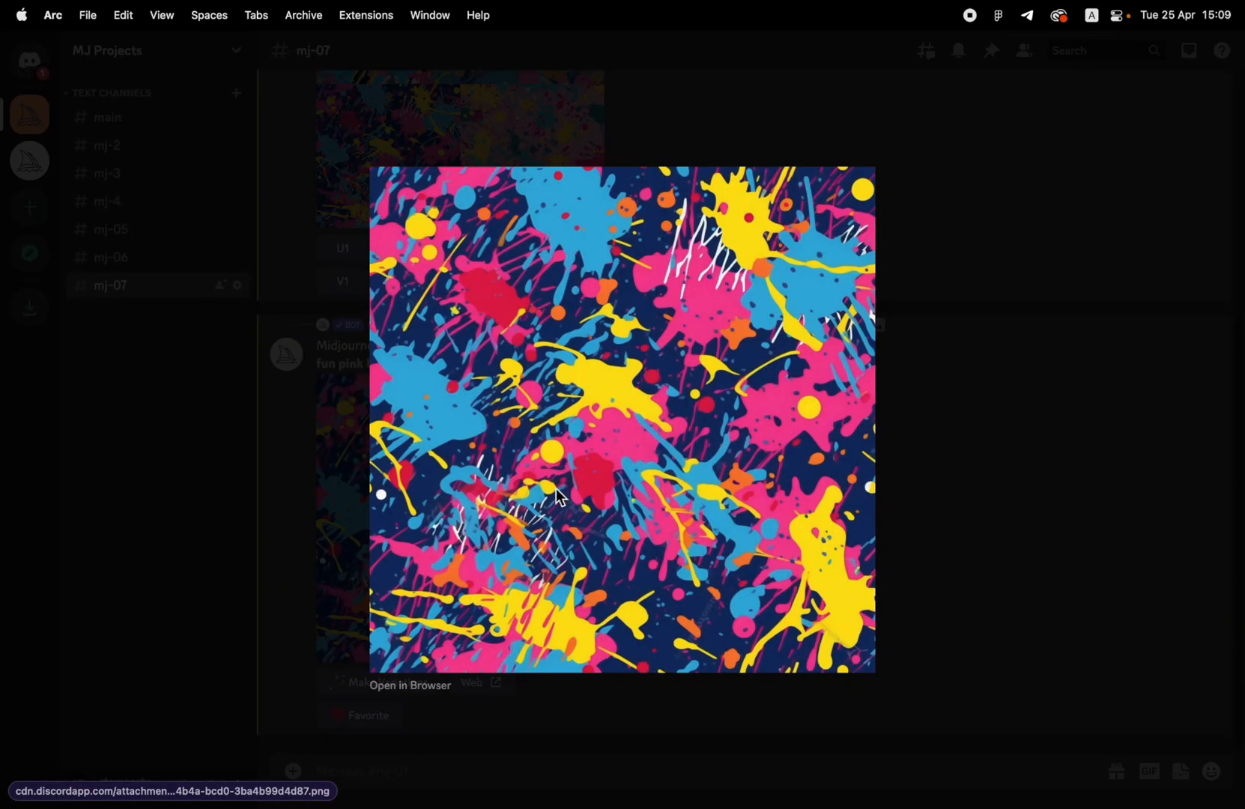
{"action": "right_click", "coordinate": [560, 497]}
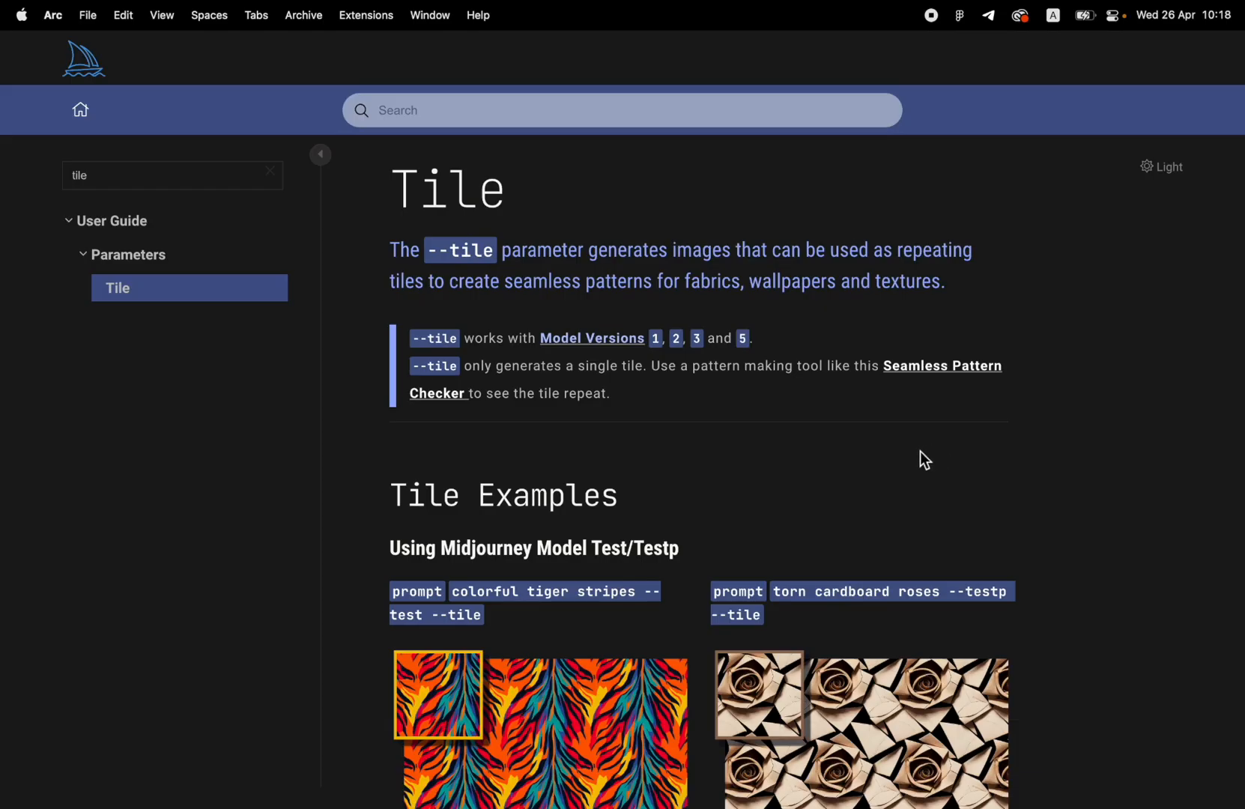
{"action": "mouse_move", "coordinate": [900, 397]}
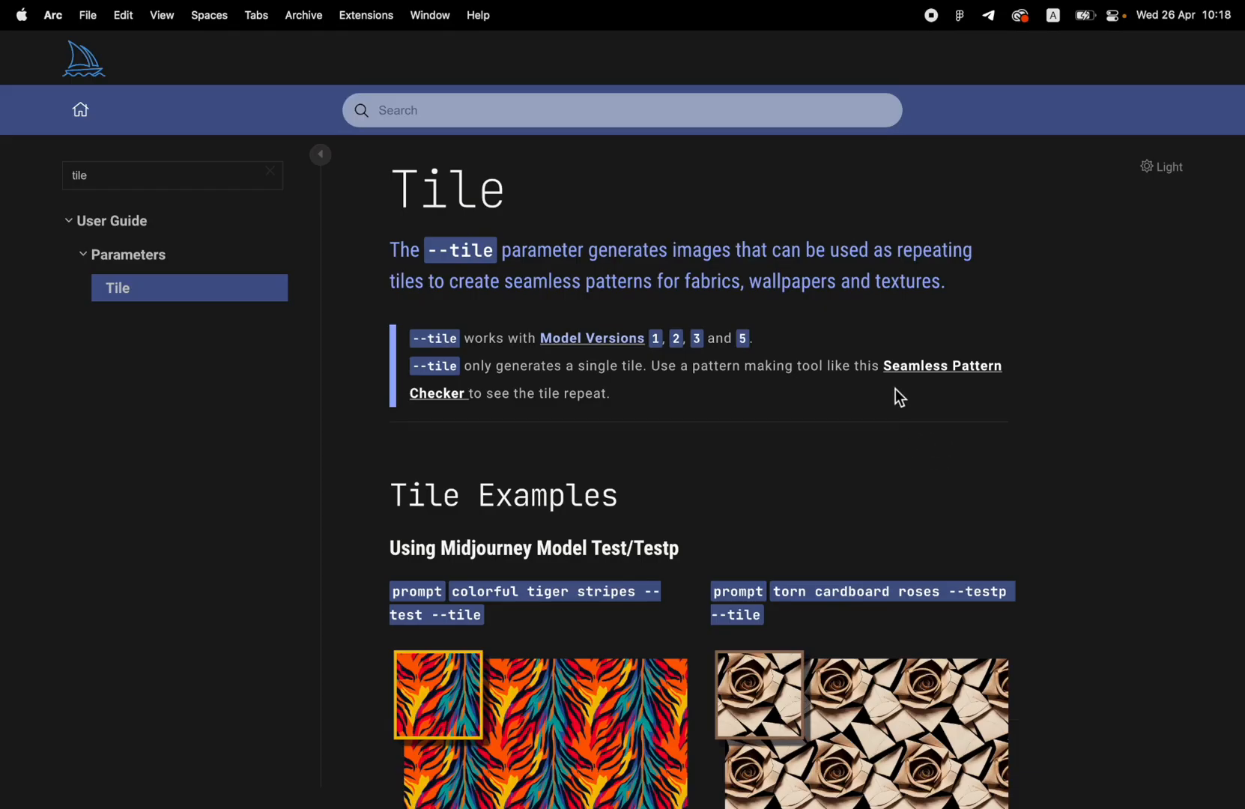
{"action": "mouse_move", "coordinate": [906, 379]}
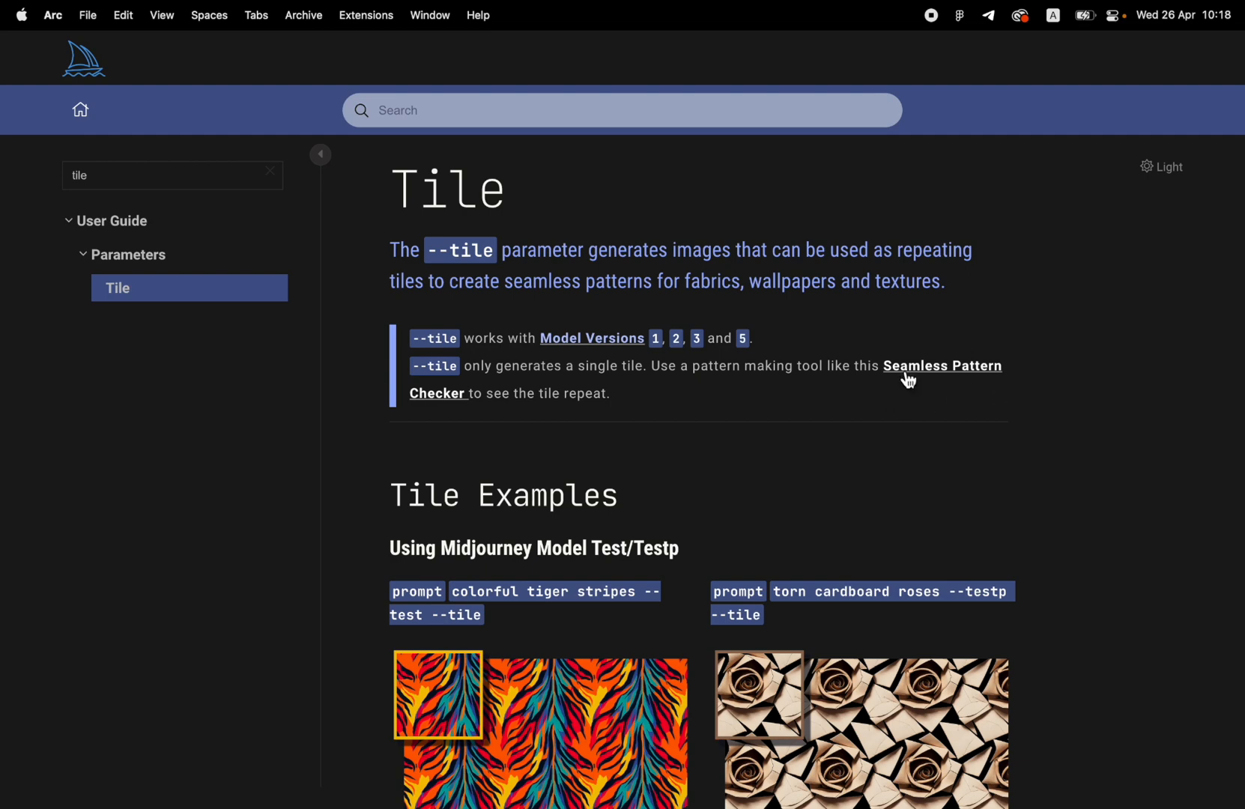
{"action": "mouse_move", "coordinate": [922, 380]}
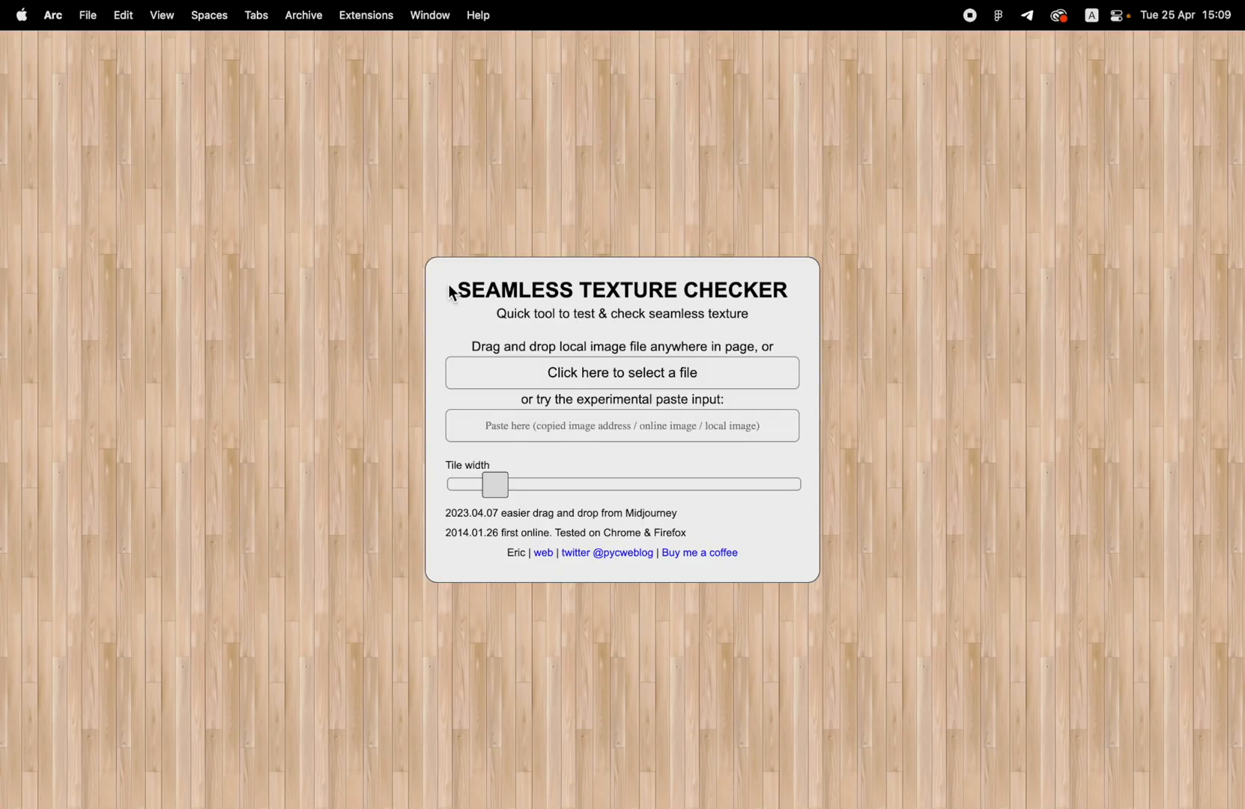
{"action": "left_click", "coordinate": [622, 426]}
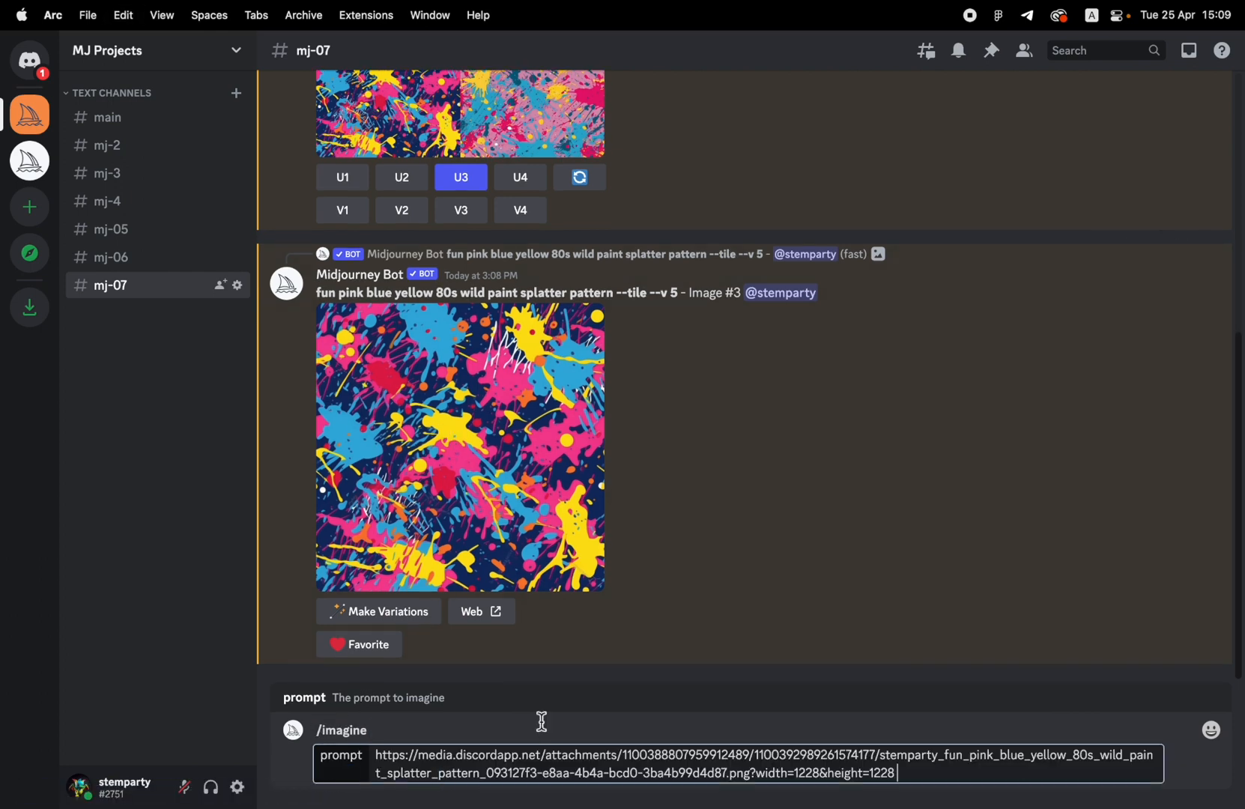
Describe darth vader with a wild expressive colorful pattern suit, glossy reflective photo realistic
{"action": "type", "text": "darth vader with a"}
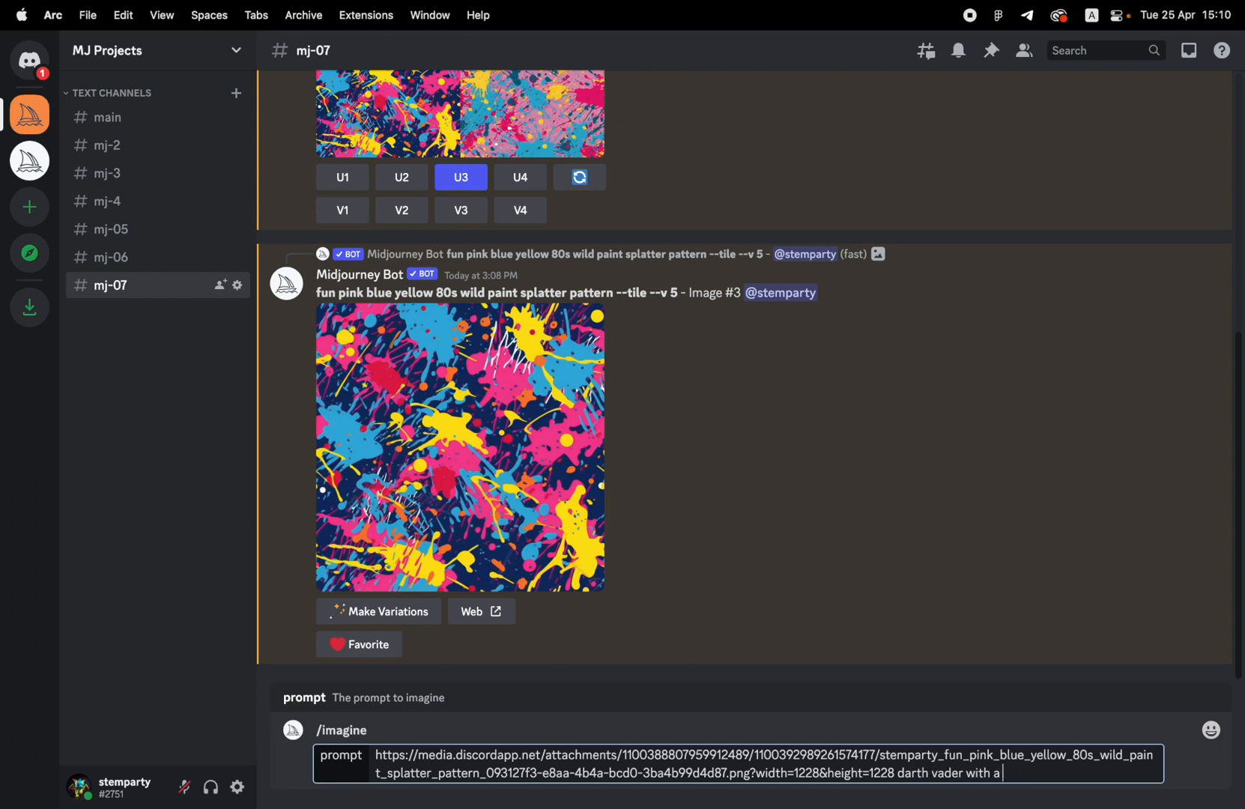
{"action": "type", "text": "wild"}
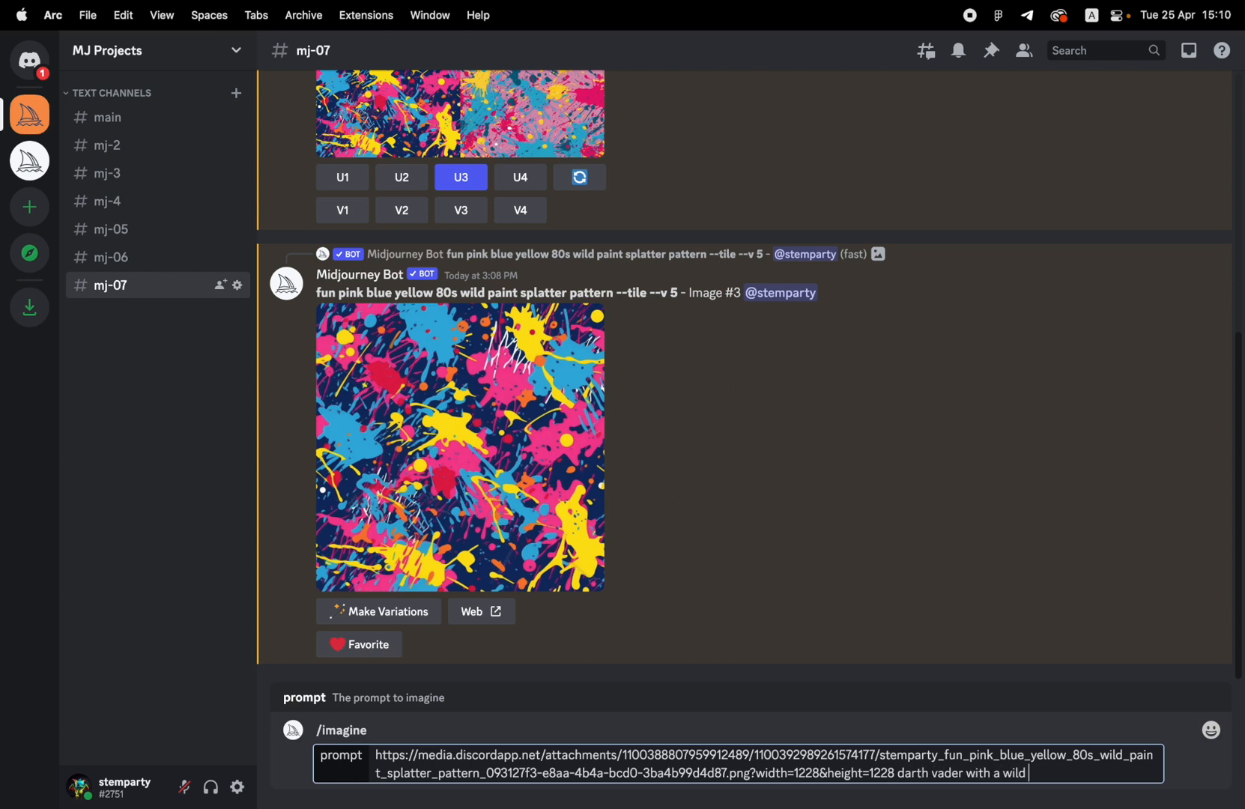
{"action": "type", "text": "expressive colorful patter suit"}
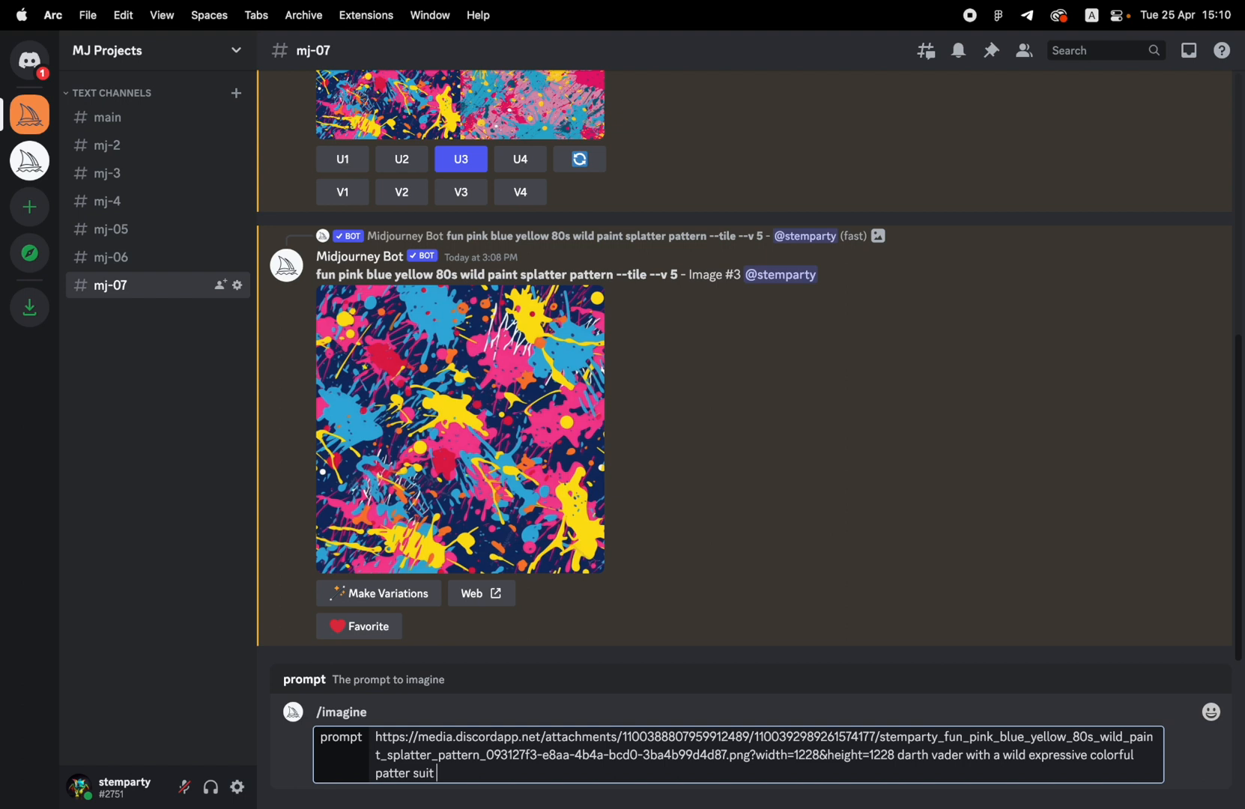
{"action": "type", "text": "glossy ref"}
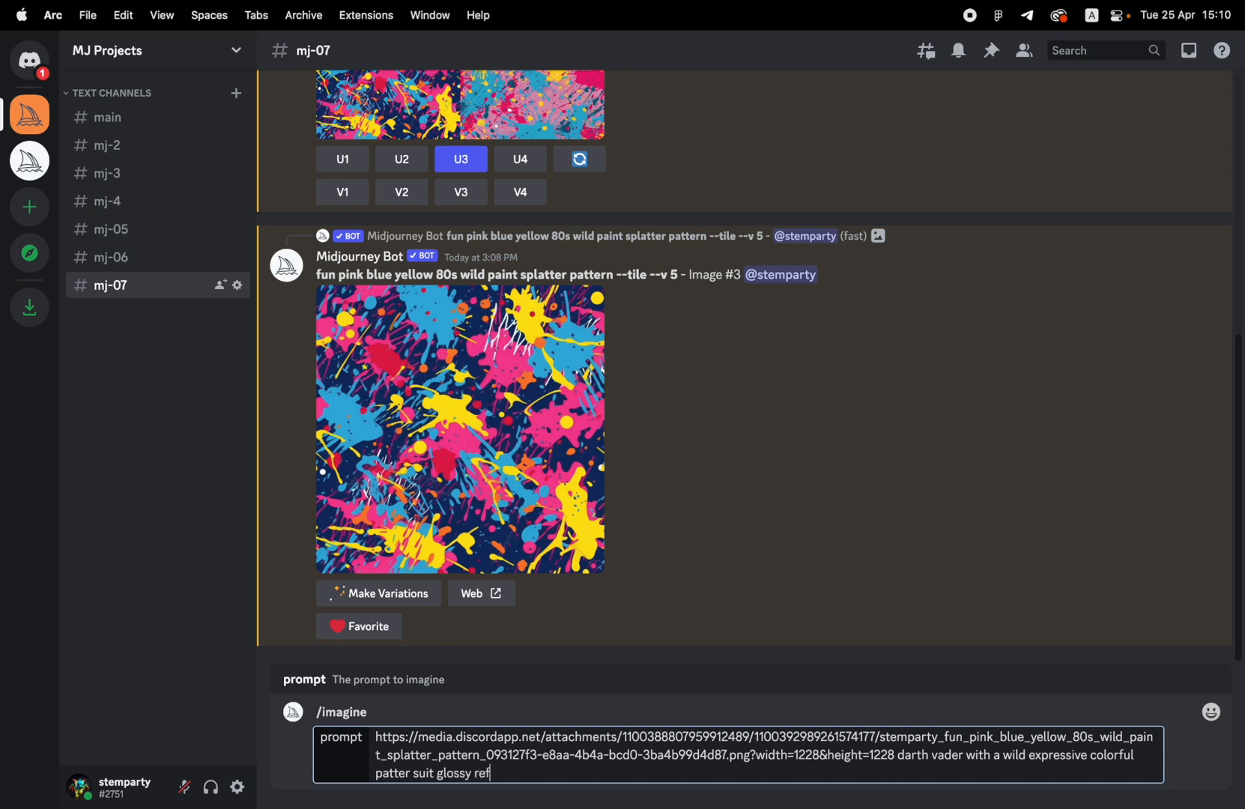
{"action": "type", "text": "lective photo"}
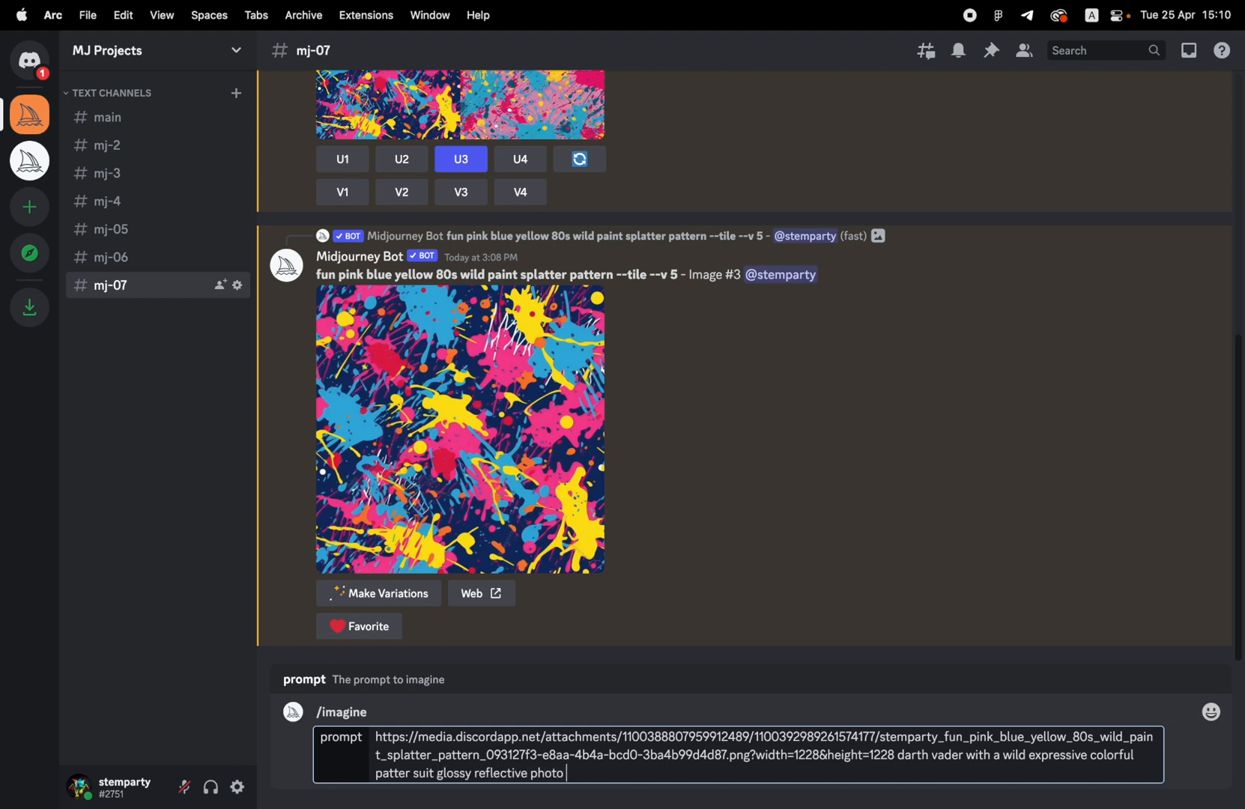
{"action": "type", "text": "realisty"}
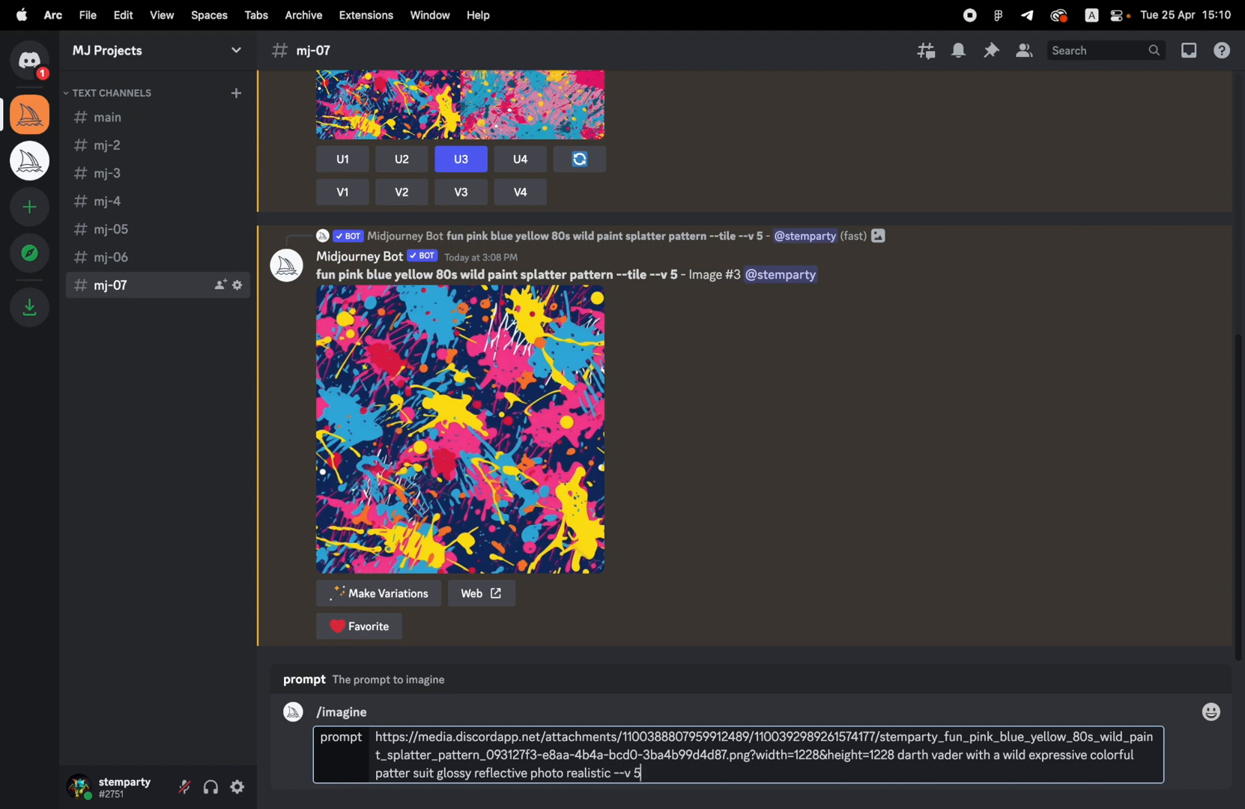
{"action": "mouse_move", "coordinate": [829, 752]}
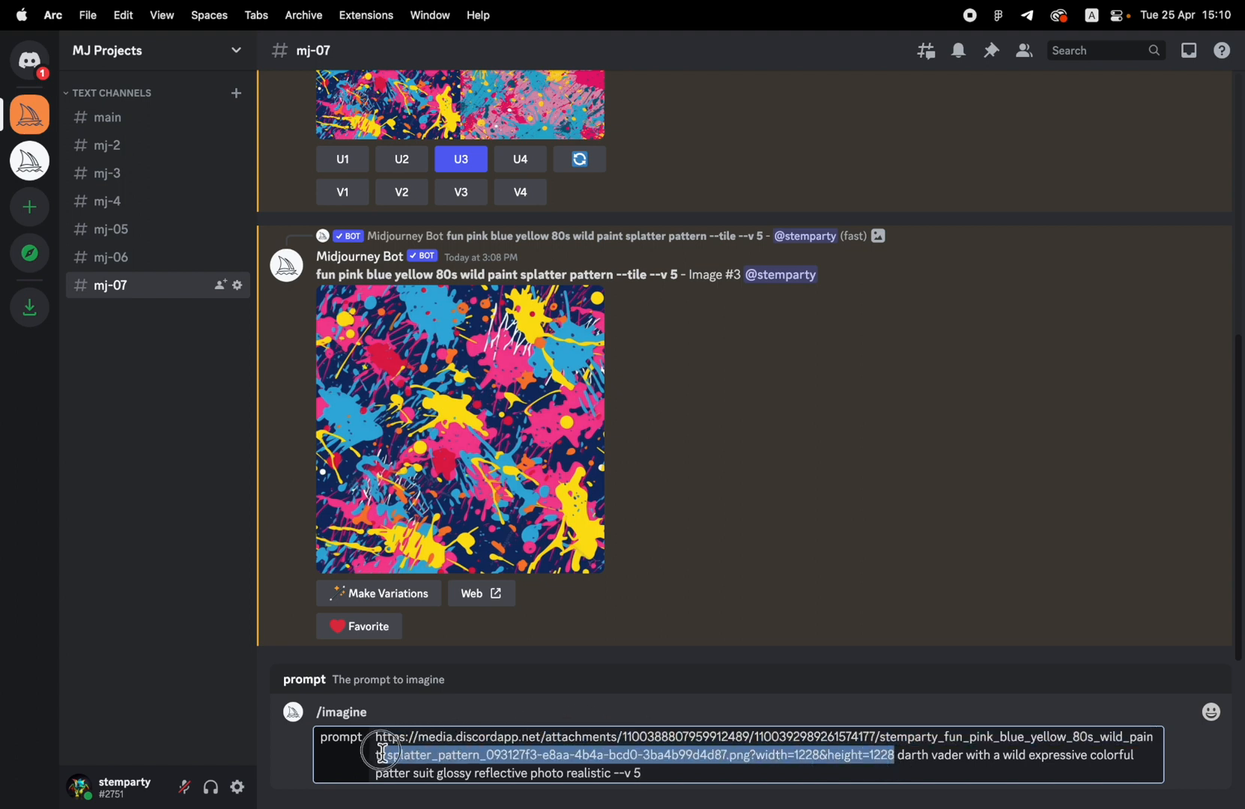
{"action": "mouse_move", "coordinate": [504, 508]}
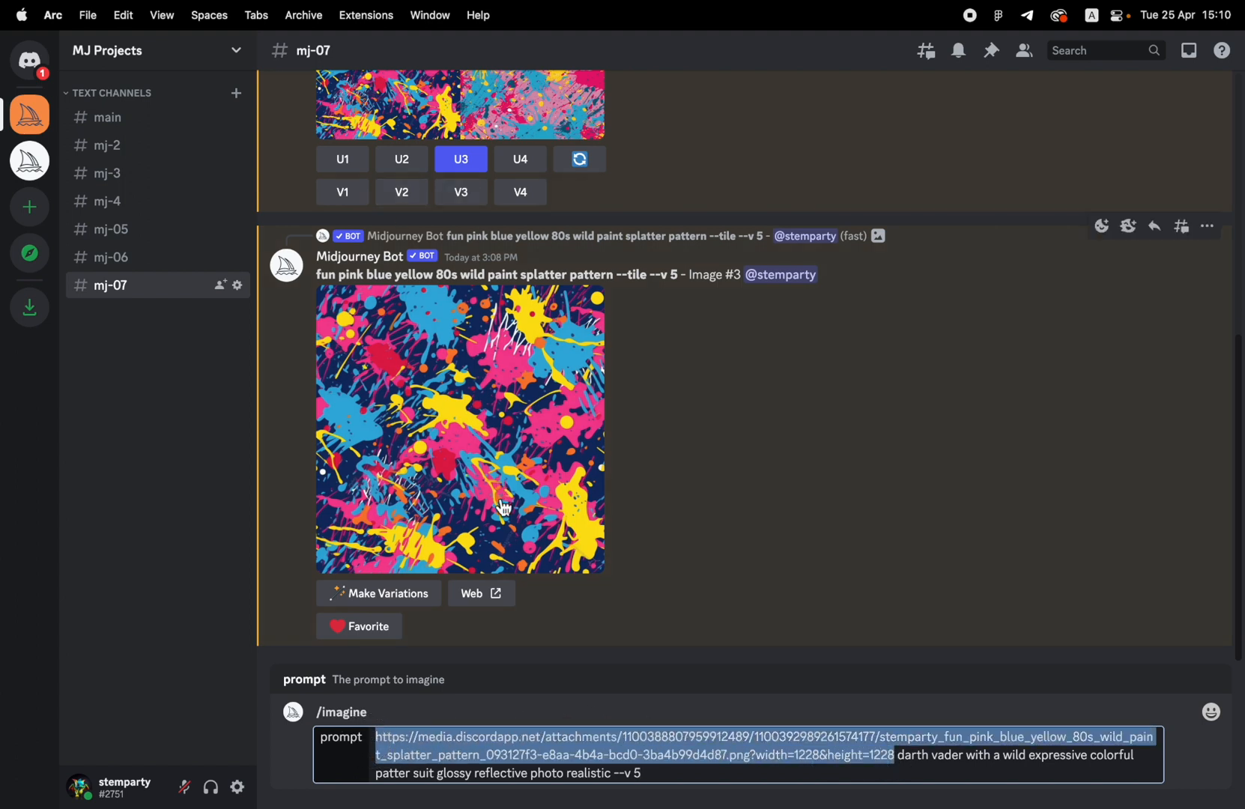
{"action": "mouse_move", "coordinate": [481, 421]}
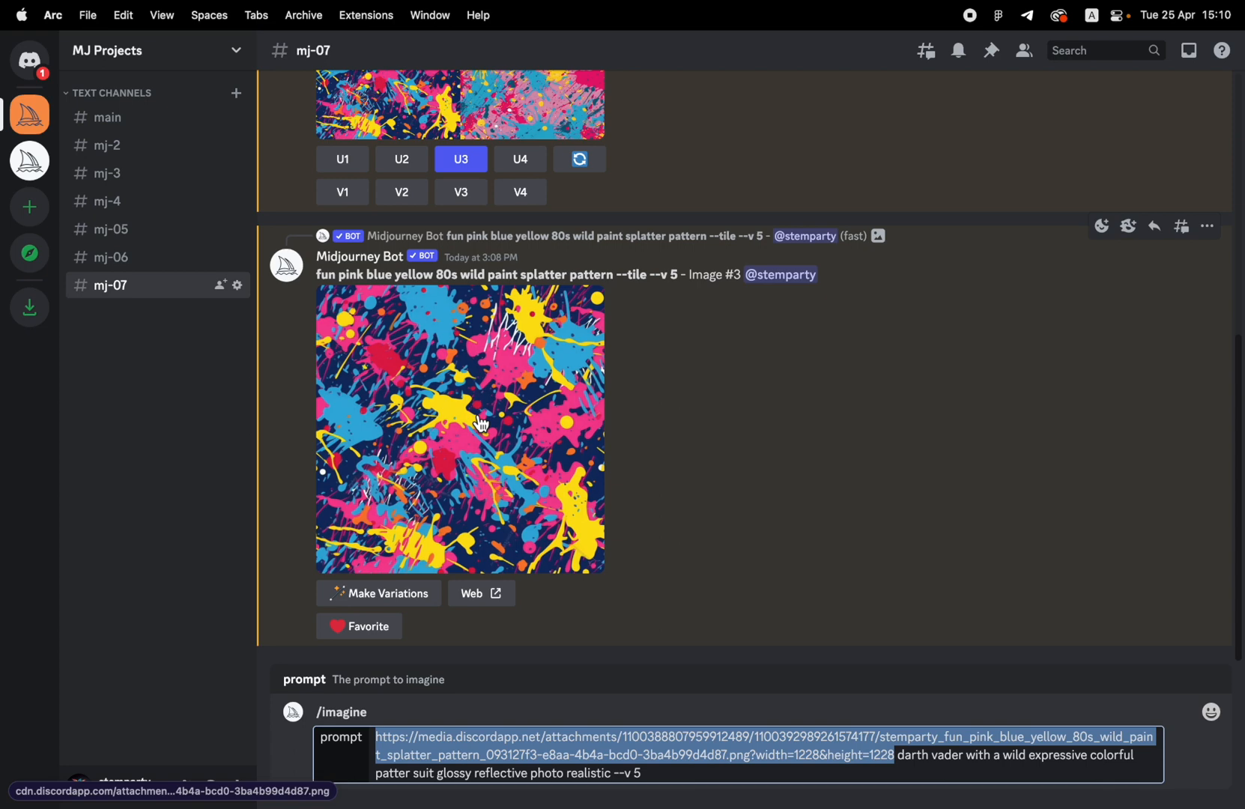
{"action": "mouse_move", "coordinate": [440, 433]}
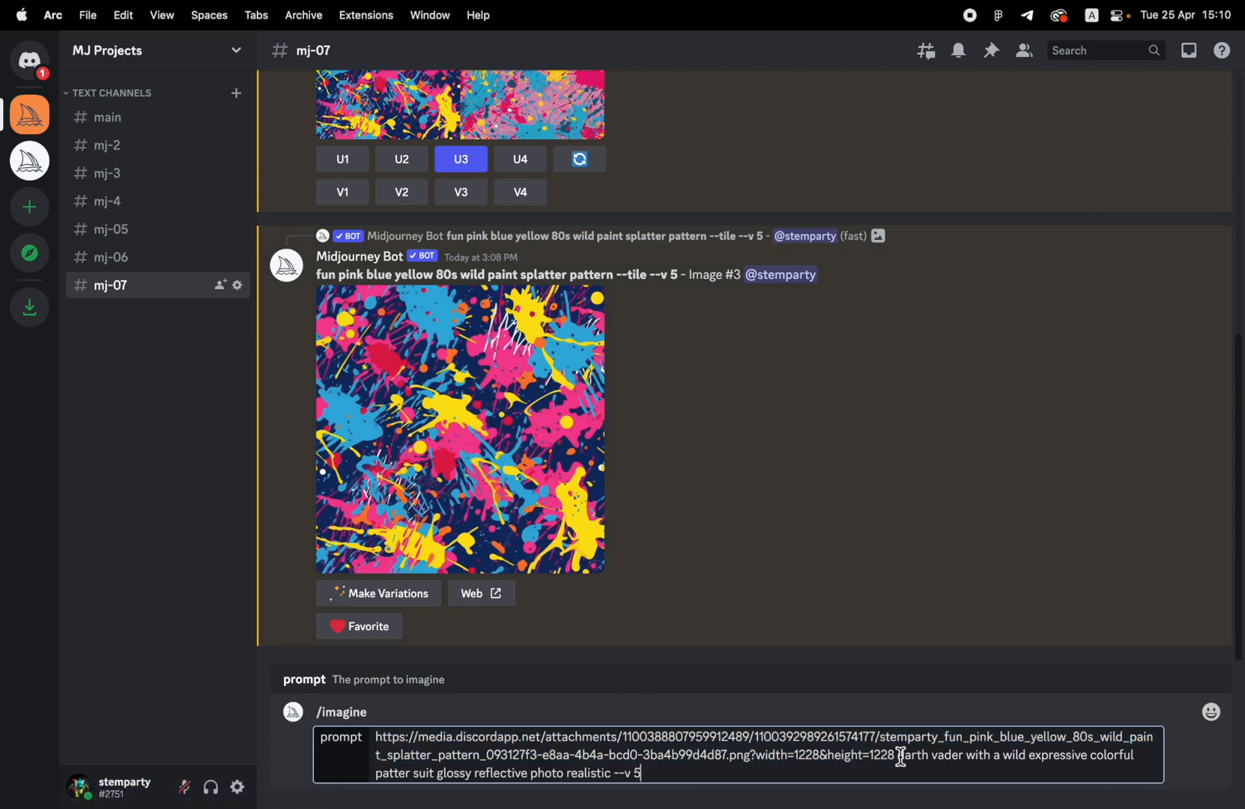
Add 'on a dark background with dramatic lighting' before --v 5 and submit the prompt
{"action": "double_click", "coordinate": [934, 755]}
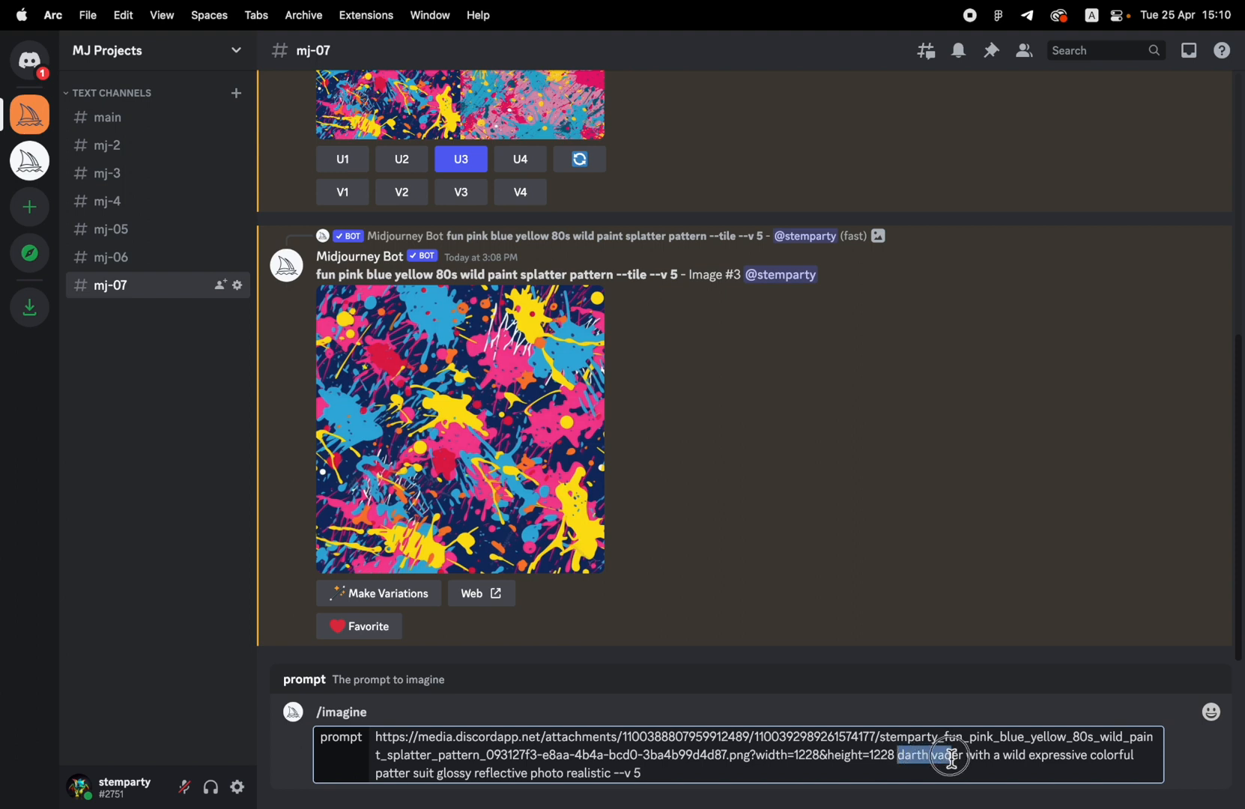
{"action": "left_click", "coordinate": [619, 773]}
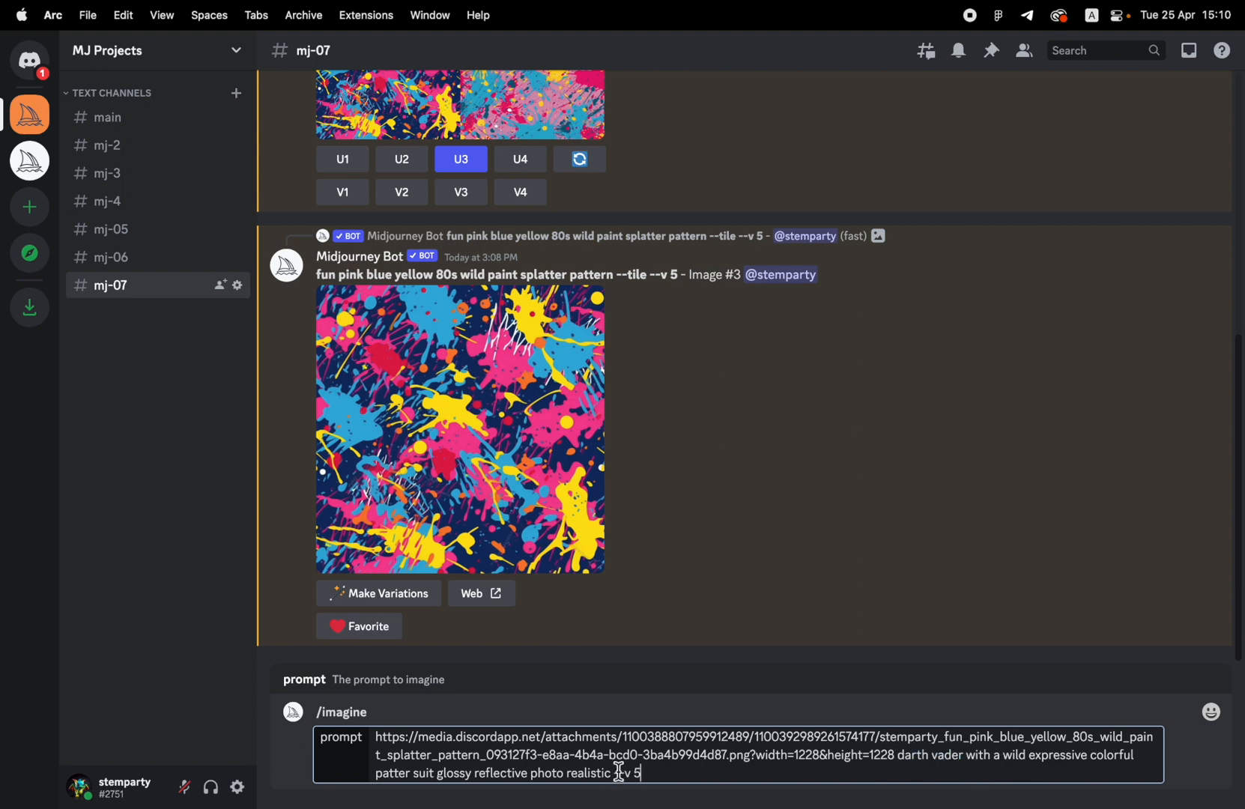
{"action": "mouse_move", "coordinate": [524, 755]}
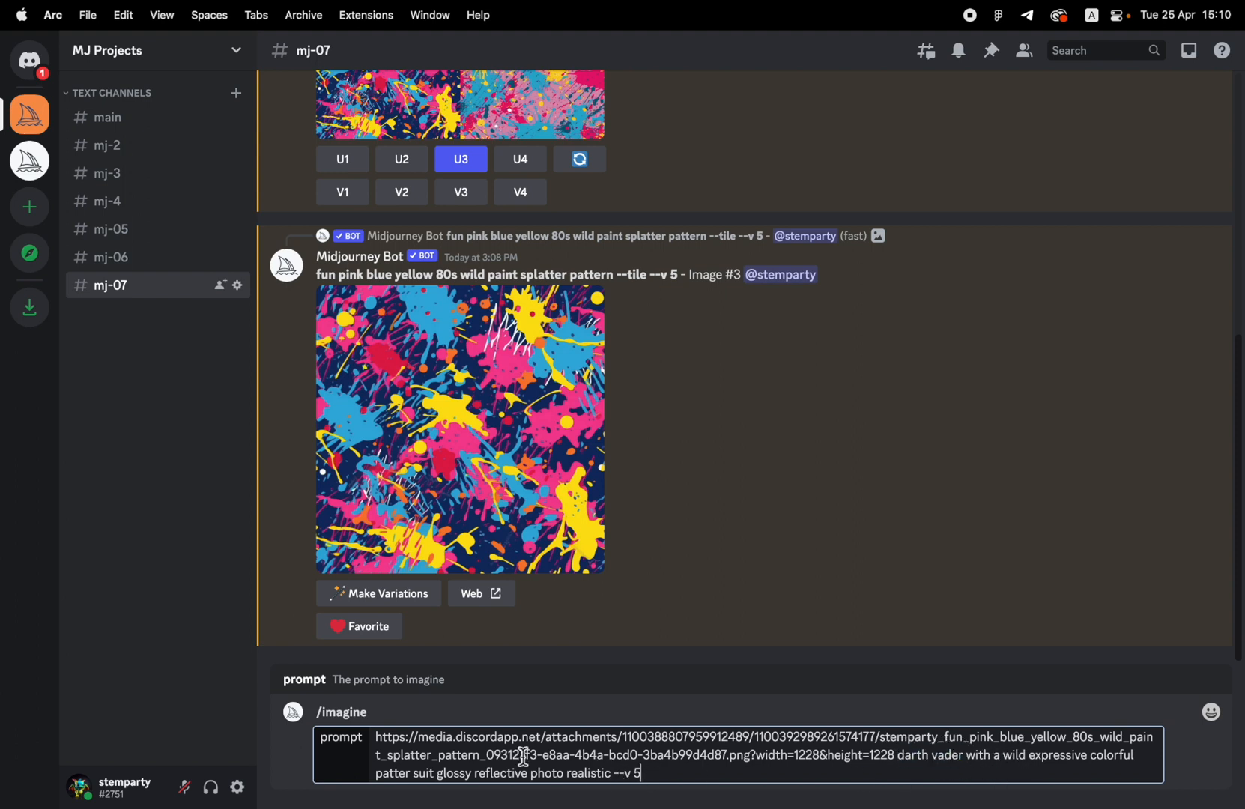
{"action": "type", "text": "on a dark ba"}
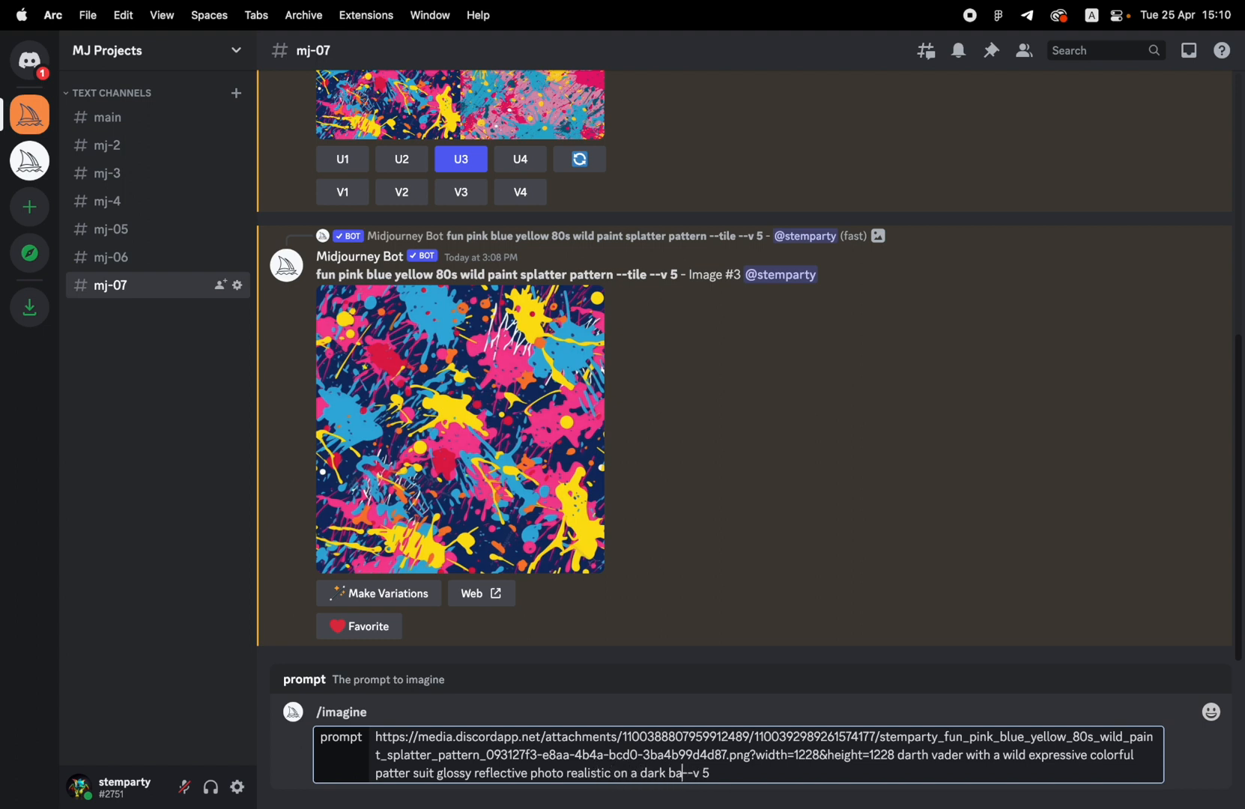
{"action": "type", "text": "ckground with dr"}
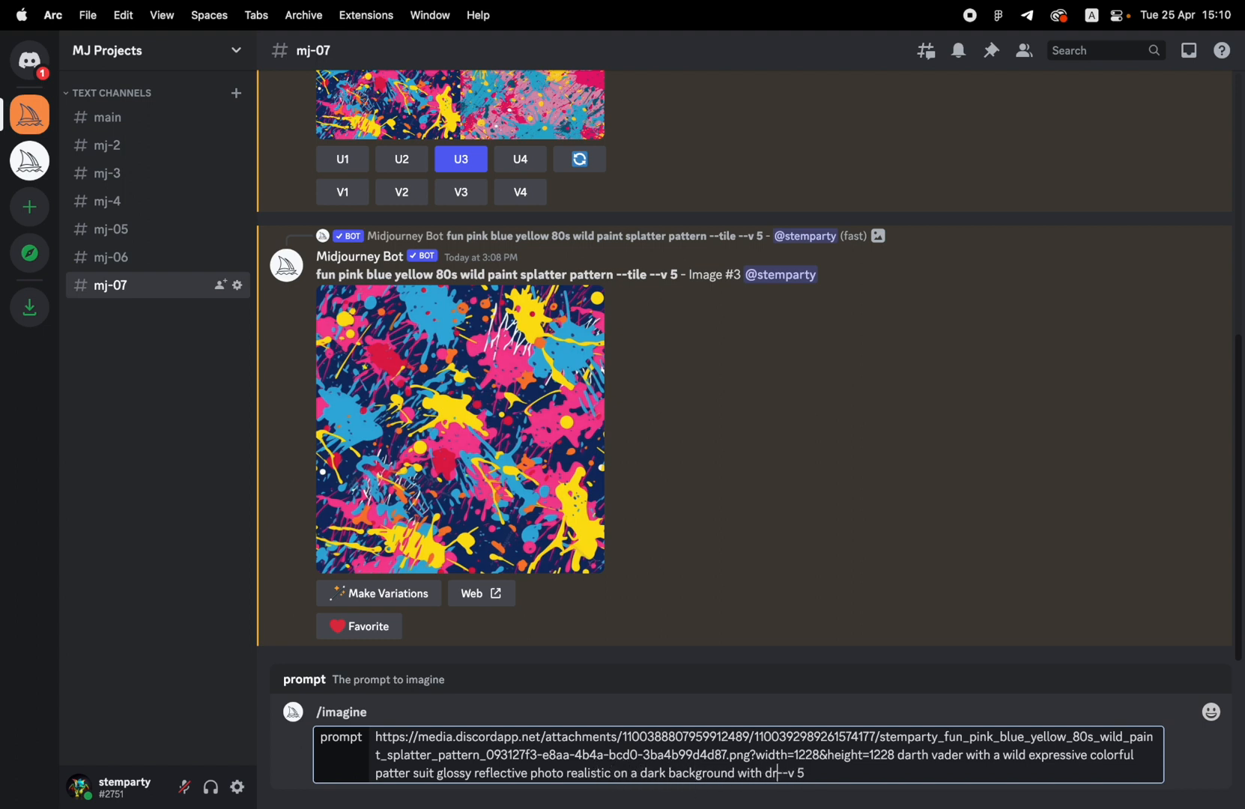
{"action": "key", "text": "Return"}
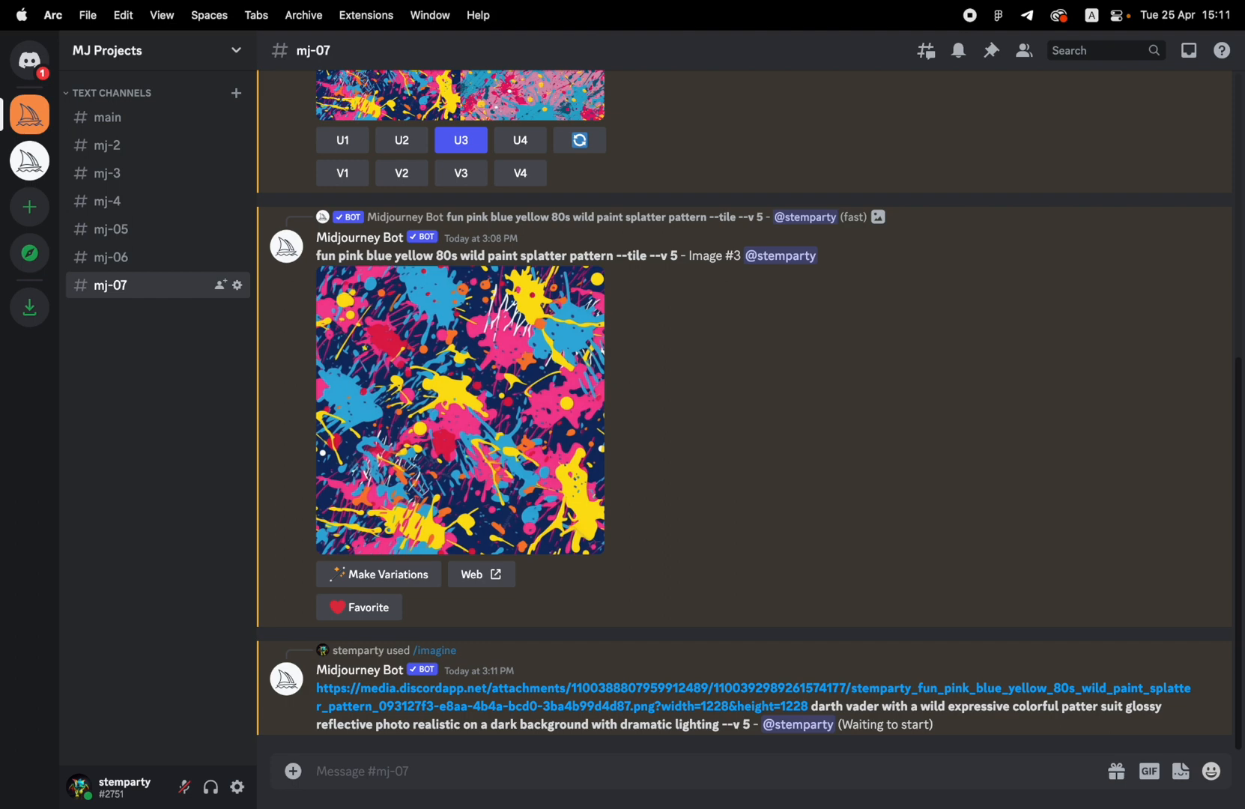
{"action": "scroll", "scroll_direction": "down", "scroll_amount": 3}
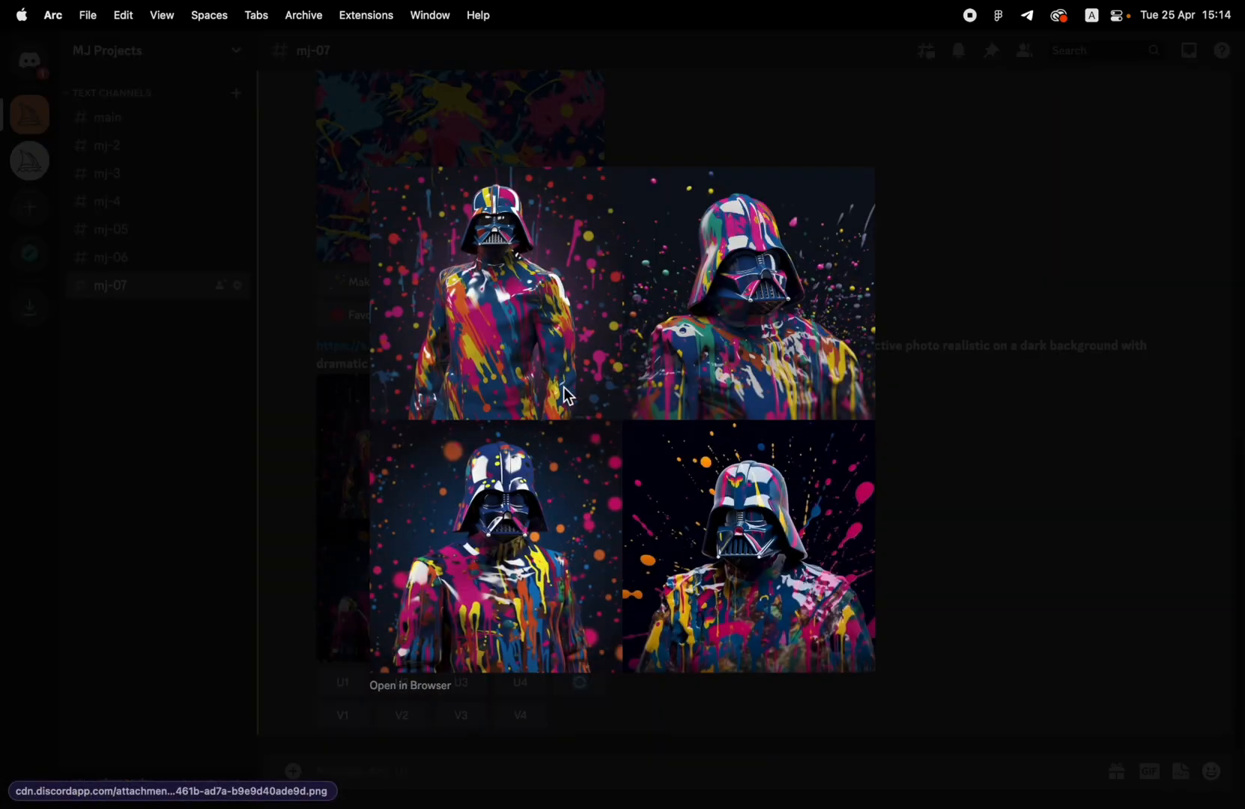
{"action": "mouse_move", "coordinate": [580, 354]}
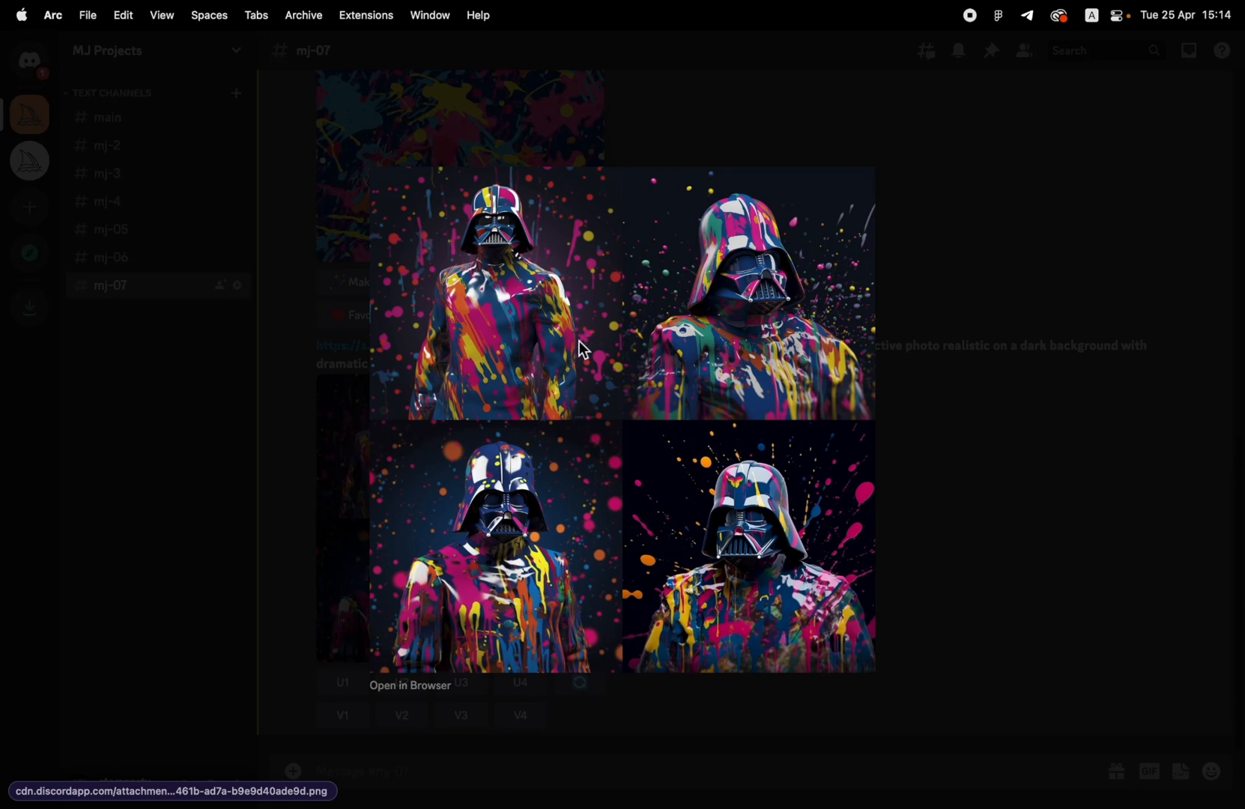
{"action": "mouse_move", "coordinate": [594, 550]}
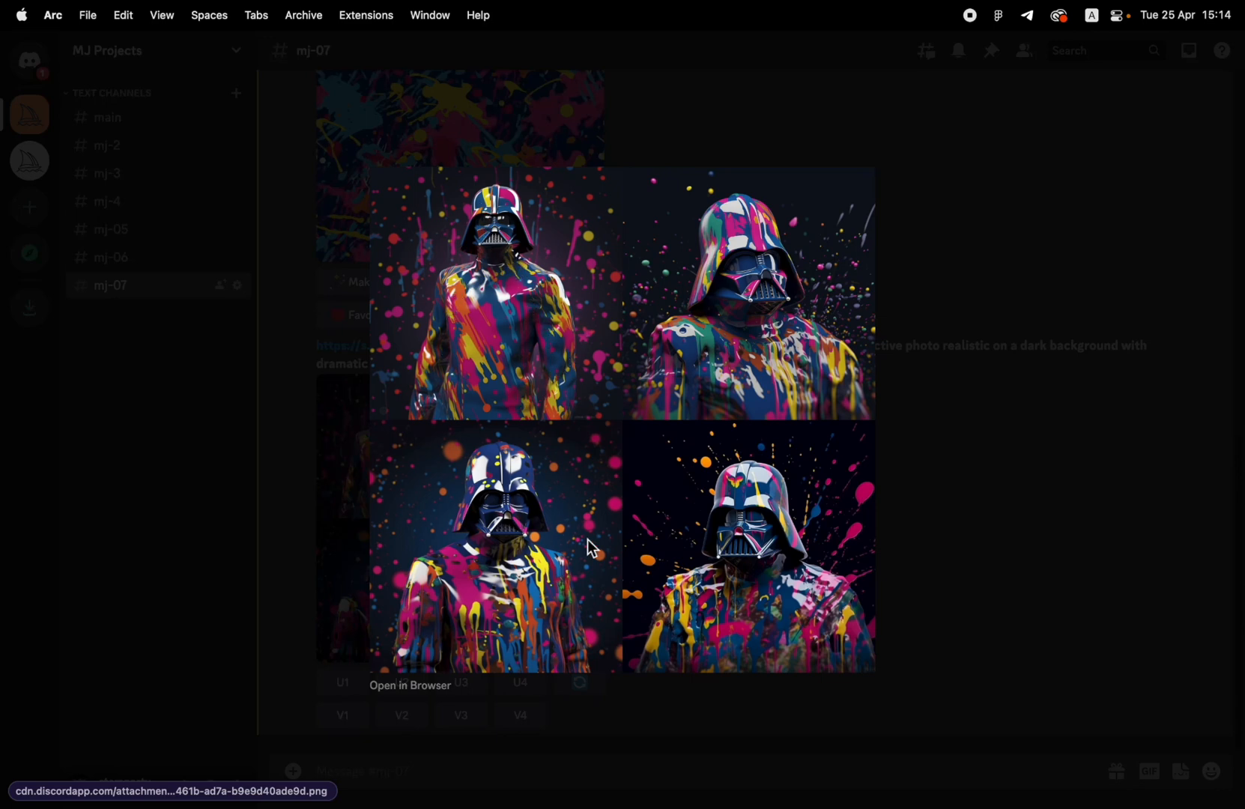
{"action": "mouse_move", "coordinate": [500, 476]}
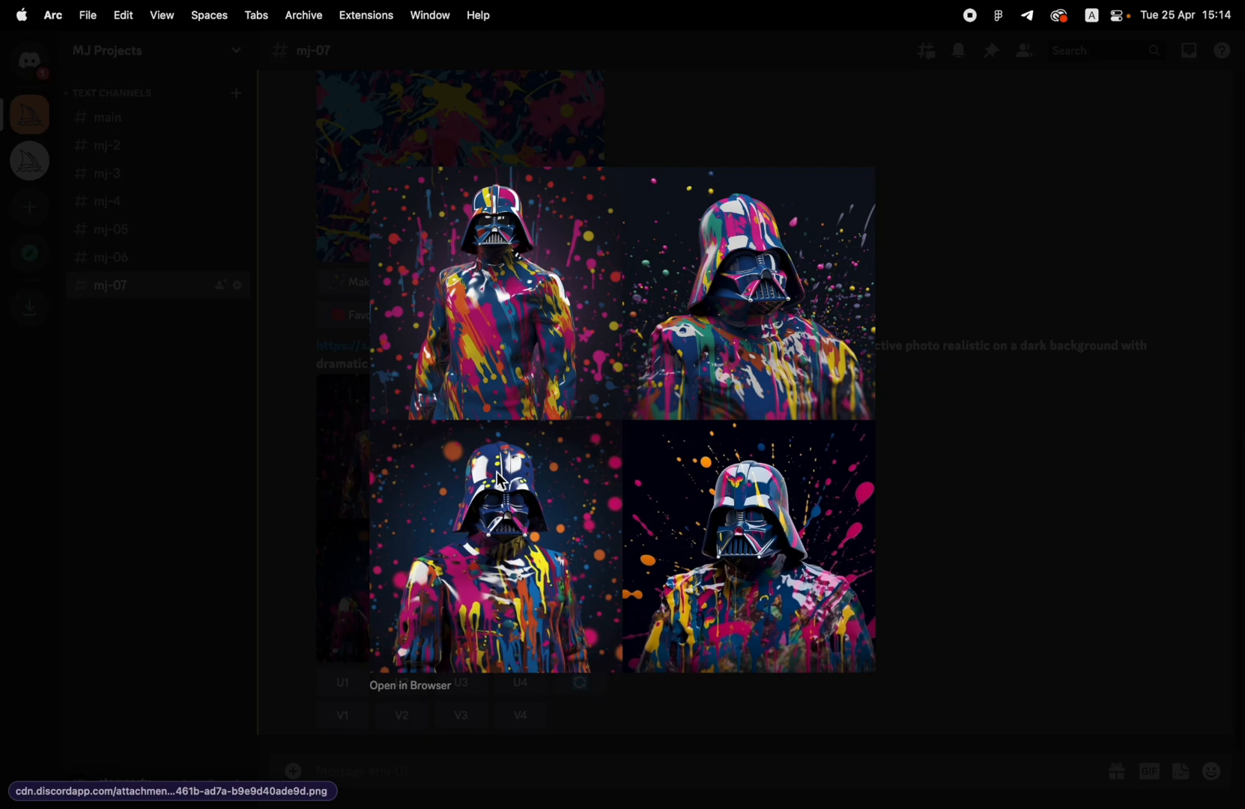
{"action": "mouse_move", "coordinate": [696, 591]}
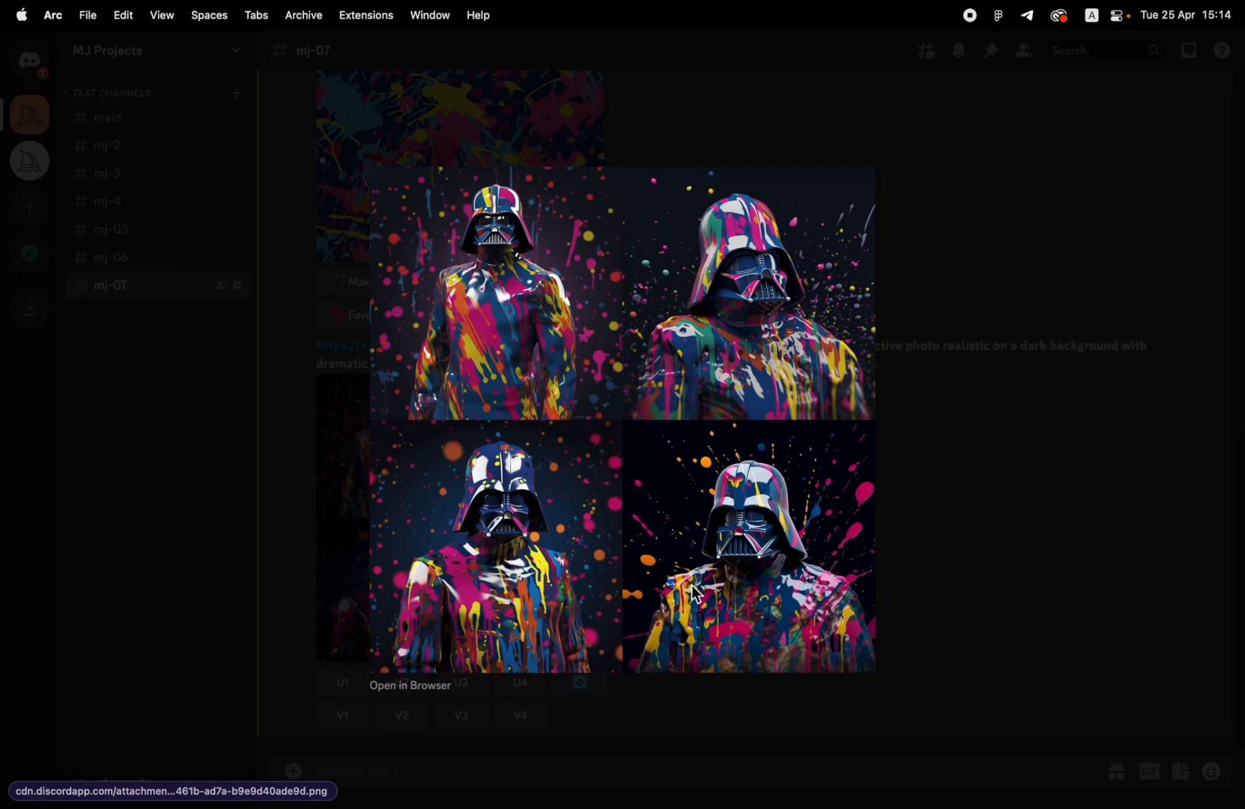
{"action": "mouse_move", "coordinate": [489, 518]}
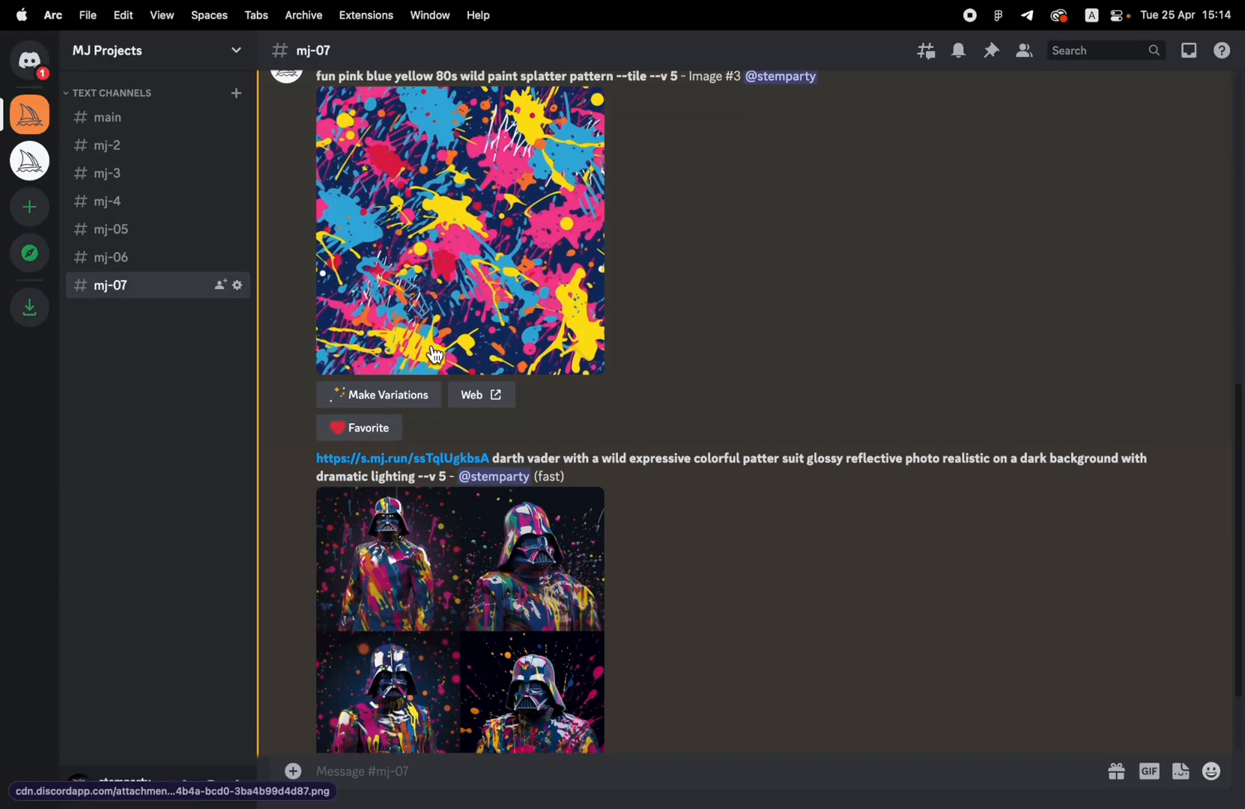
{"action": "scroll", "scroll_direction": "down", "scroll_amount": 3}
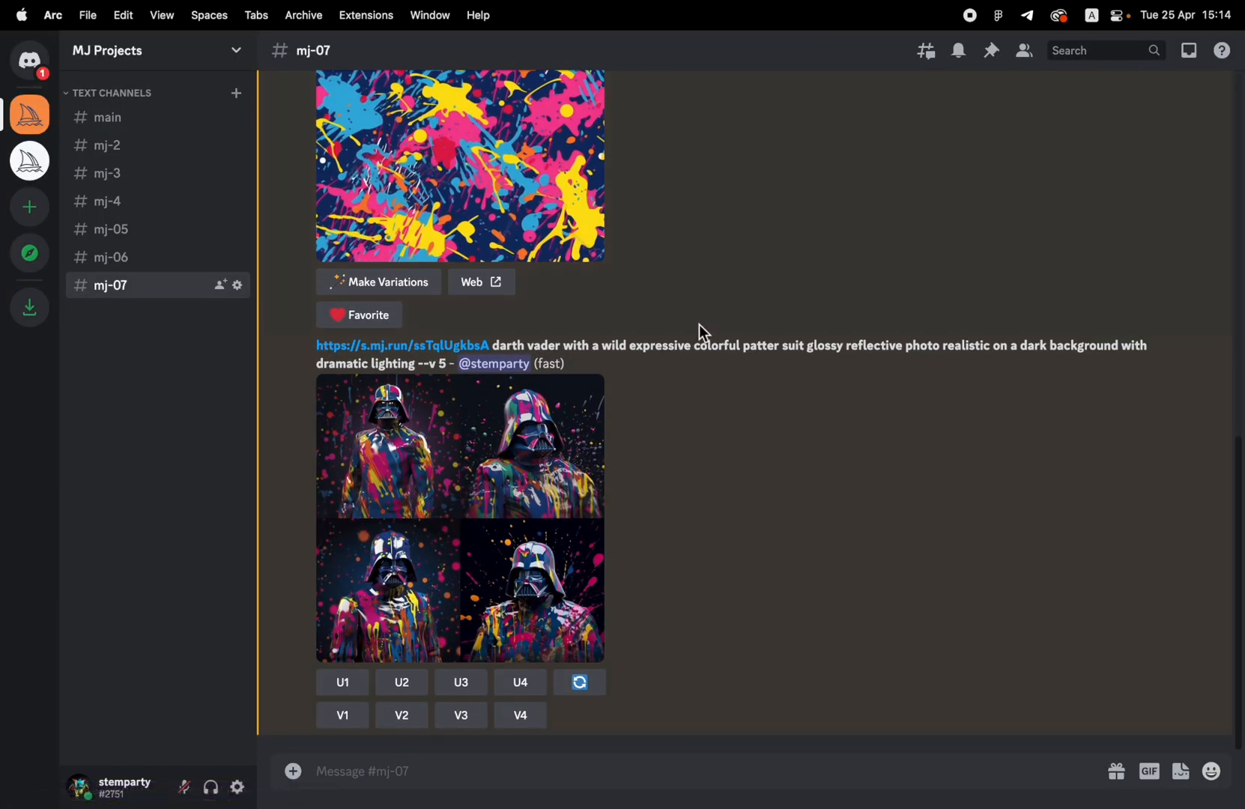
{"action": "scroll", "scroll_direction": "up", "scroll_amount": 3}
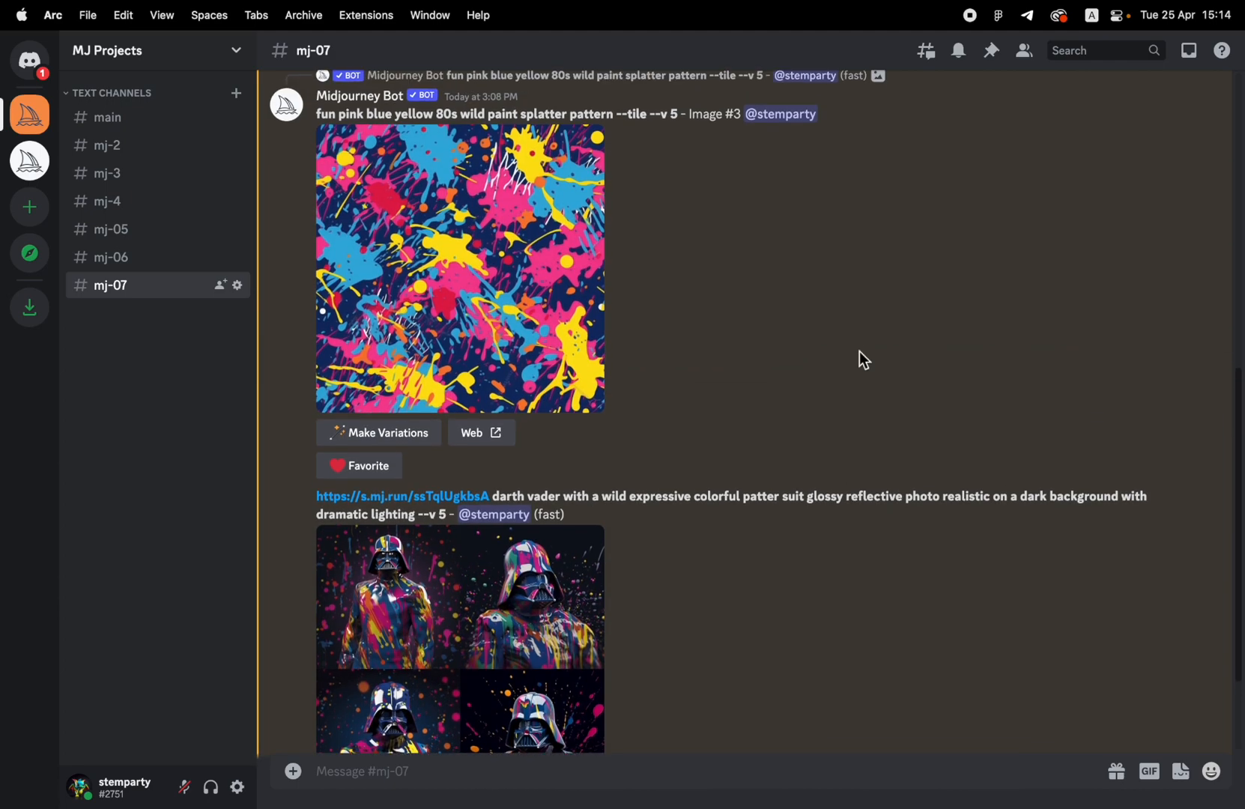
{"action": "scroll", "scroll_direction": "down", "scroll_amount": 3}
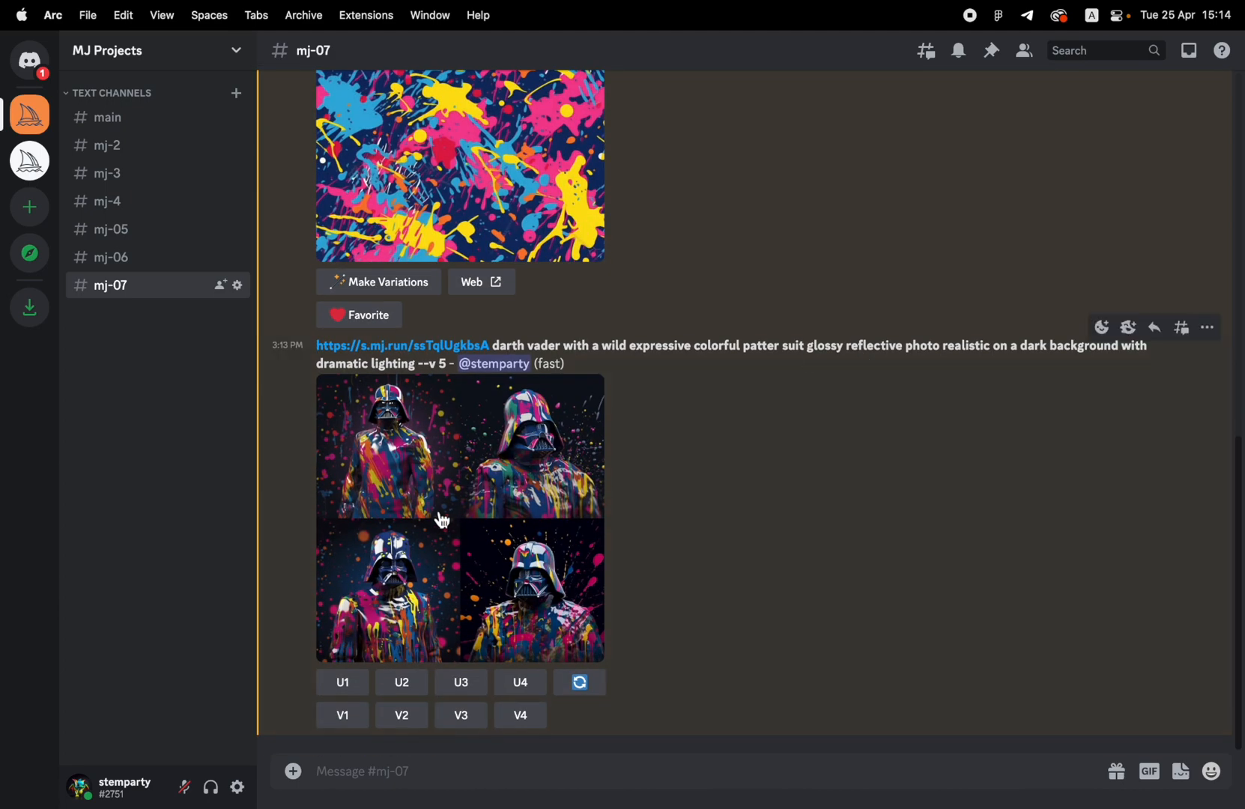
{"action": "mouse_move", "coordinate": [858, 418]}
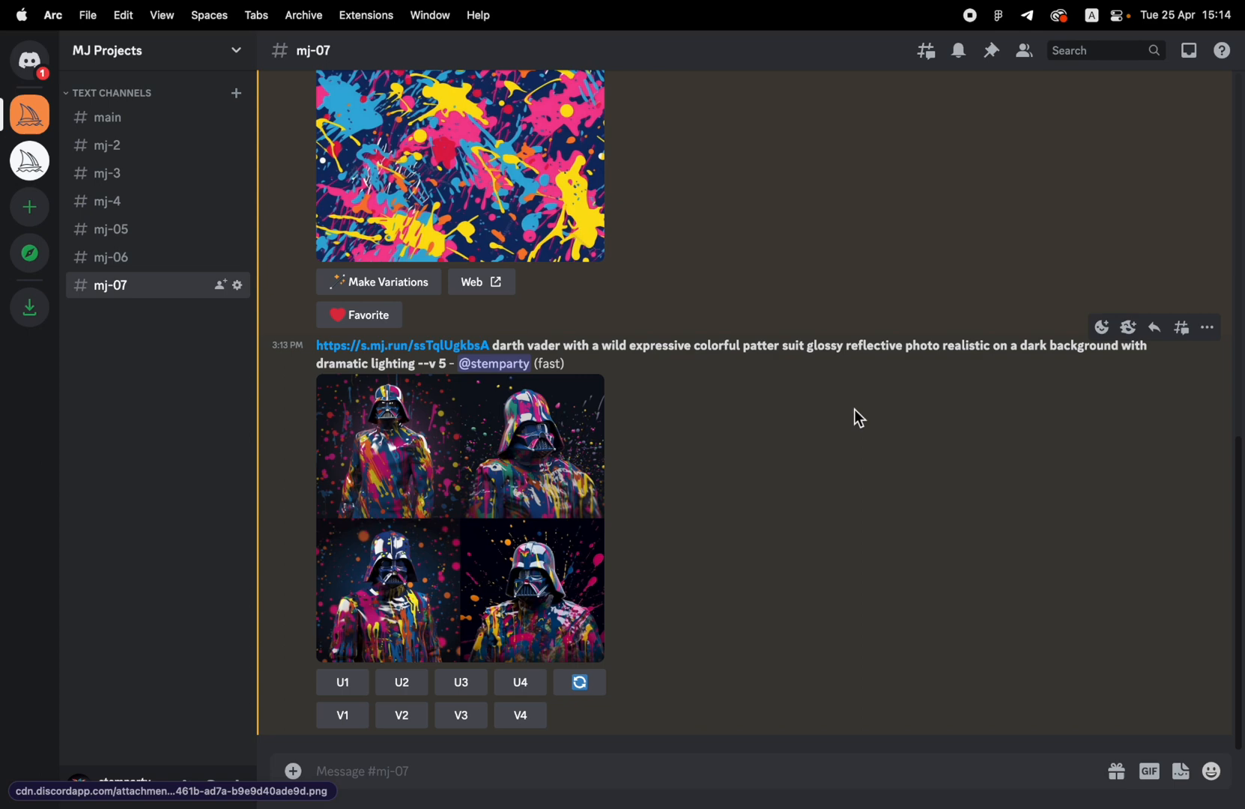
{"action": "scroll", "scroll_direction": "up", "scroll_amount": 3}
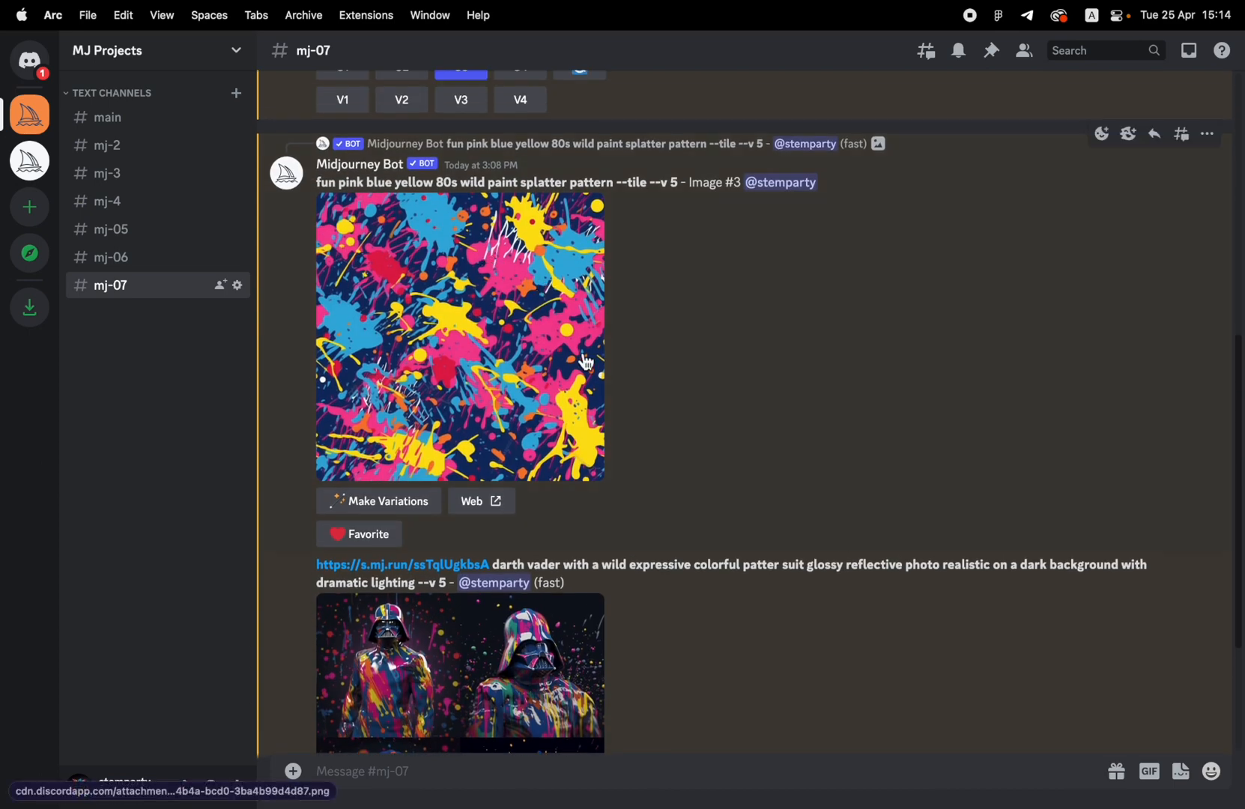
{"action": "left_click", "coordinate": [459, 672]}
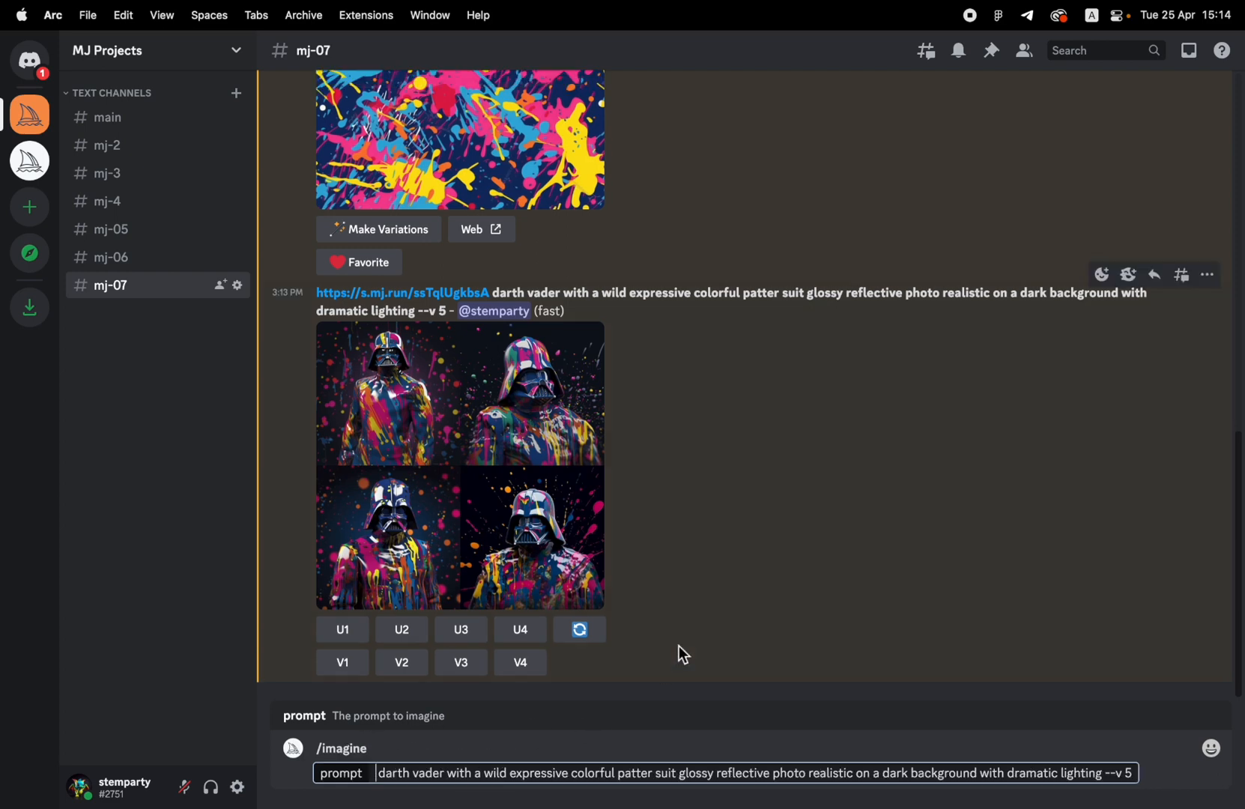
Scroll the channel to check on the new splatter-suit Vader job
{"action": "scroll", "scroll_direction": "up", "scroll_amount": 3}
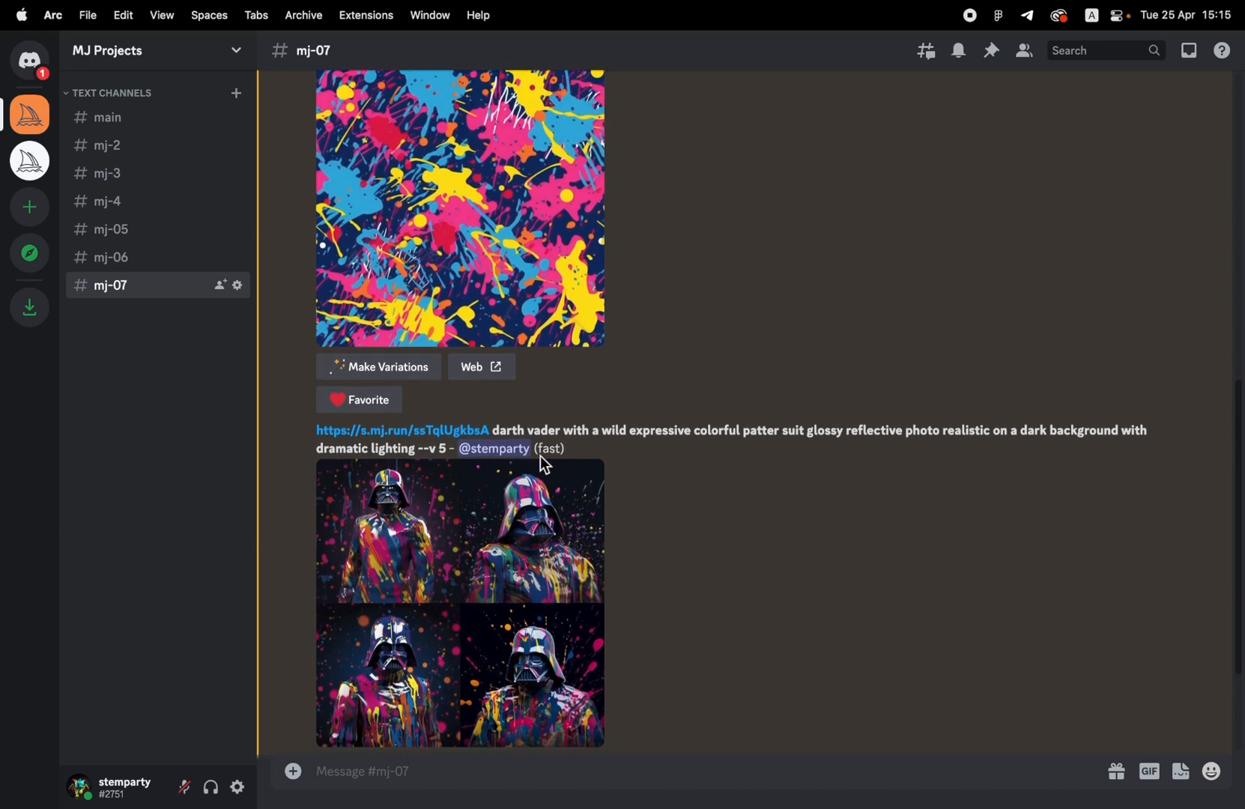
{"action": "scroll", "scroll_direction": "down", "scroll_amount": 3}
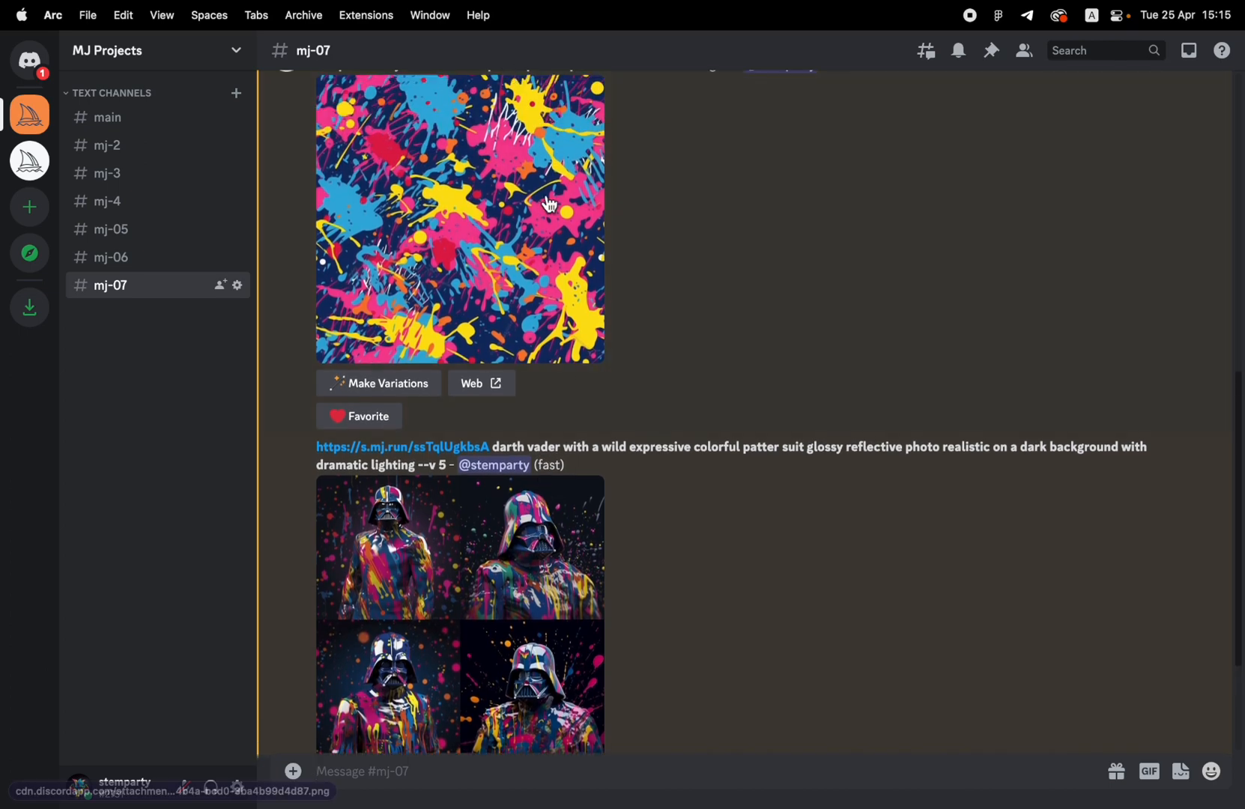
{"action": "scroll", "scroll_direction": "up", "scroll_amount": 3}
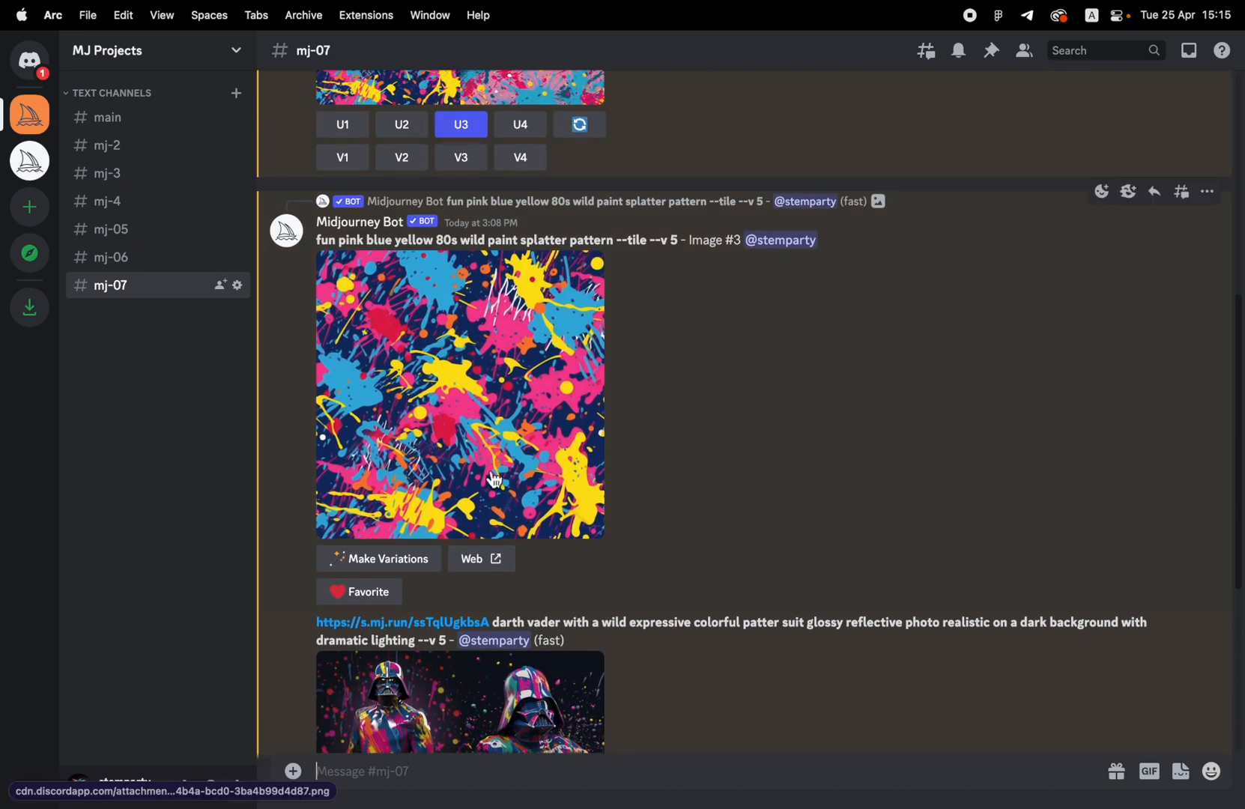
{"action": "scroll", "scroll_direction": "down", "scroll_amount": 3}
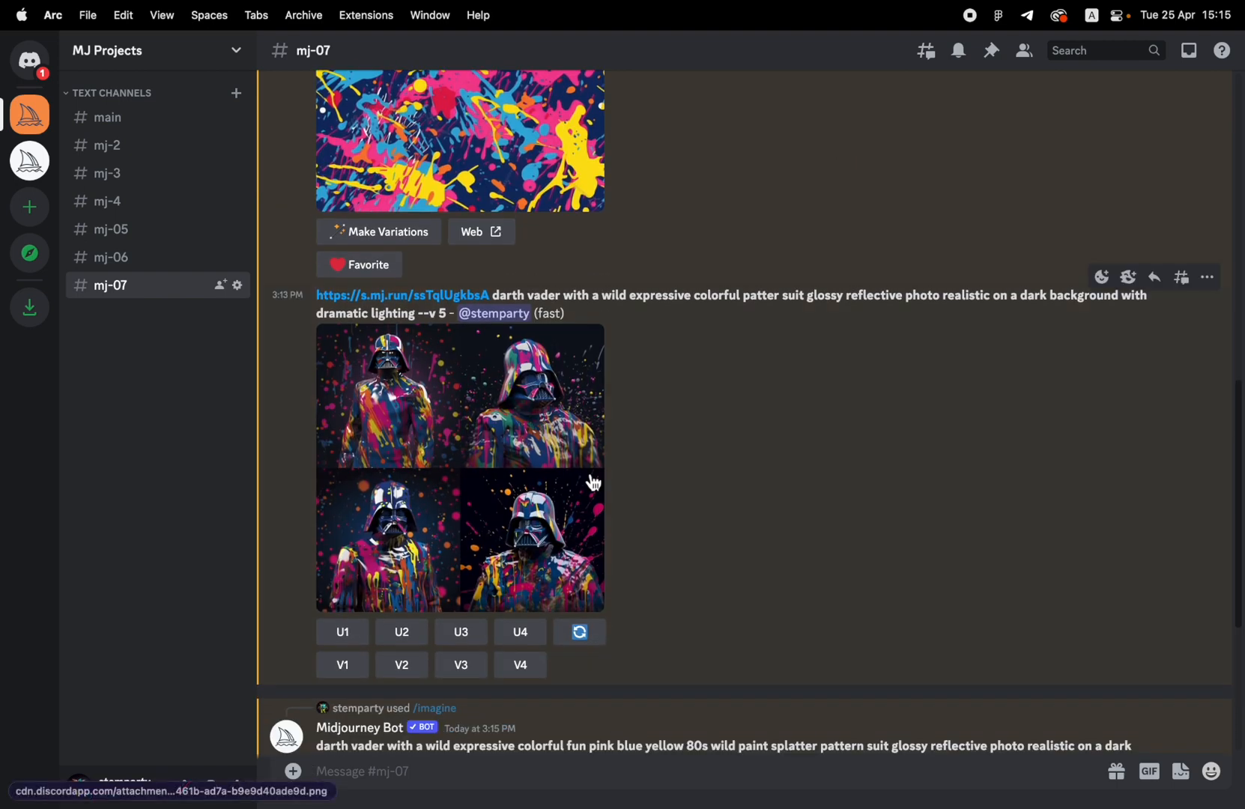
View the finished splatter-suit Vader grid enlarged, then close the preview
{"action": "scroll", "scroll_direction": "down", "scroll_amount": 3}
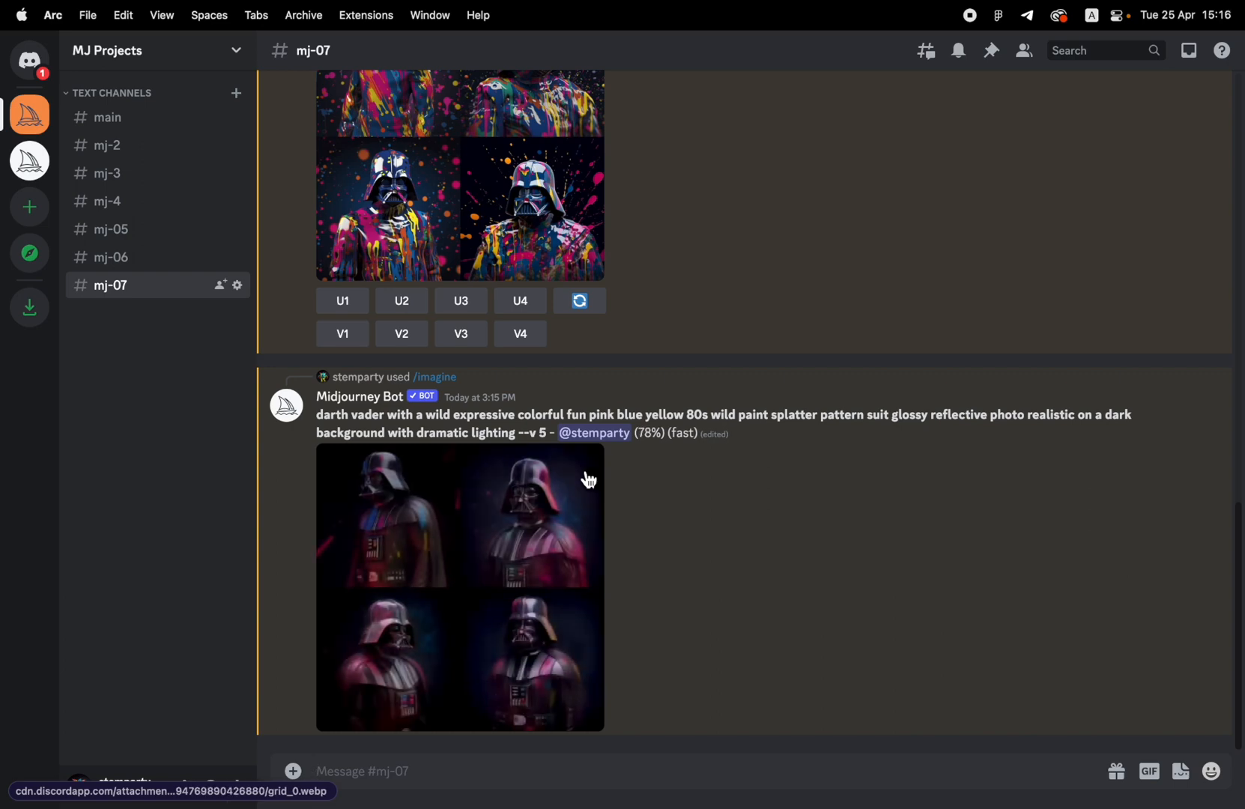
{"action": "left_click", "coordinate": [458, 585]}
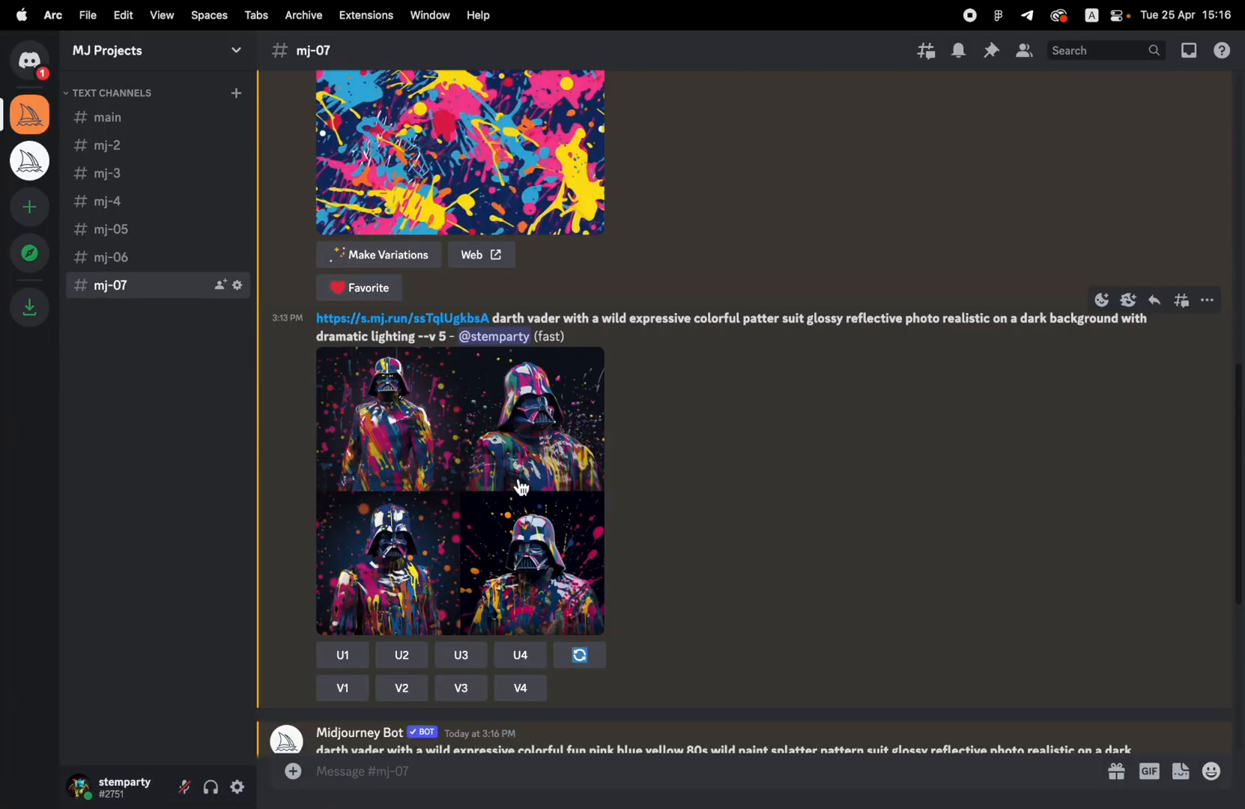
{"action": "left_click", "coordinate": [458, 490]}
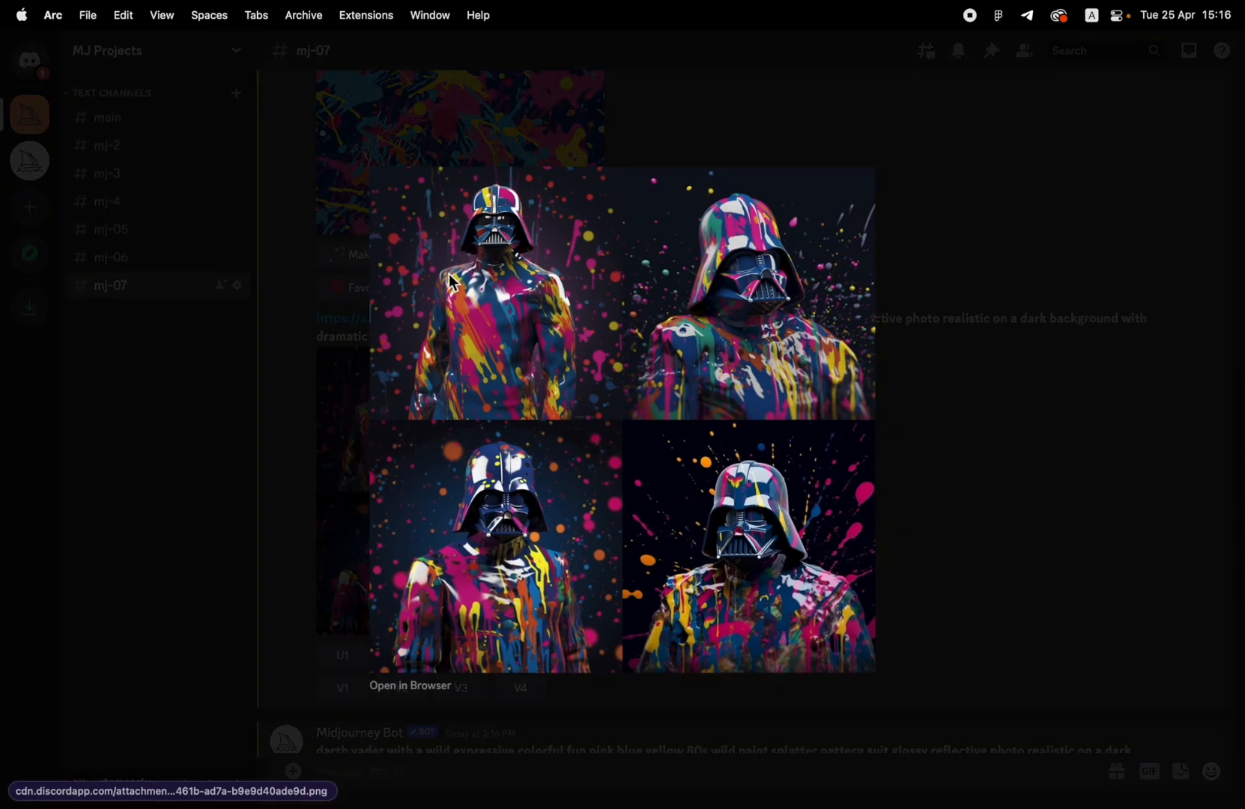
{"action": "left_click", "coordinate": [618, 490]}
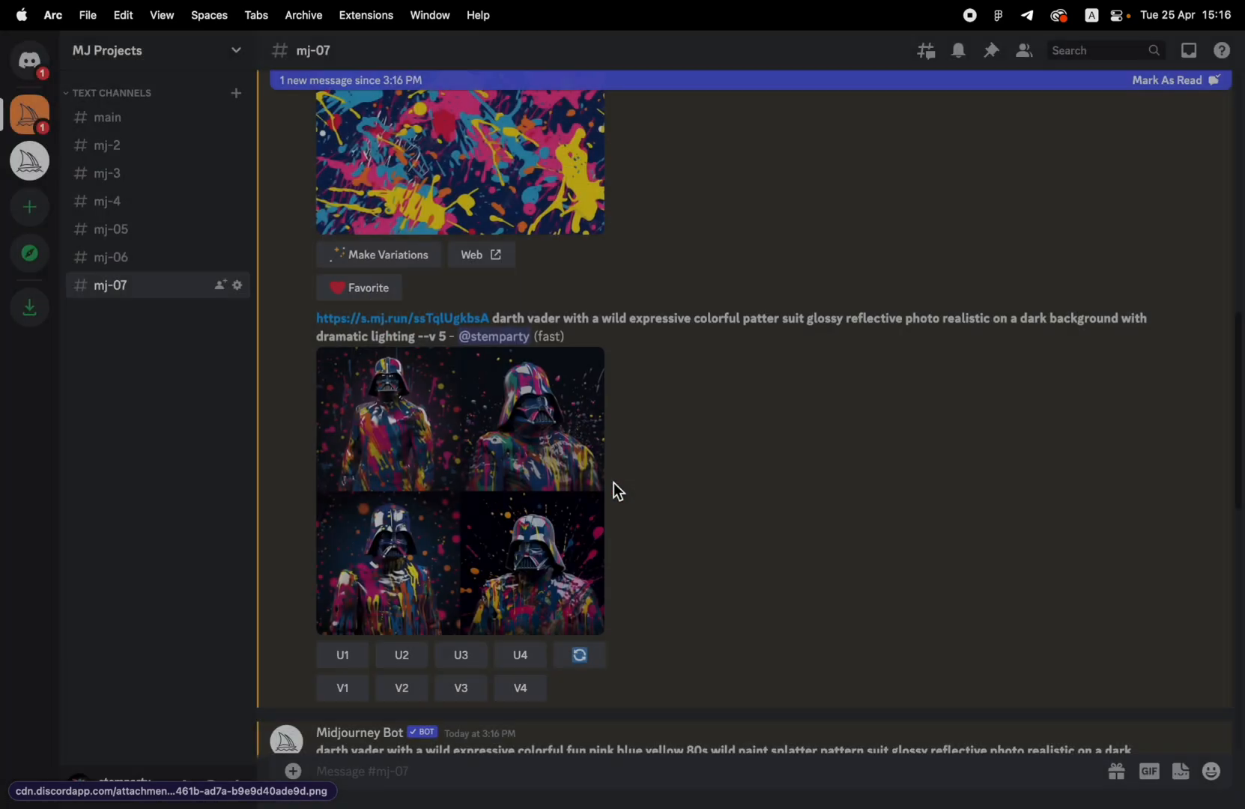
{"action": "scroll", "scroll_direction": "down", "scroll_amount": 3}
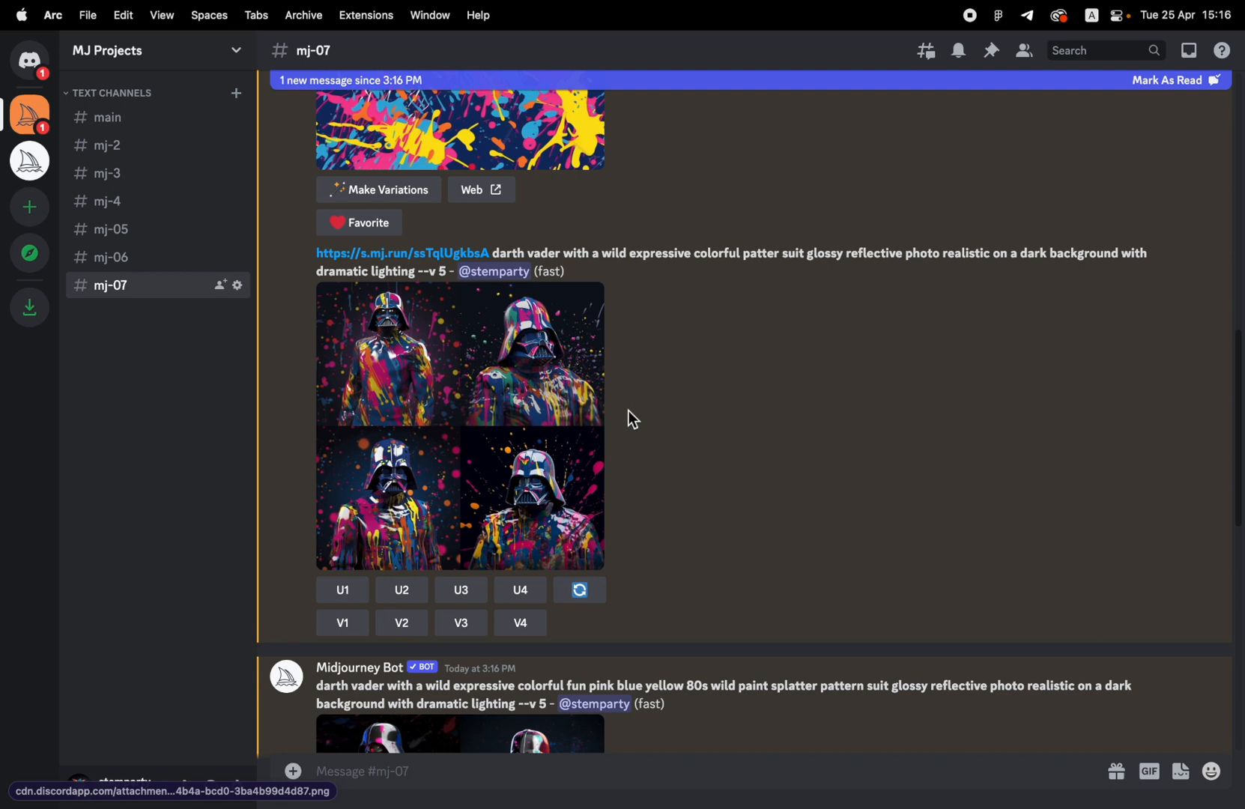
{"action": "left_click", "coordinate": [458, 425]}
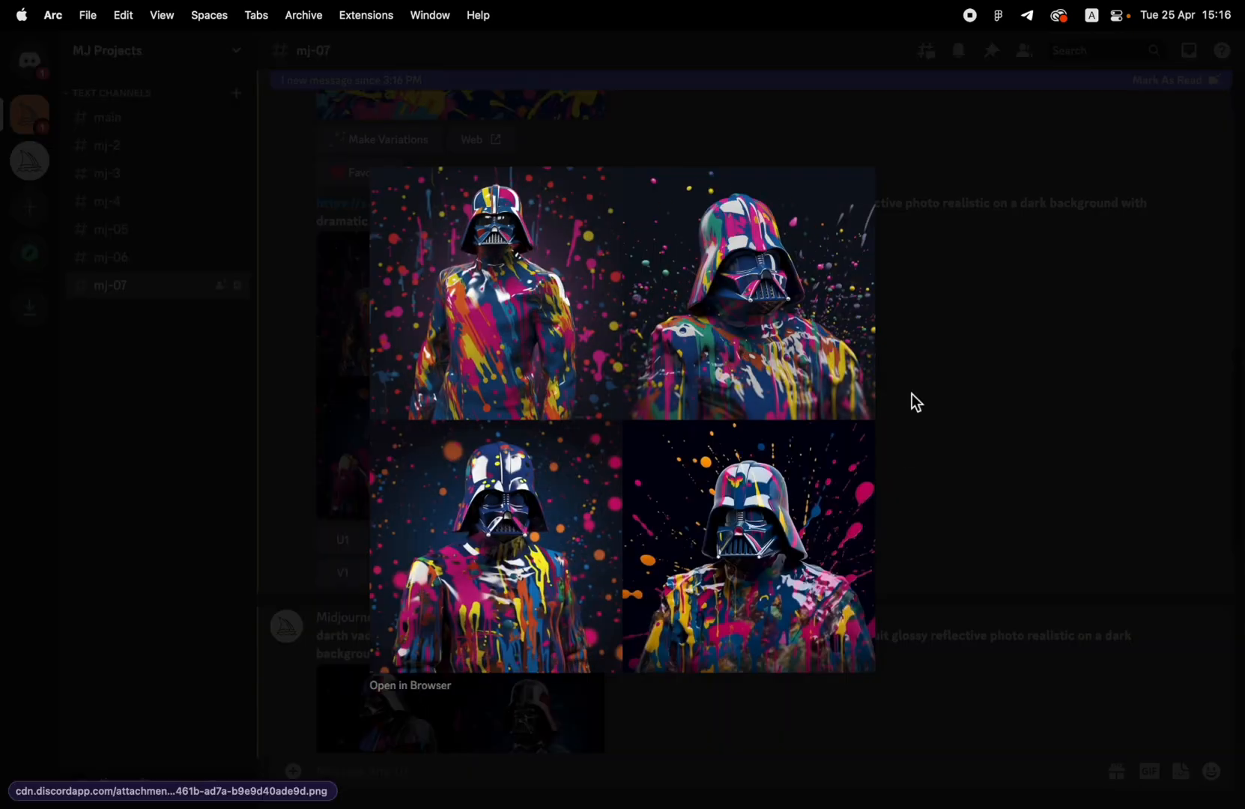
{"action": "mouse_move", "coordinate": [802, 666]}
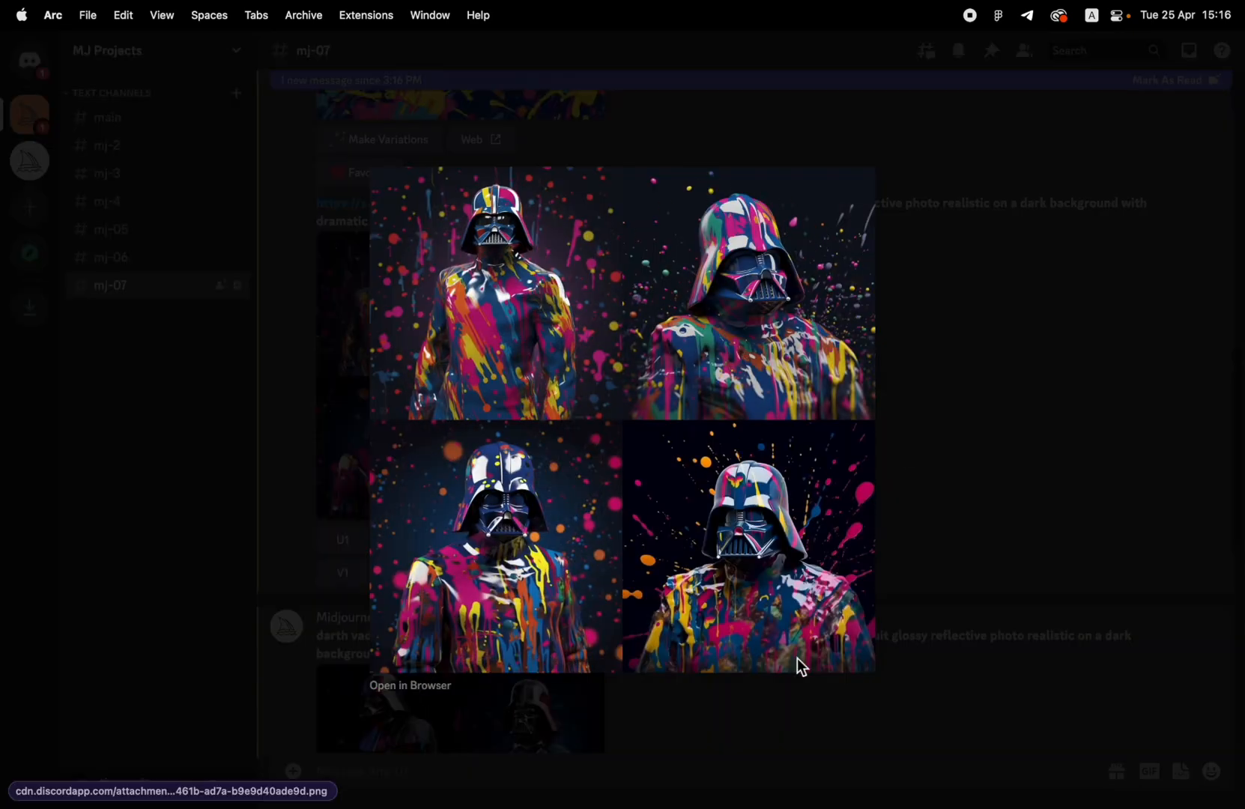
{"action": "left_click", "coordinate": [800, 665]}
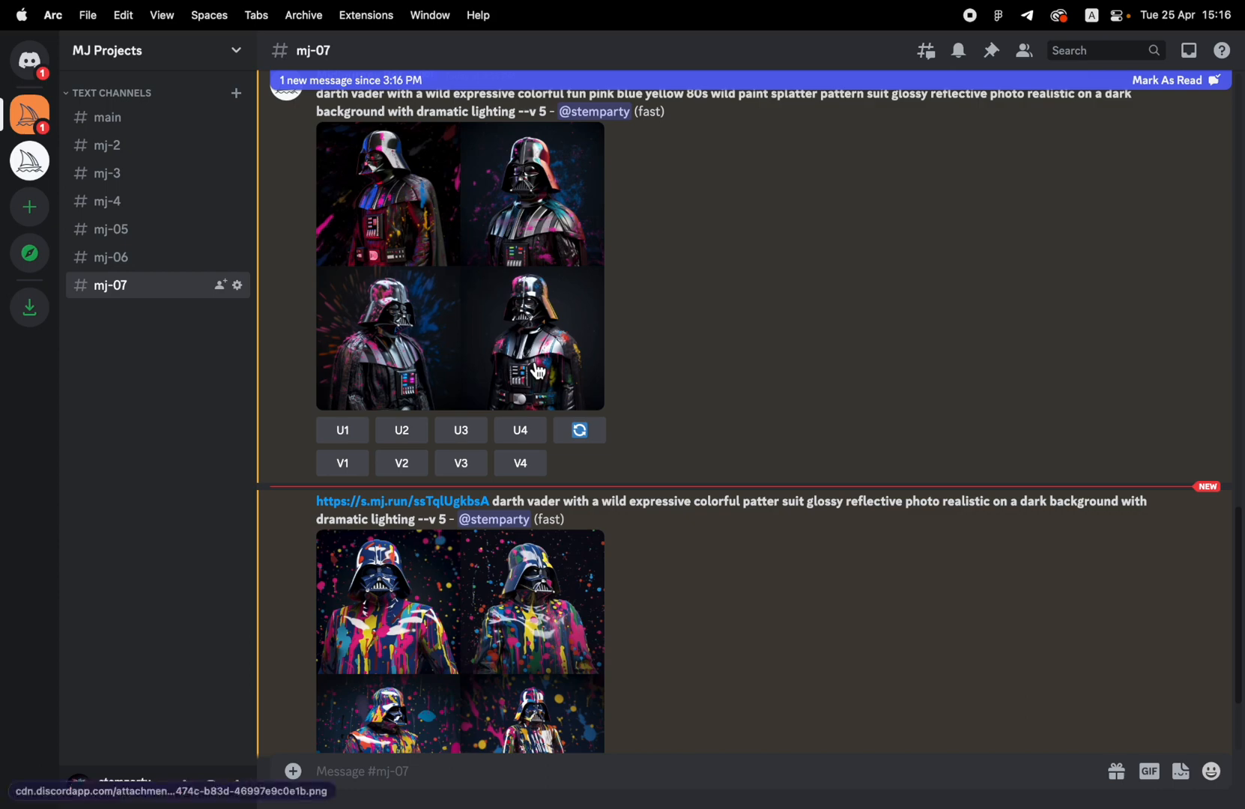
{"action": "mouse_move", "coordinate": [644, 300]}
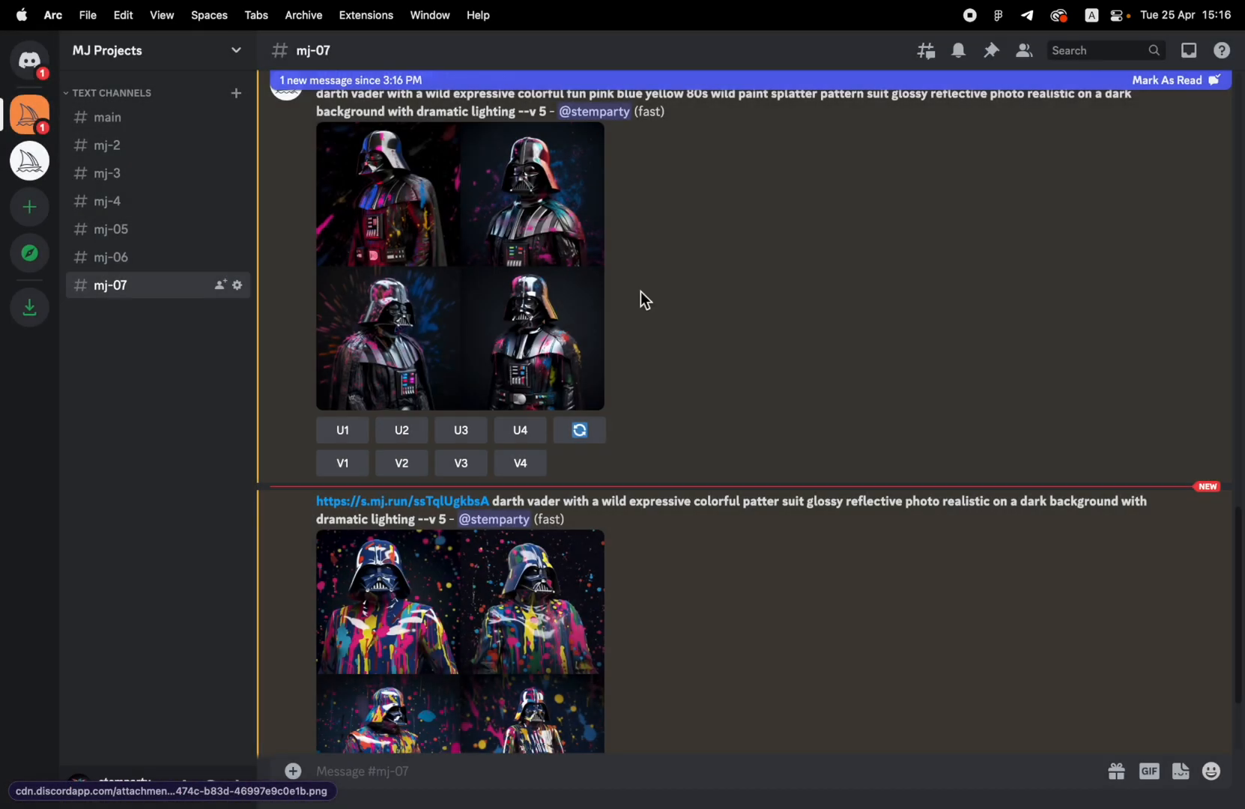
View the newest paint-drip Vader grid enlarged, then close the preview
{"action": "scroll", "scroll_direction": "down", "scroll_amount": 3}
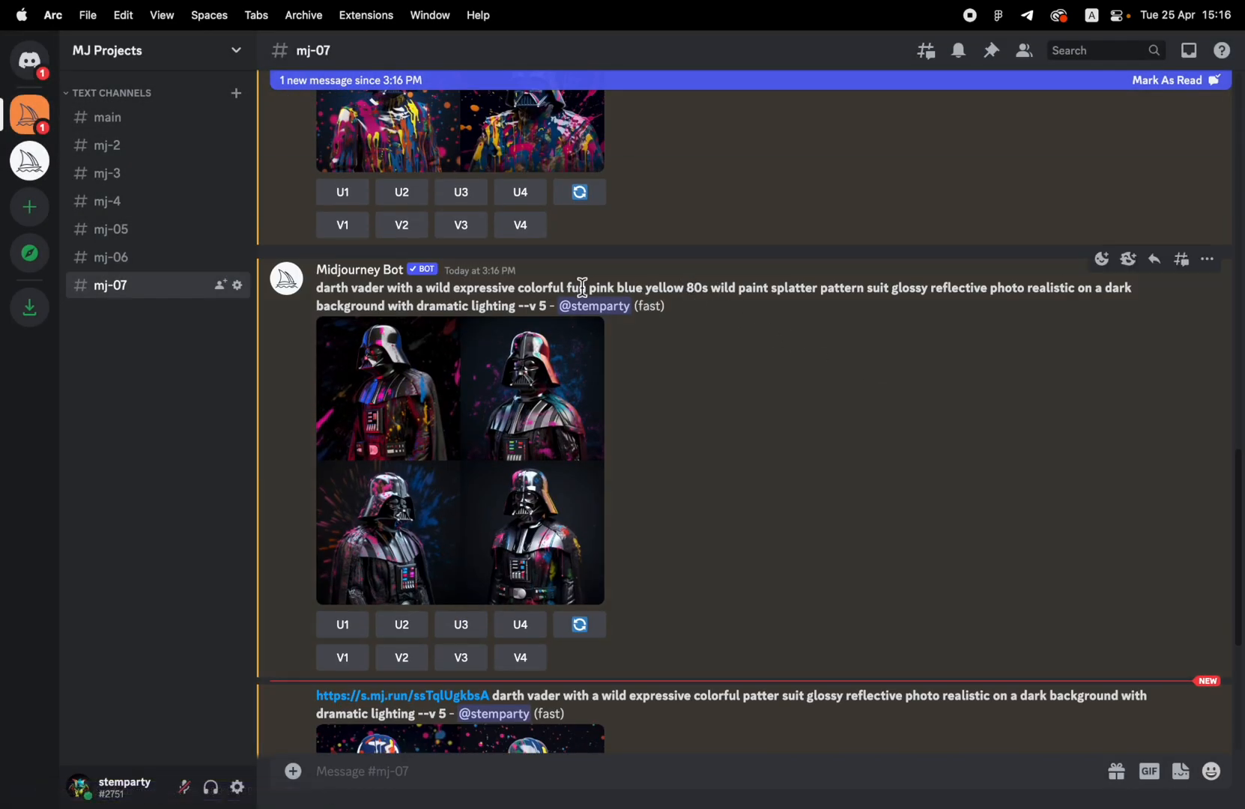
{"action": "mouse_move", "coordinate": [343, 308]}
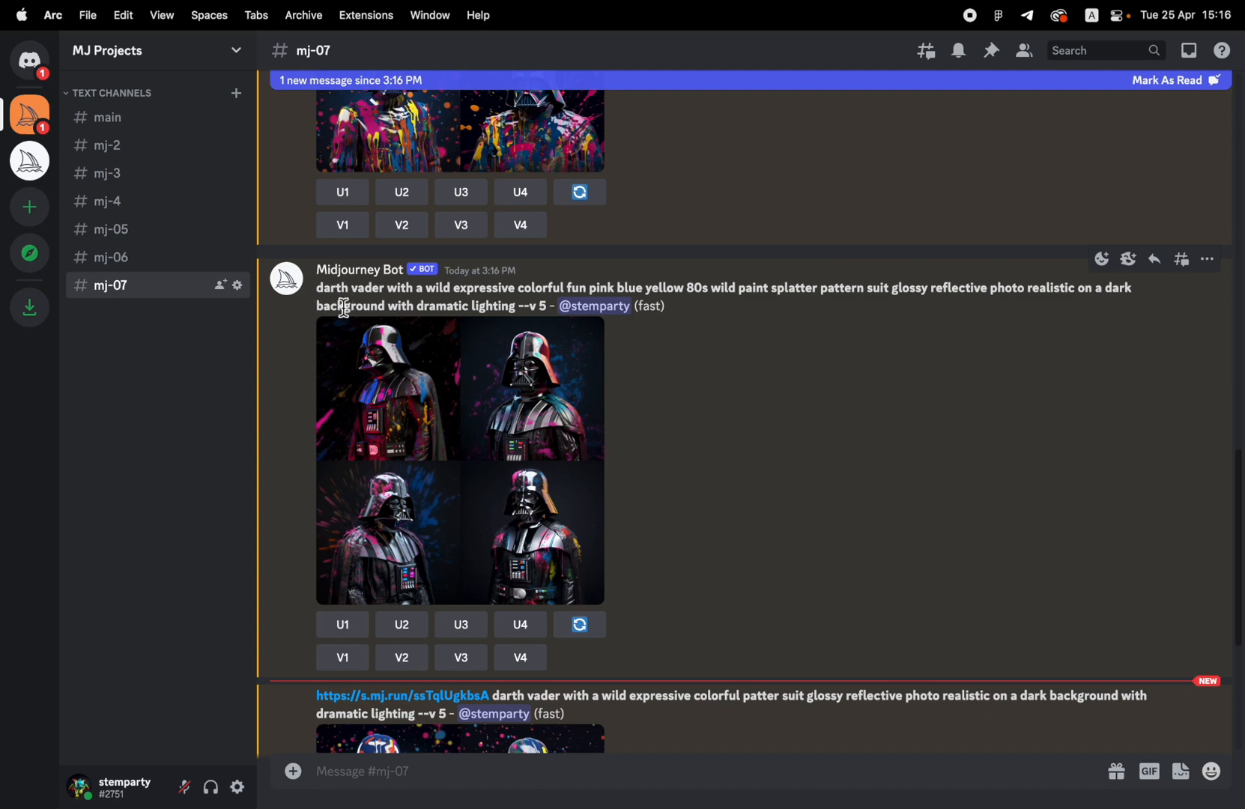
{"action": "mouse_move", "coordinate": [611, 282]}
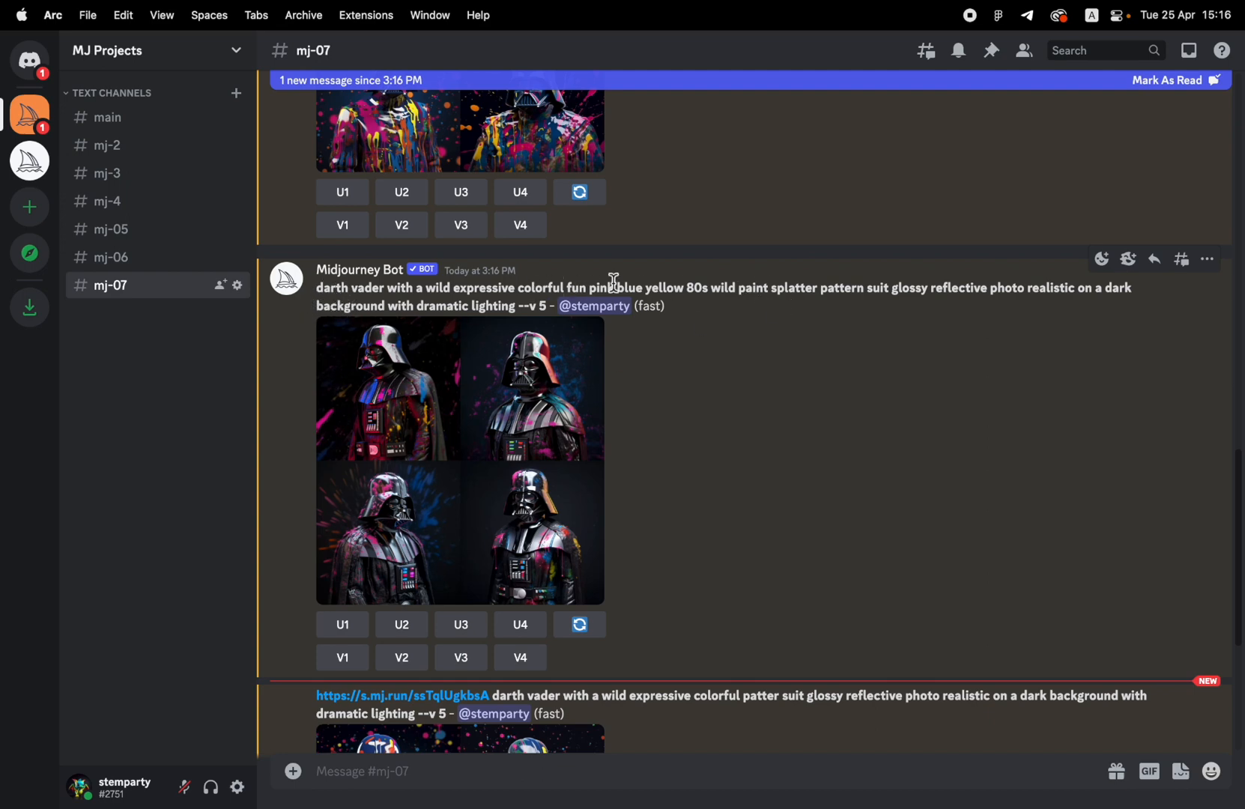
{"action": "mouse_move", "coordinate": [840, 307]}
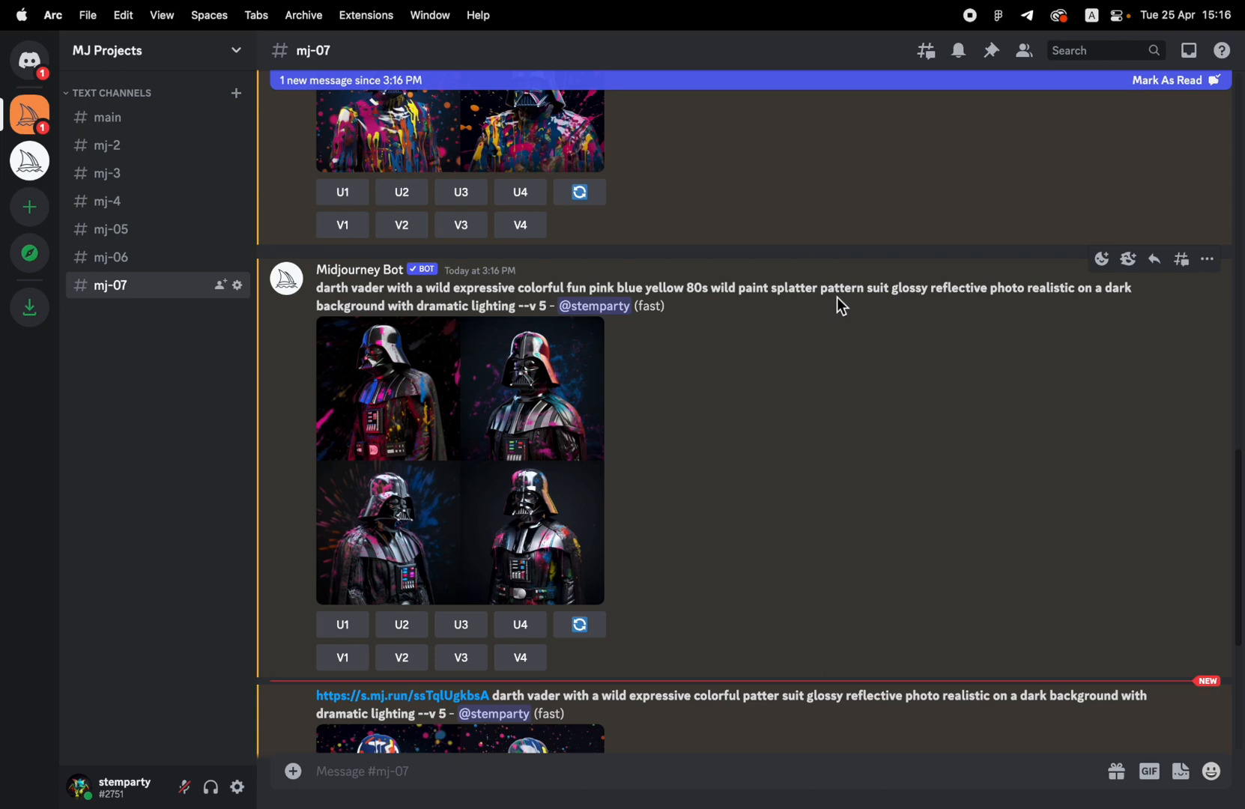
{"action": "mouse_move", "coordinate": [746, 309]}
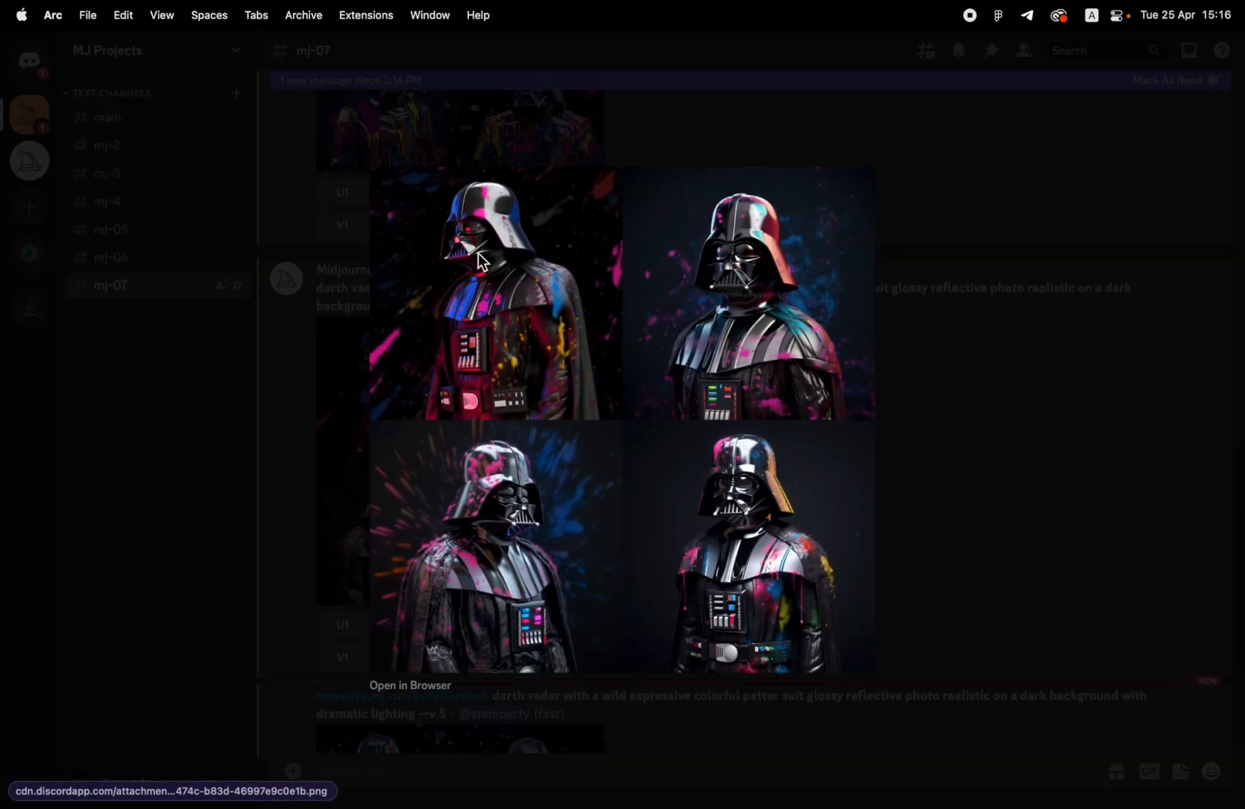
{"action": "mouse_move", "coordinate": [865, 576]}
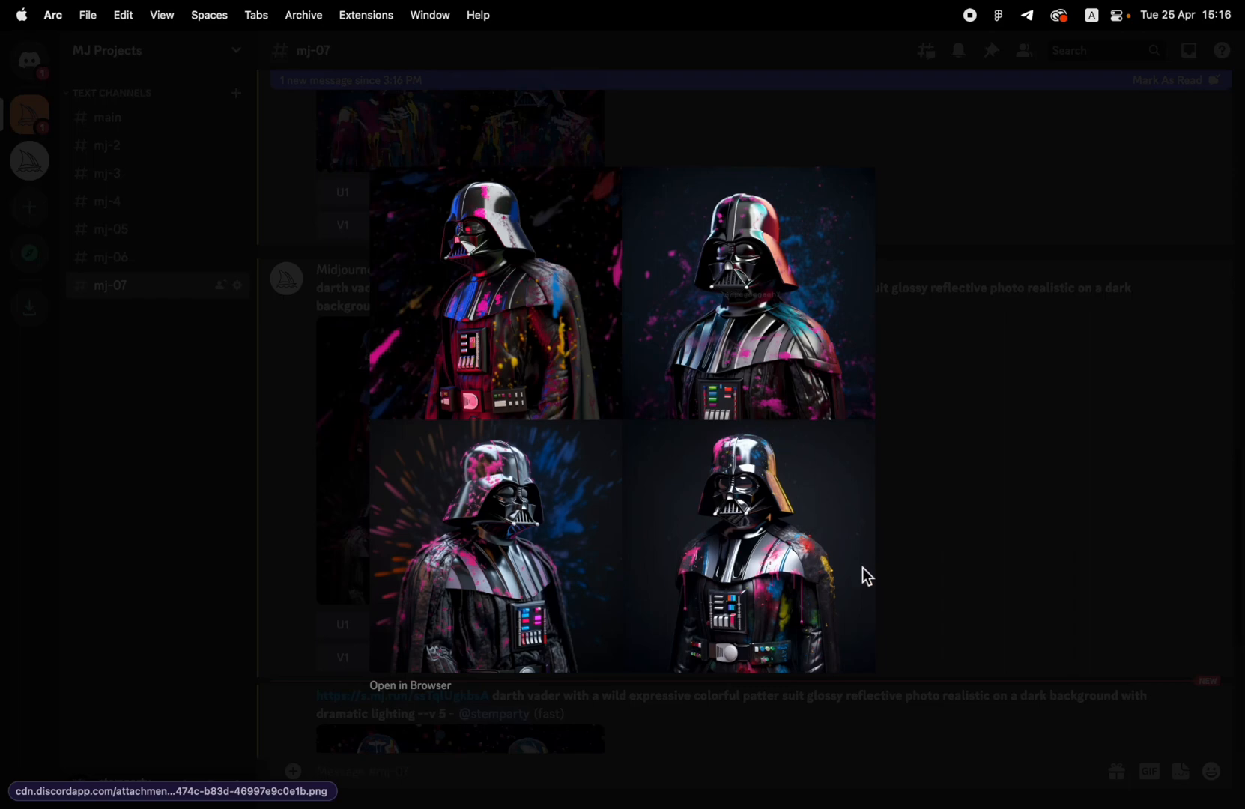
{"action": "mouse_move", "coordinate": [624, 515]}
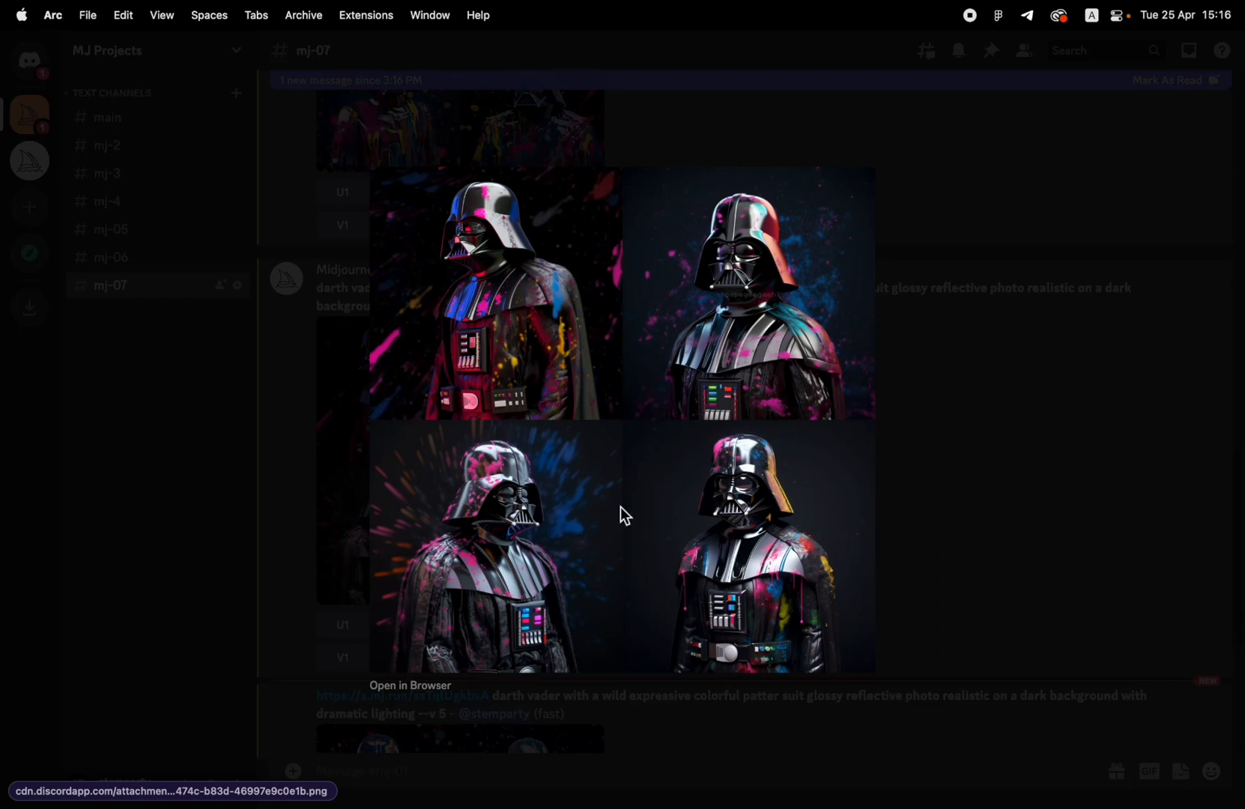
{"action": "mouse_move", "coordinate": [793, 584]}
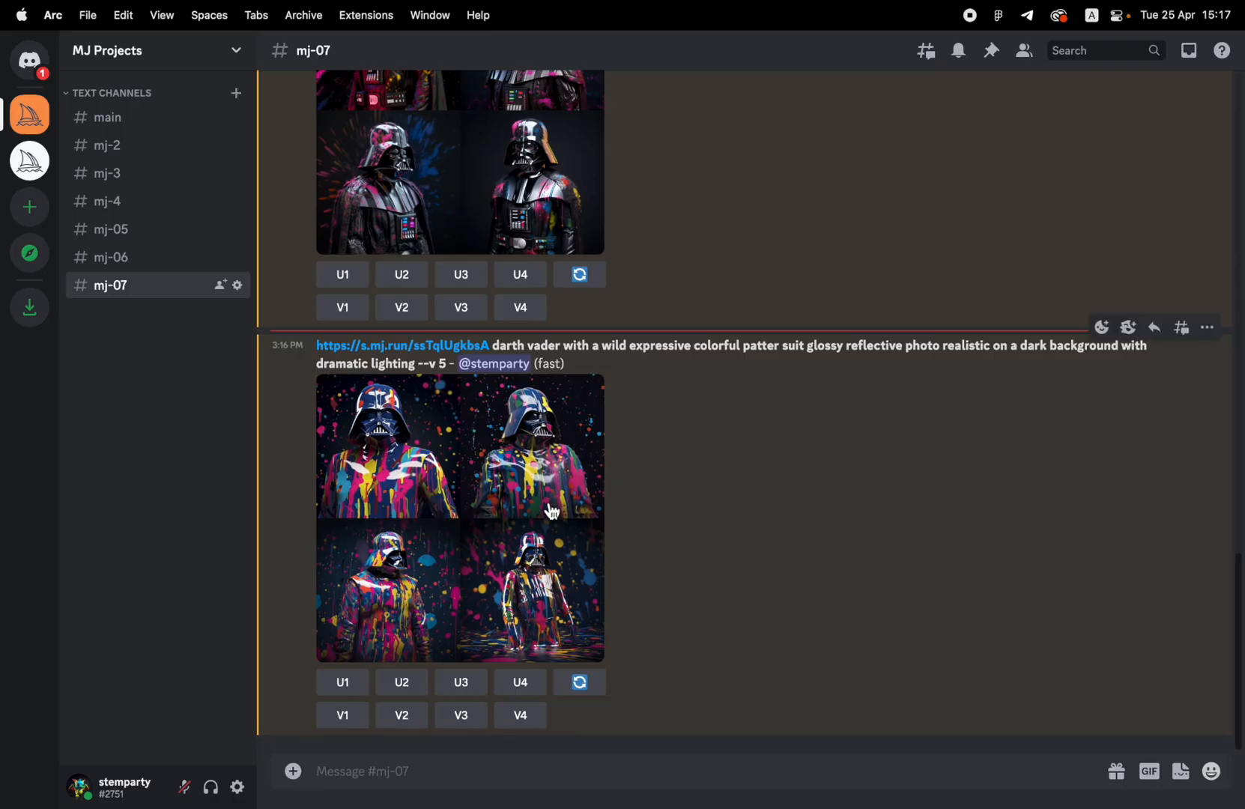
{"action": "left_click", "coordinate": [460, 516]}
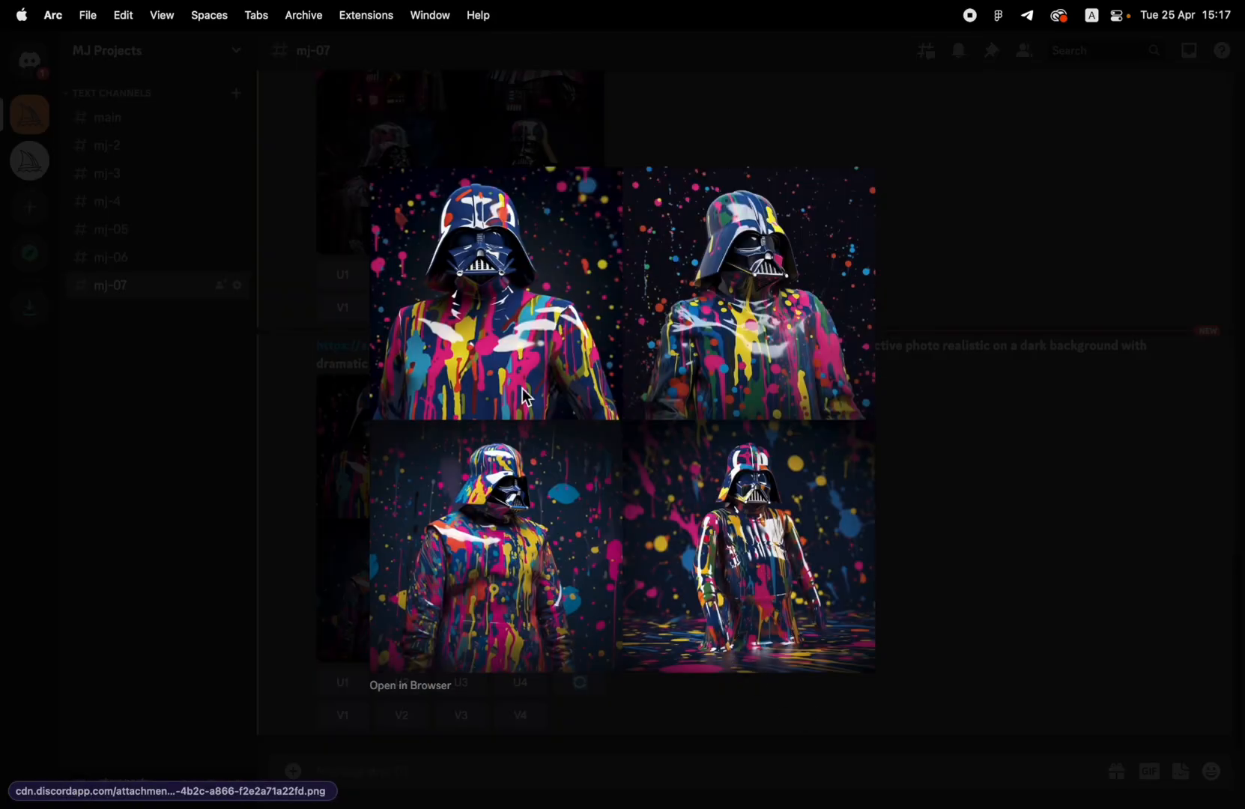
{"action": "mouse_move", "coordinate": [695, 435]}
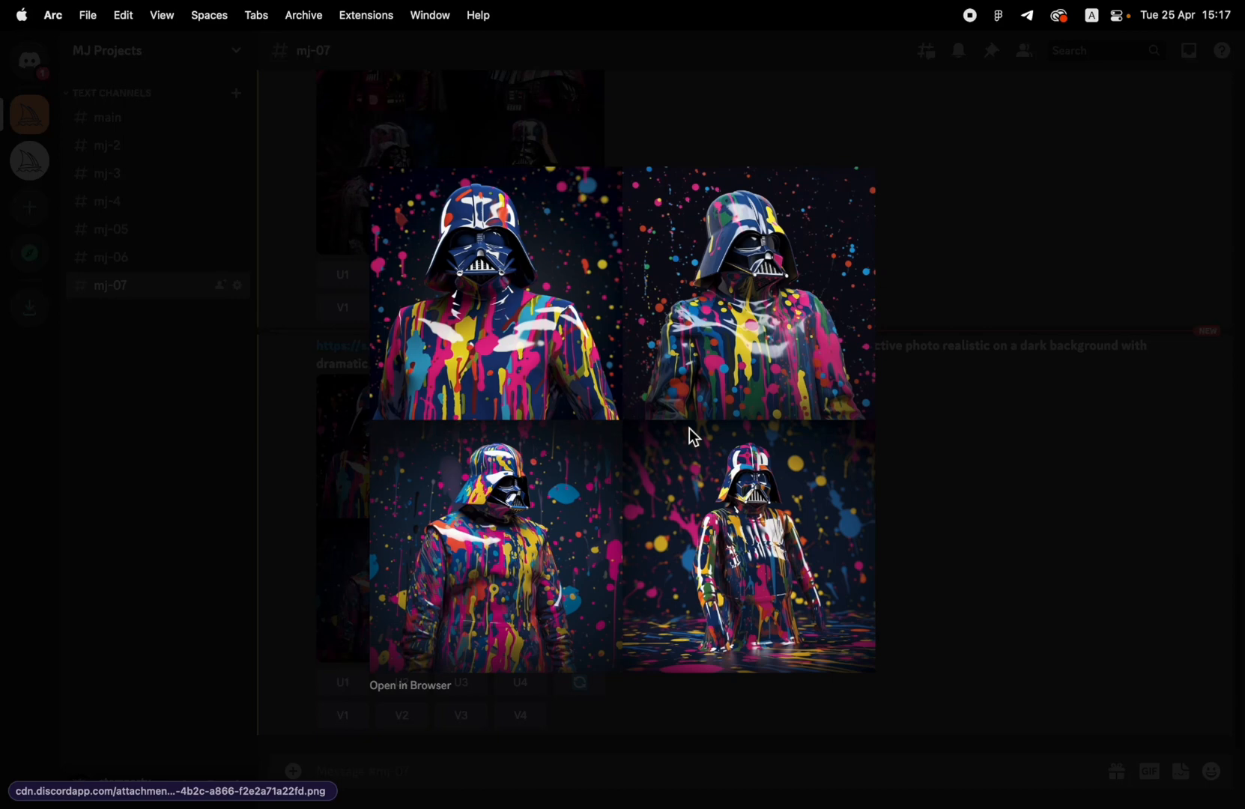
{"action": "left_click", "coordinate": [696, 434]}
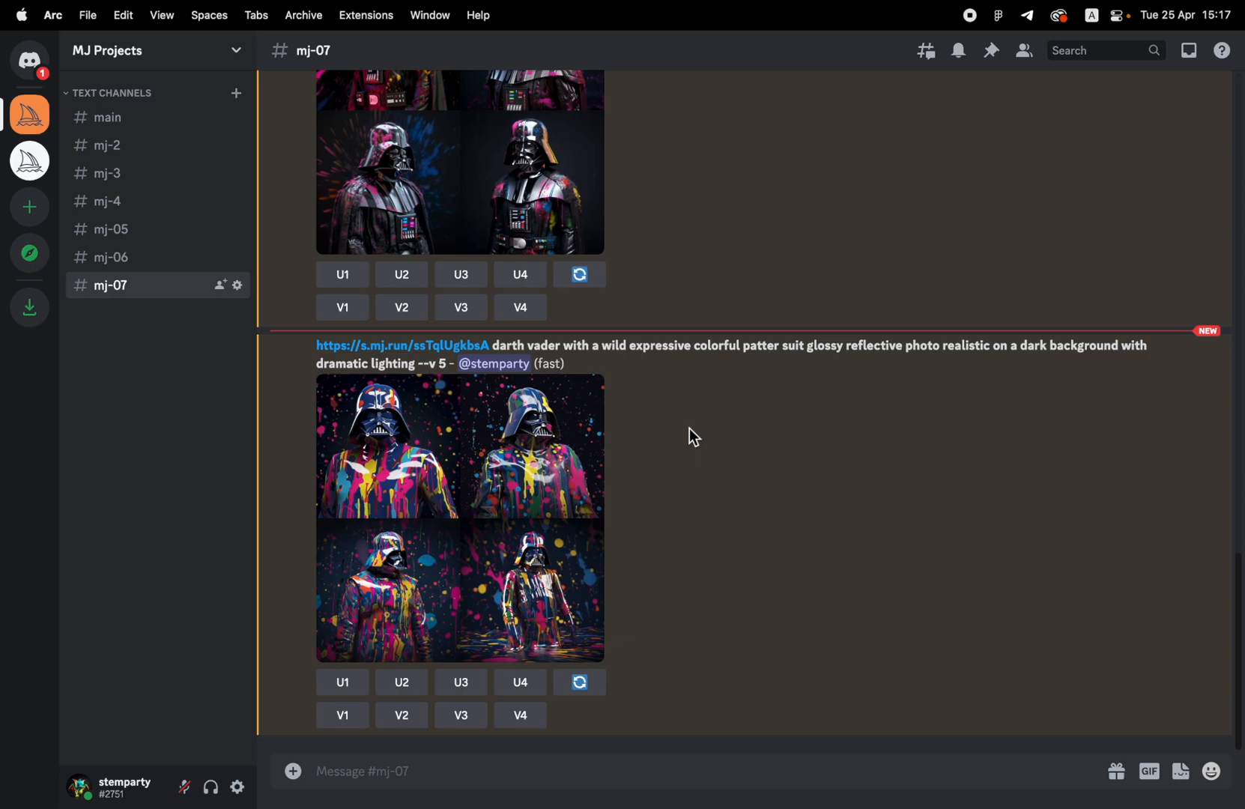
{"action": "scroll", "scroll_direction": "down", "scroll_amount": 3}
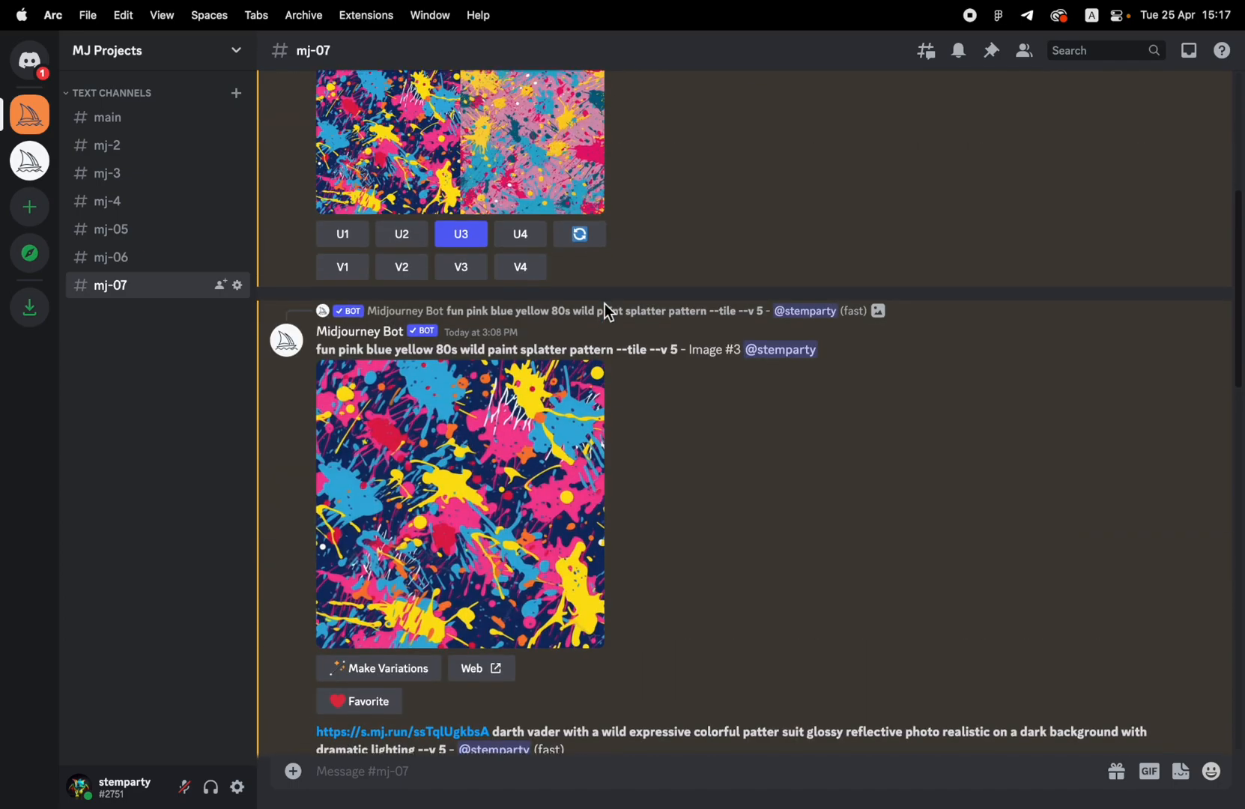
{"action": "scroll", "scroll_direction": "down", "scroll_amount": 3}
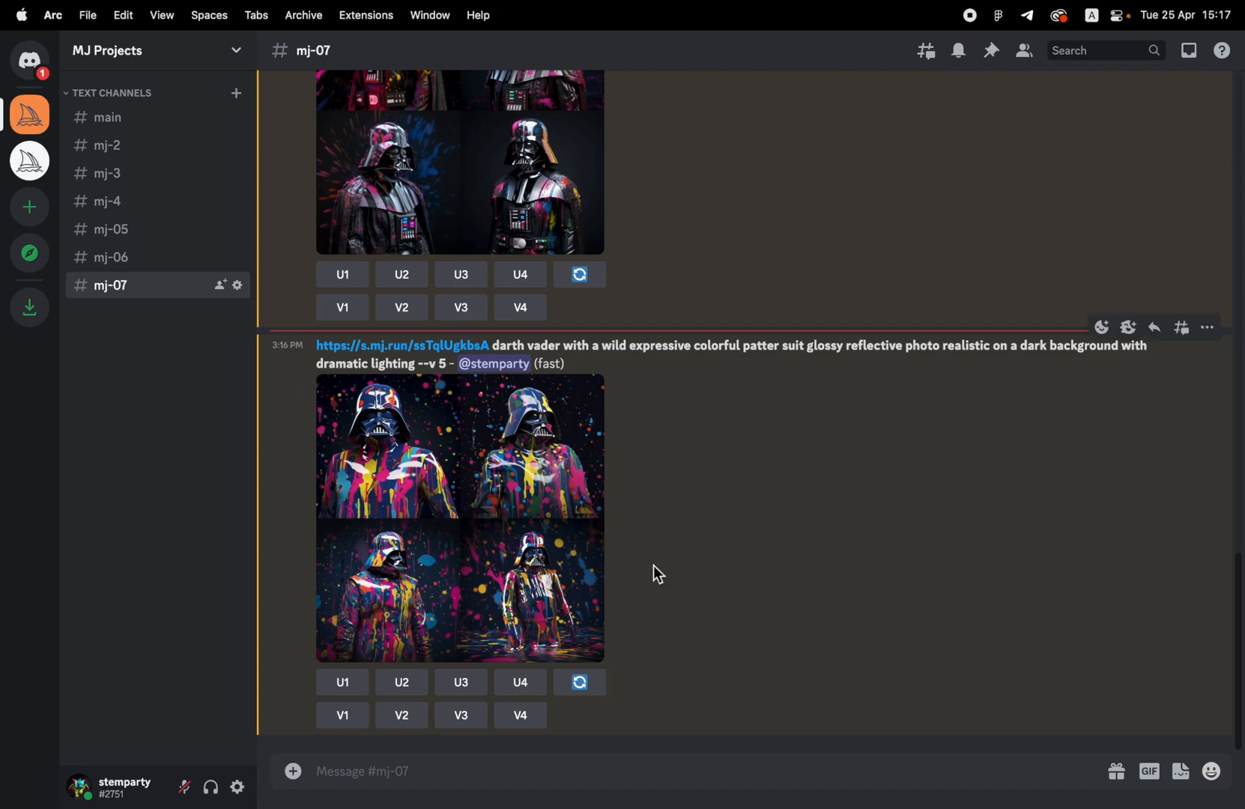
{"action": "mouse_move", "coordinate": [513, 725]}
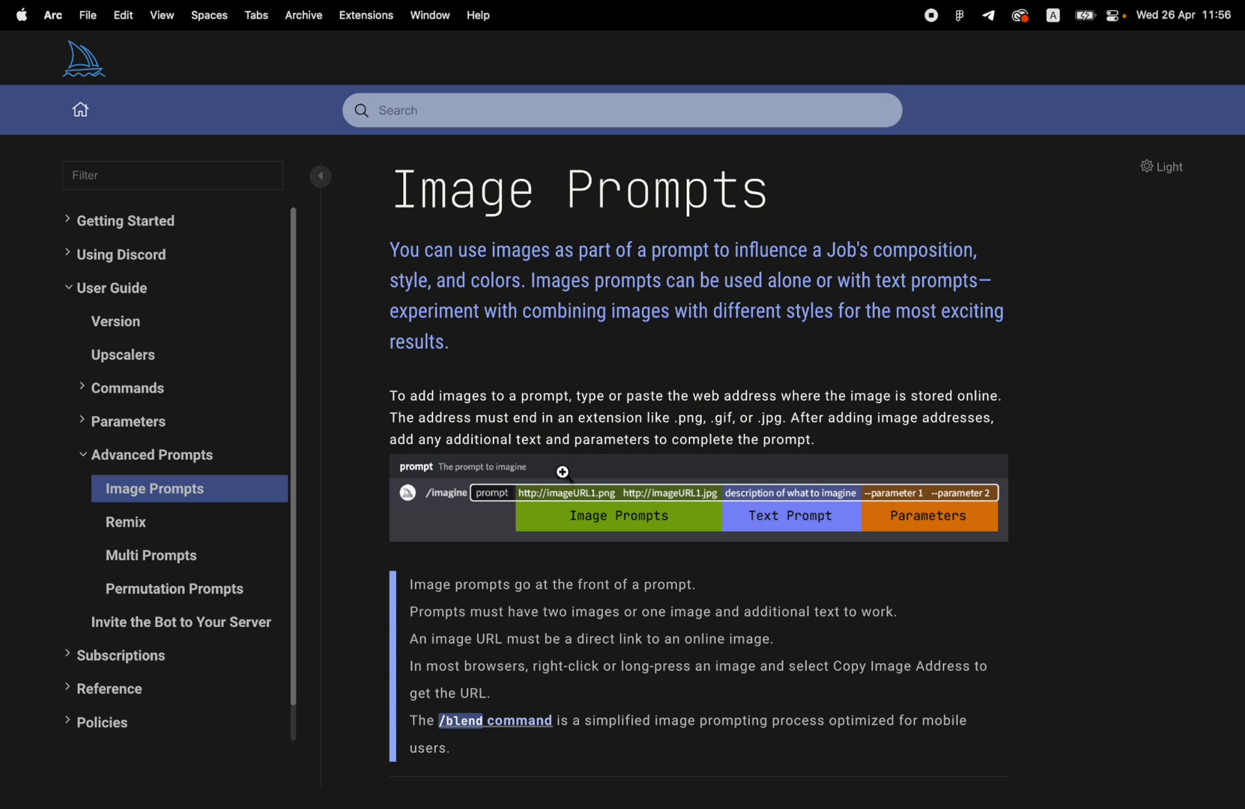
{"action": "mouse_move", "coordinate": [692, 536]}
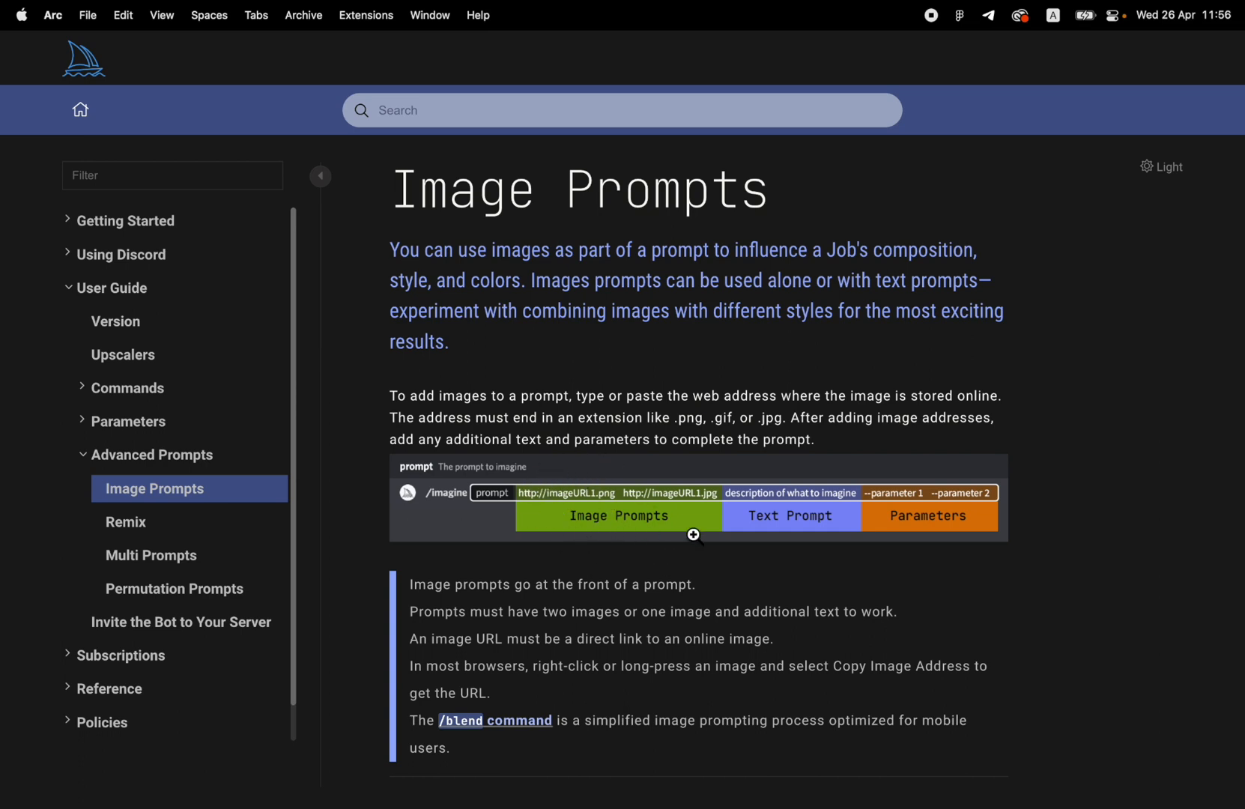
{"action": "mouse_move", "coordinate": [647, 504]}
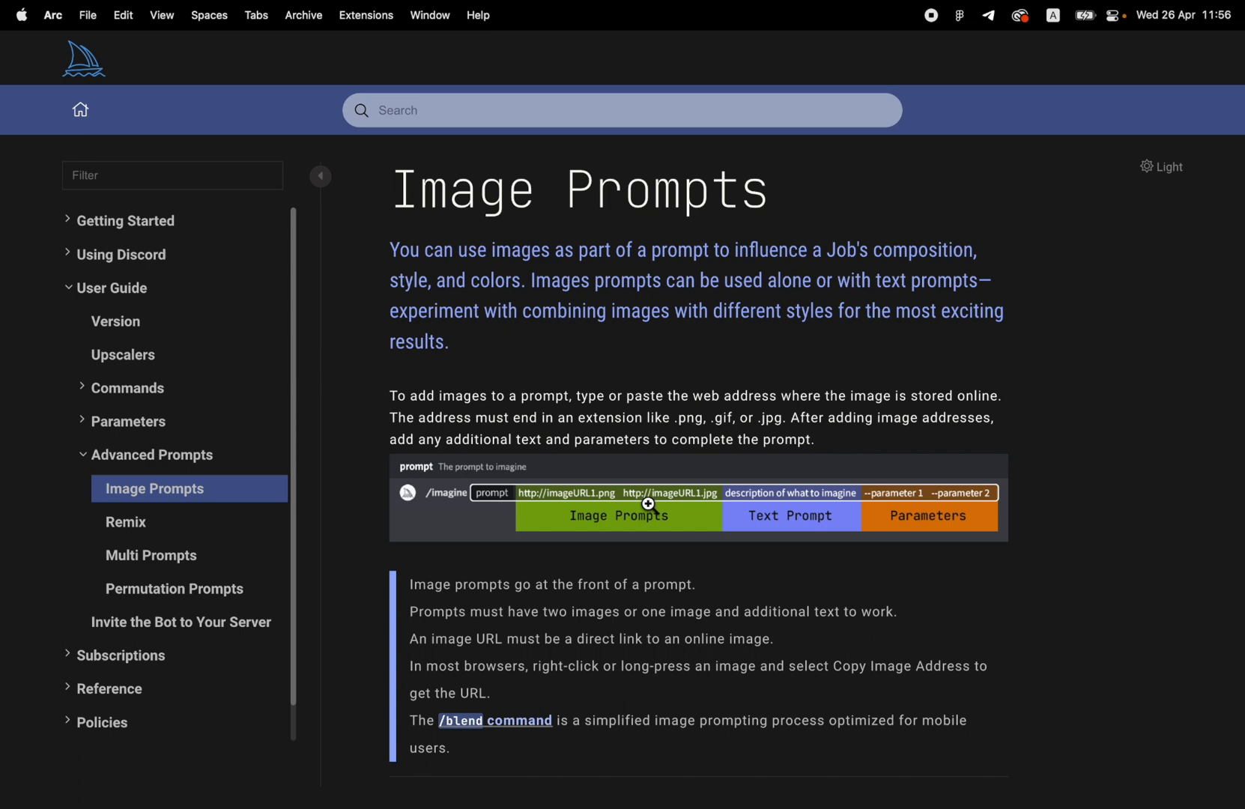
{"action": "mouse_move", "coordinate": [811, 506]}
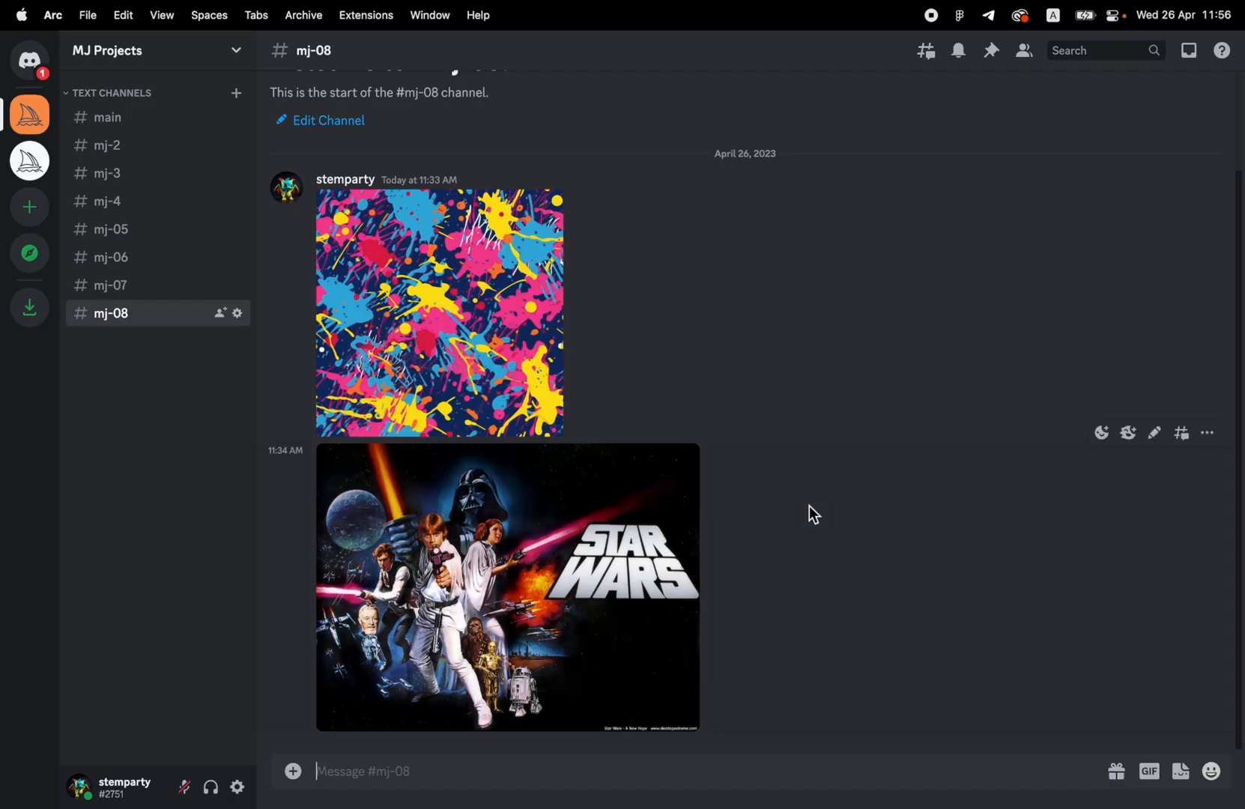
{"action": "mouse_move", "coordinate": [589, 569]}
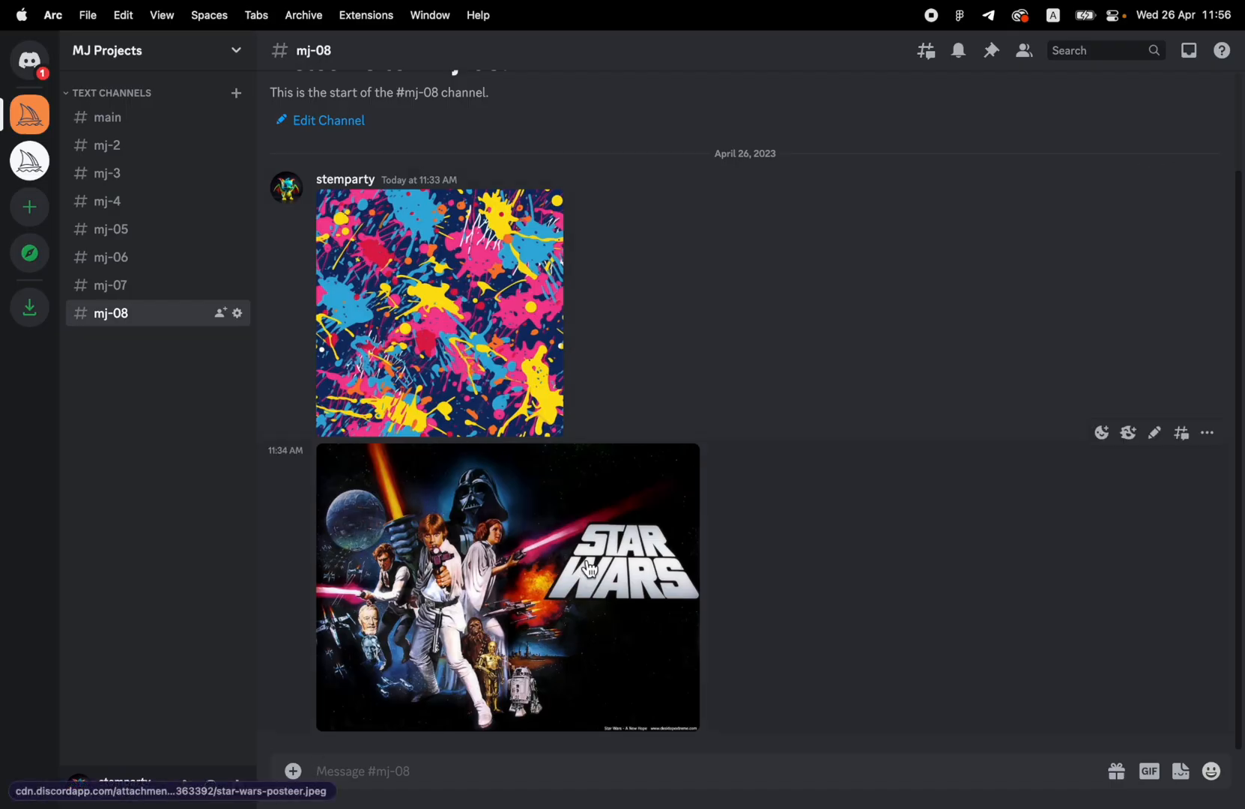
{"action": "mouse_move", "coordinate": [580, 568]}
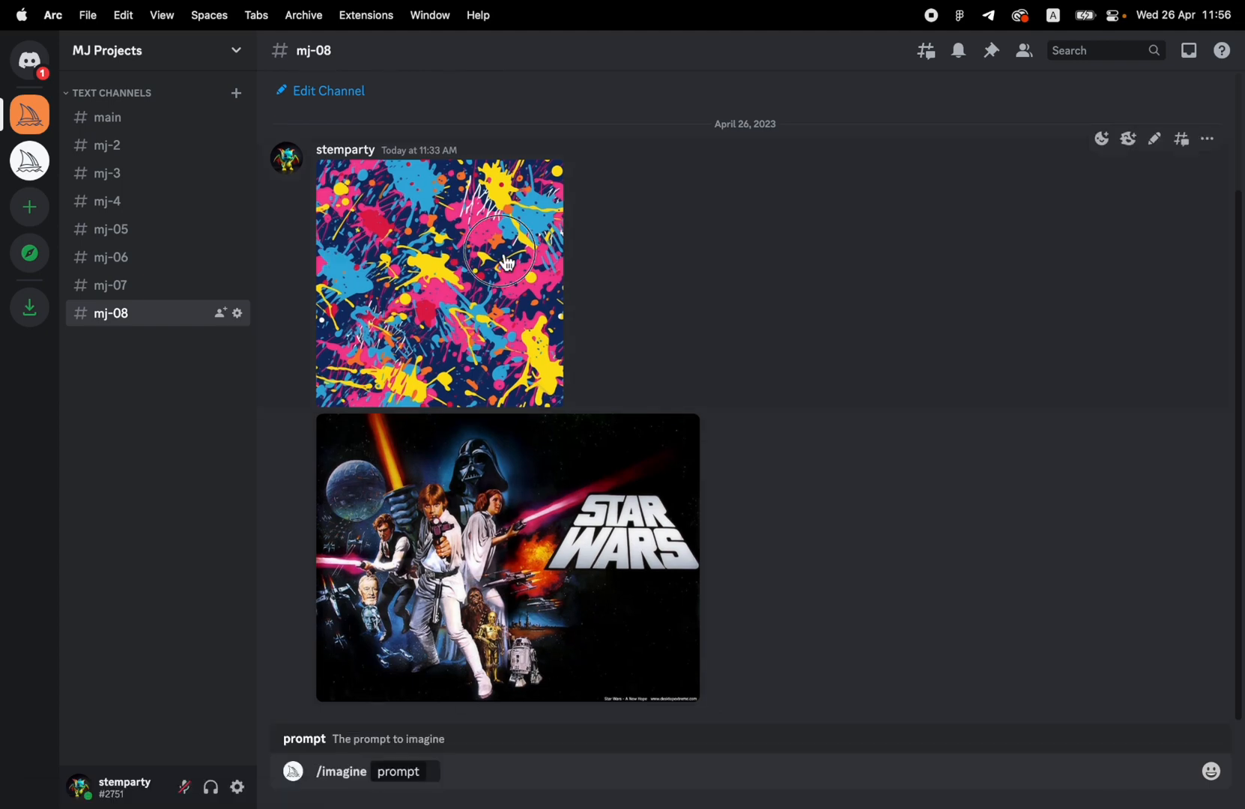
Paste the splatter pattern and Star Wars poster image addresses into the /imagine prompt
{"action": "right_click", "coordinate": [507, 262]}
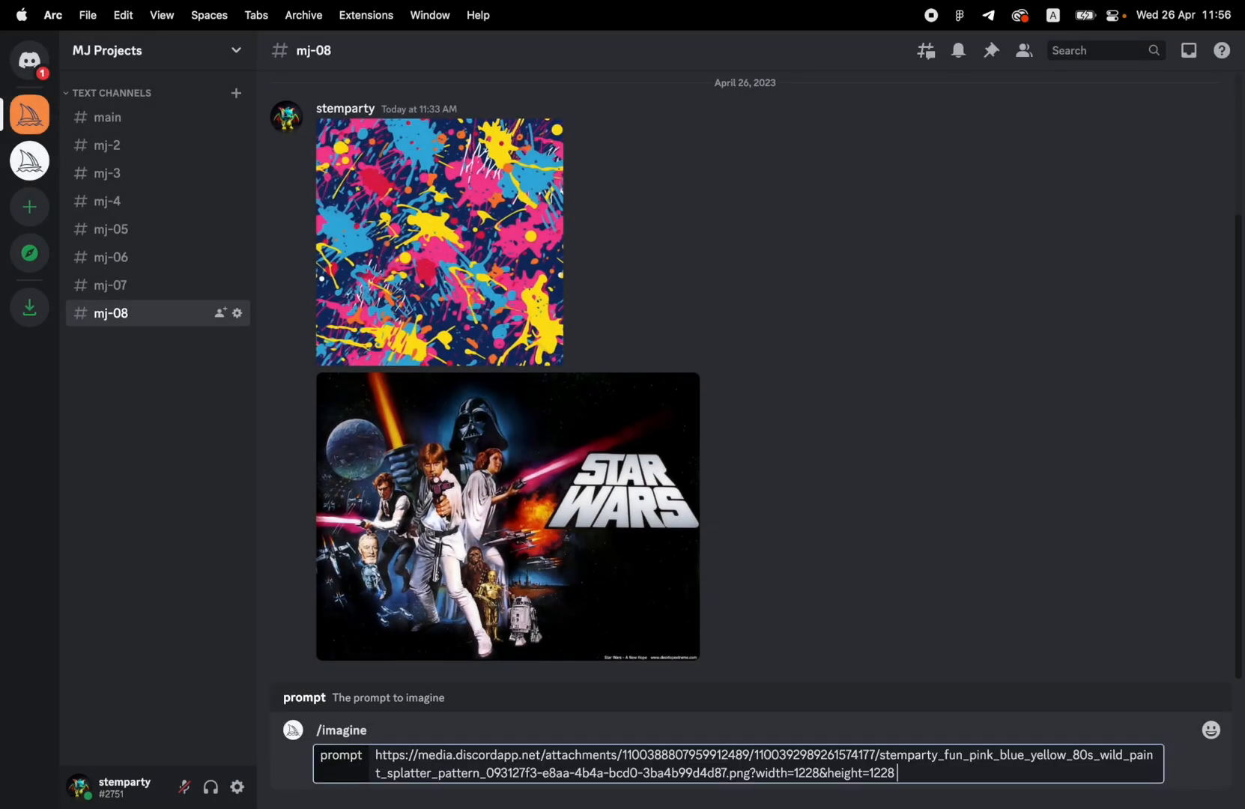
{"action": "left_click", "coordinate": [506, 515]}
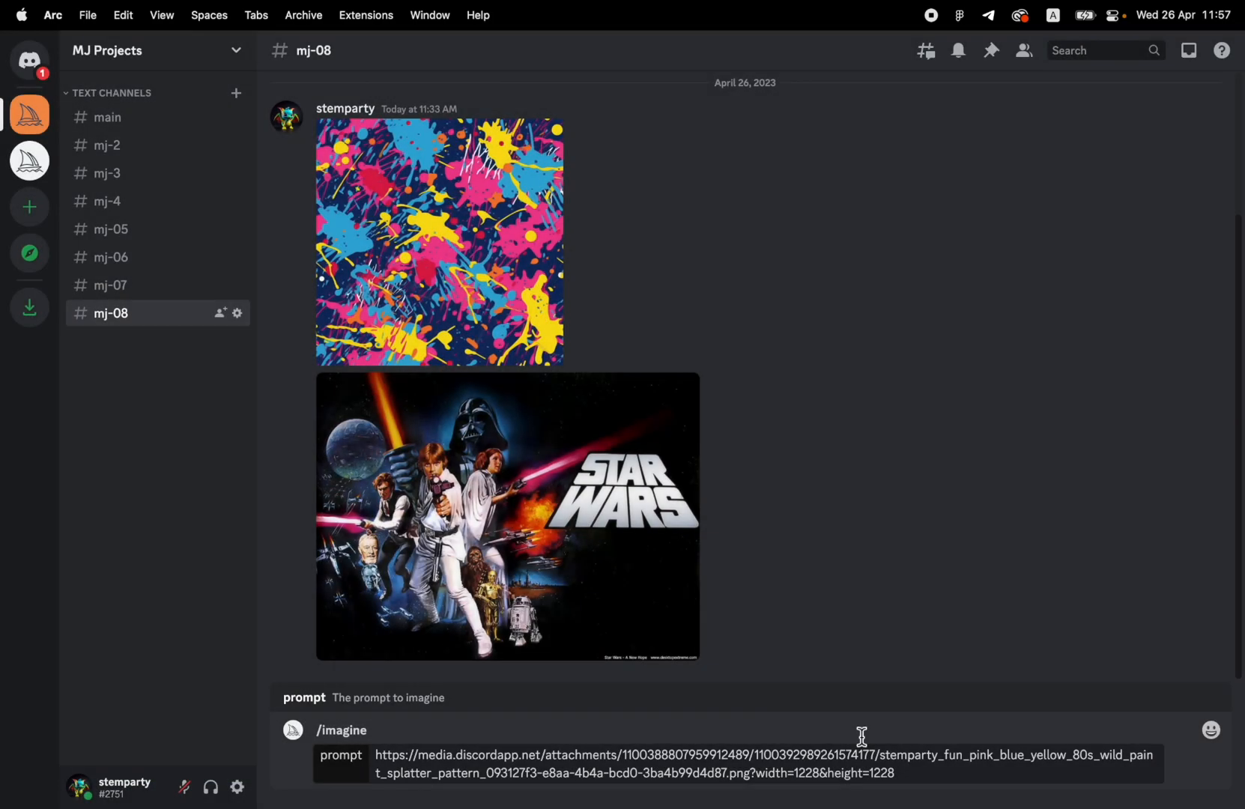
{"action": "type", "text": "https://media.discordapp.net/attachments/1100700937162588222/1100701415682363392/star-wars-posteer.jpeg?width=1638&height=1228"}
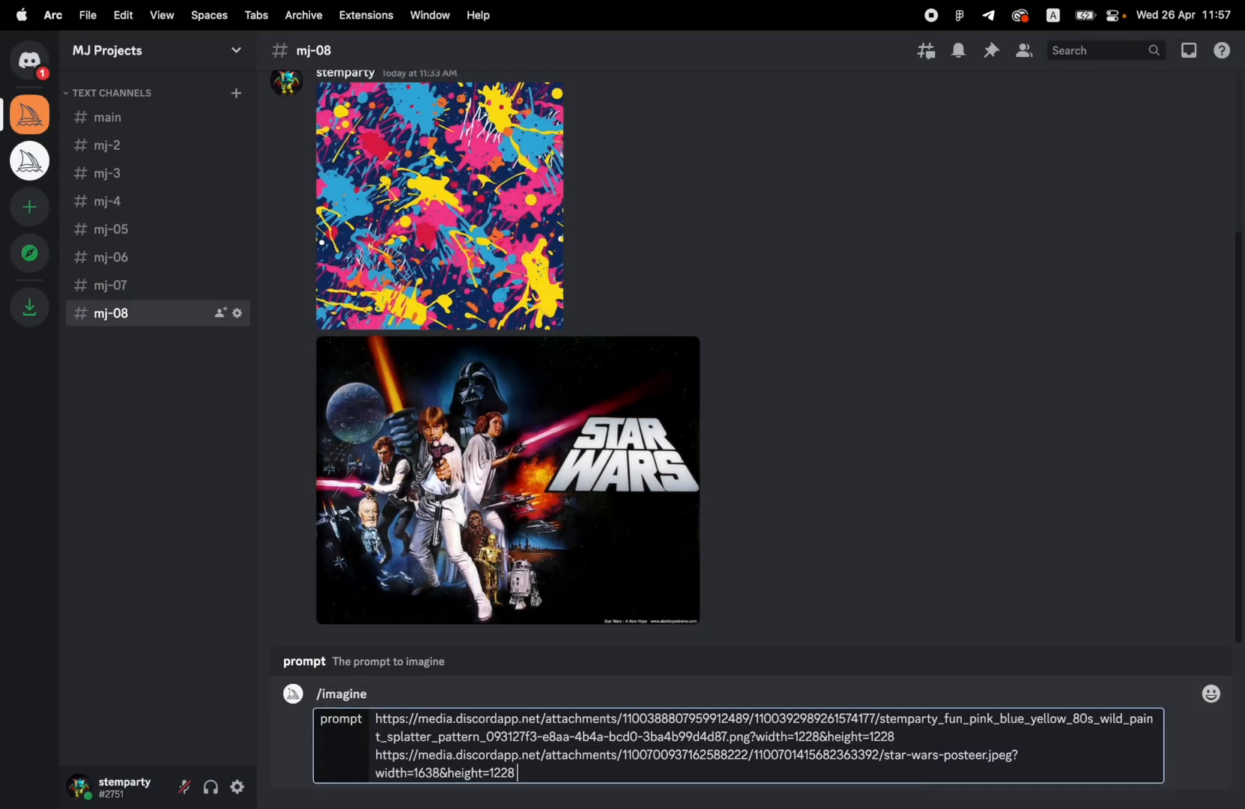
Add 'colorful funky 80s star wars movie poster 8k rendered photo realistic --v 5'
{"action": "type", "text": "colorful funky 0"}
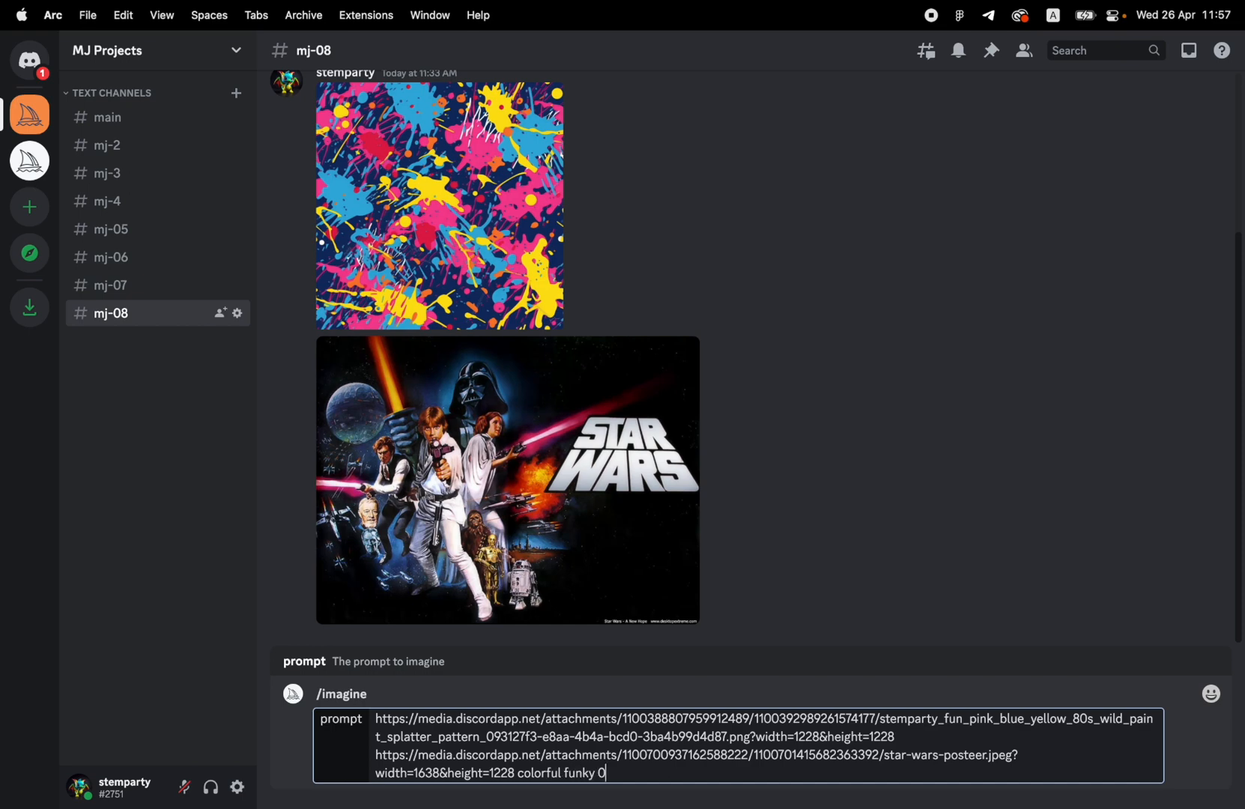
{"action": "type", "text": "80s"}
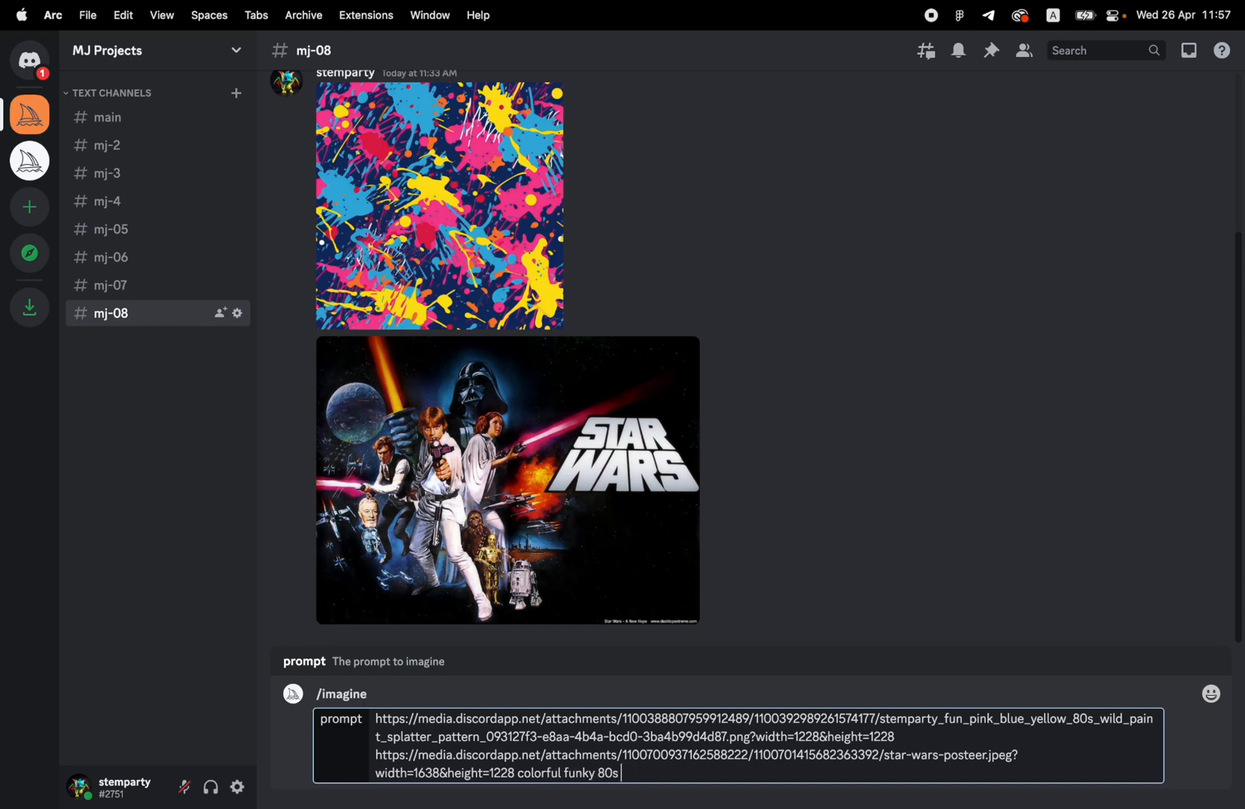
{"action": "type", "text": "star wars movie poster 8k"}
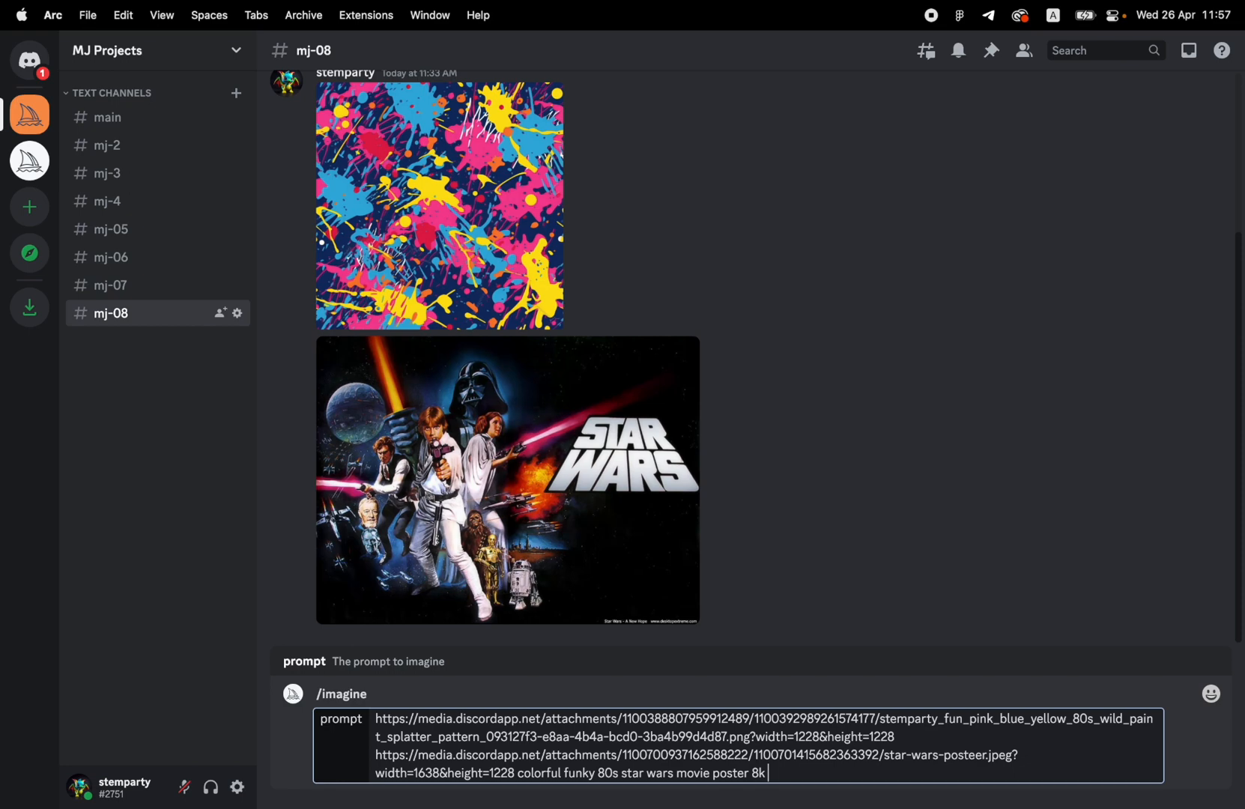
{"action": "type", "text": "rendered photo re"}
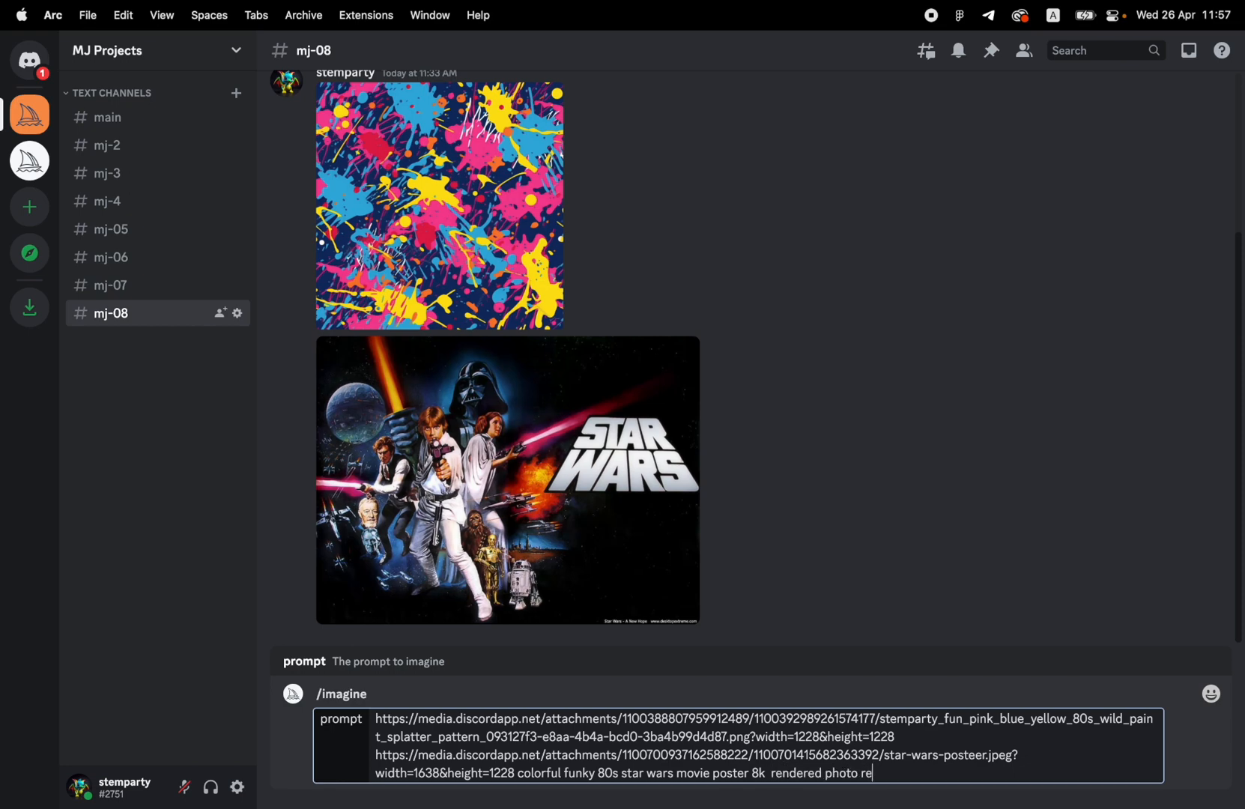
{"action": "type", "text": "alistic --v 5"}
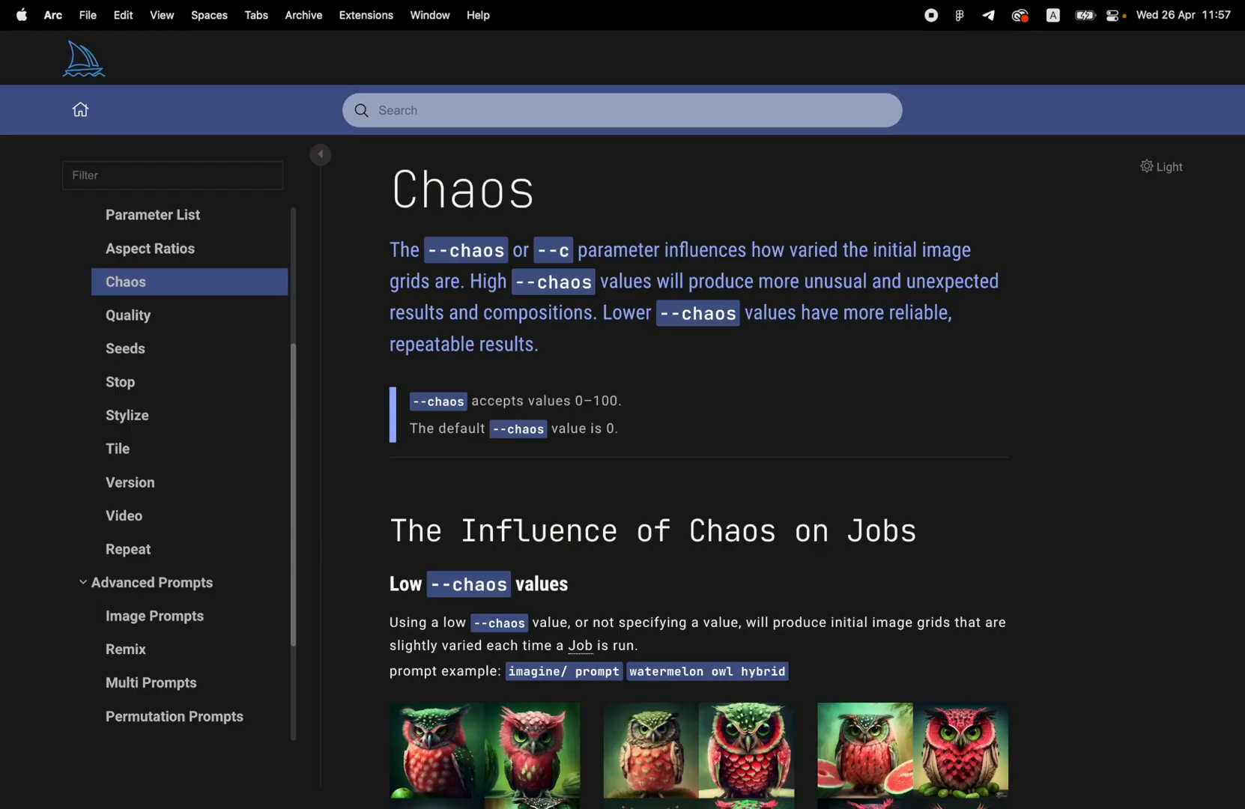
Scroll through the Chaos parameter page's 0–100 example owl grids
{"action": "scroll", "scroll_direction": "down", "scroll_amount": 3}
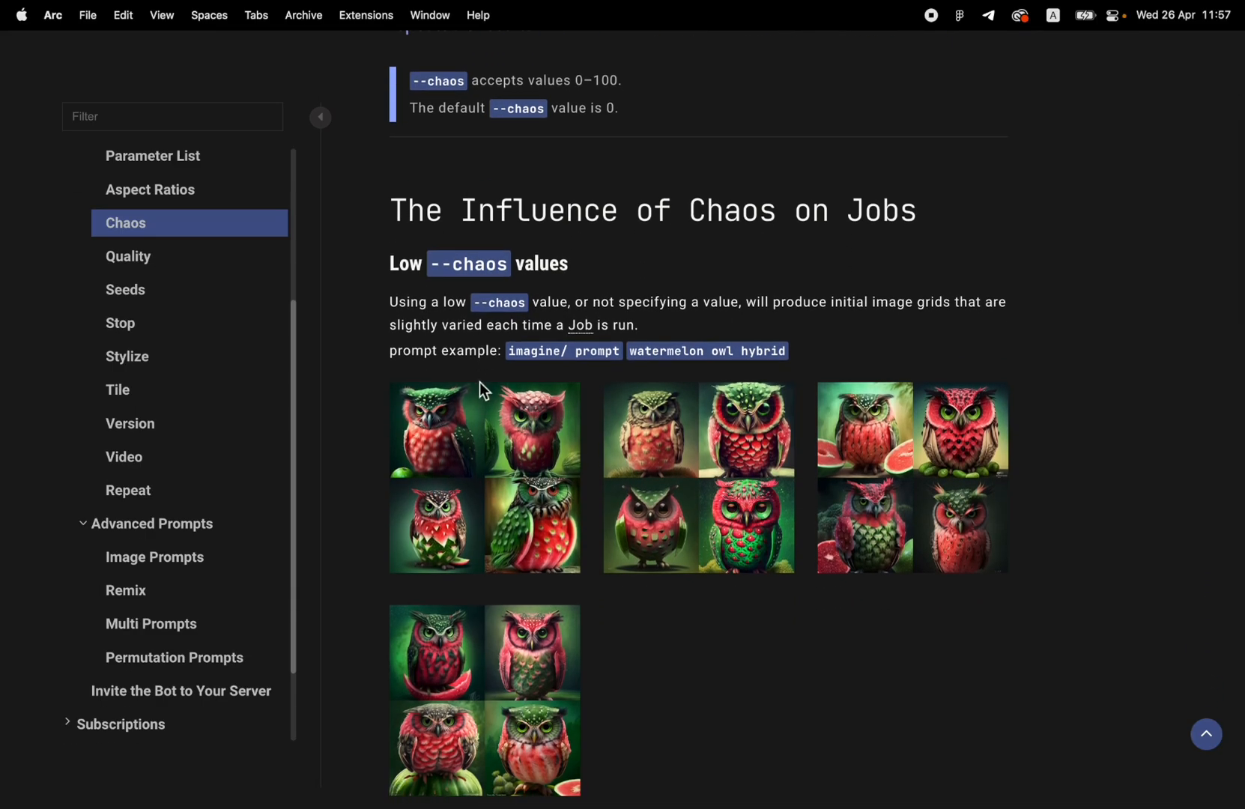
{"action": "scroll", "scroll_direction": "up", "scroll_amount": 3}
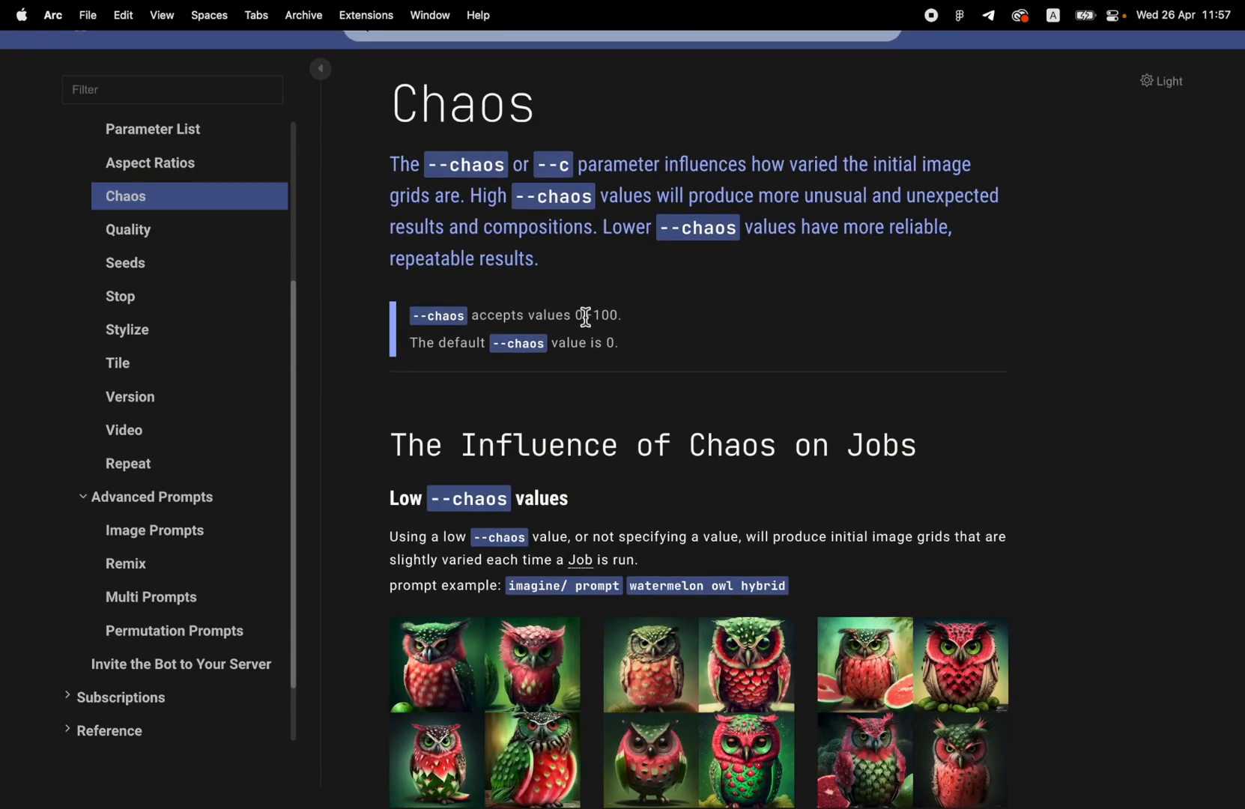
{"action": "scroll", "scroll_direction": "down", "scroll_amount": 3}
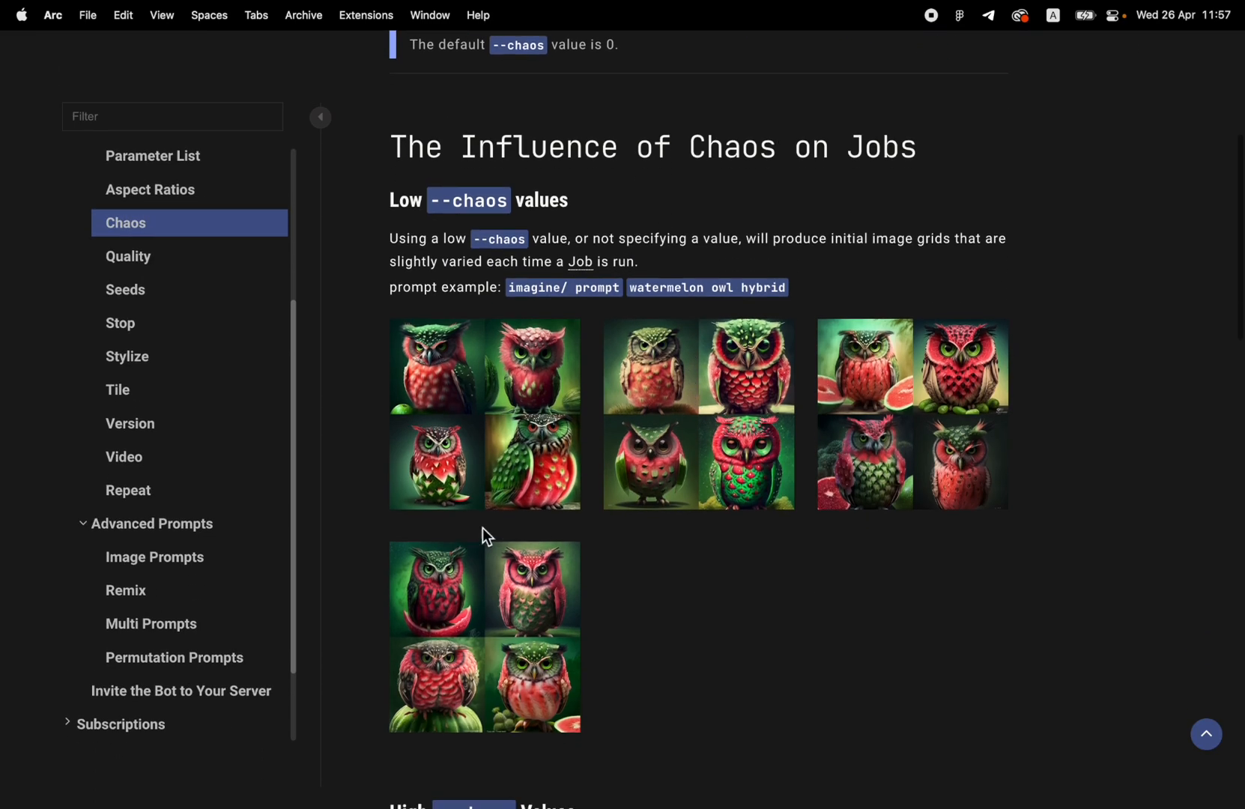
{"action": "mouse_move", "coordinate": [539, 648]}
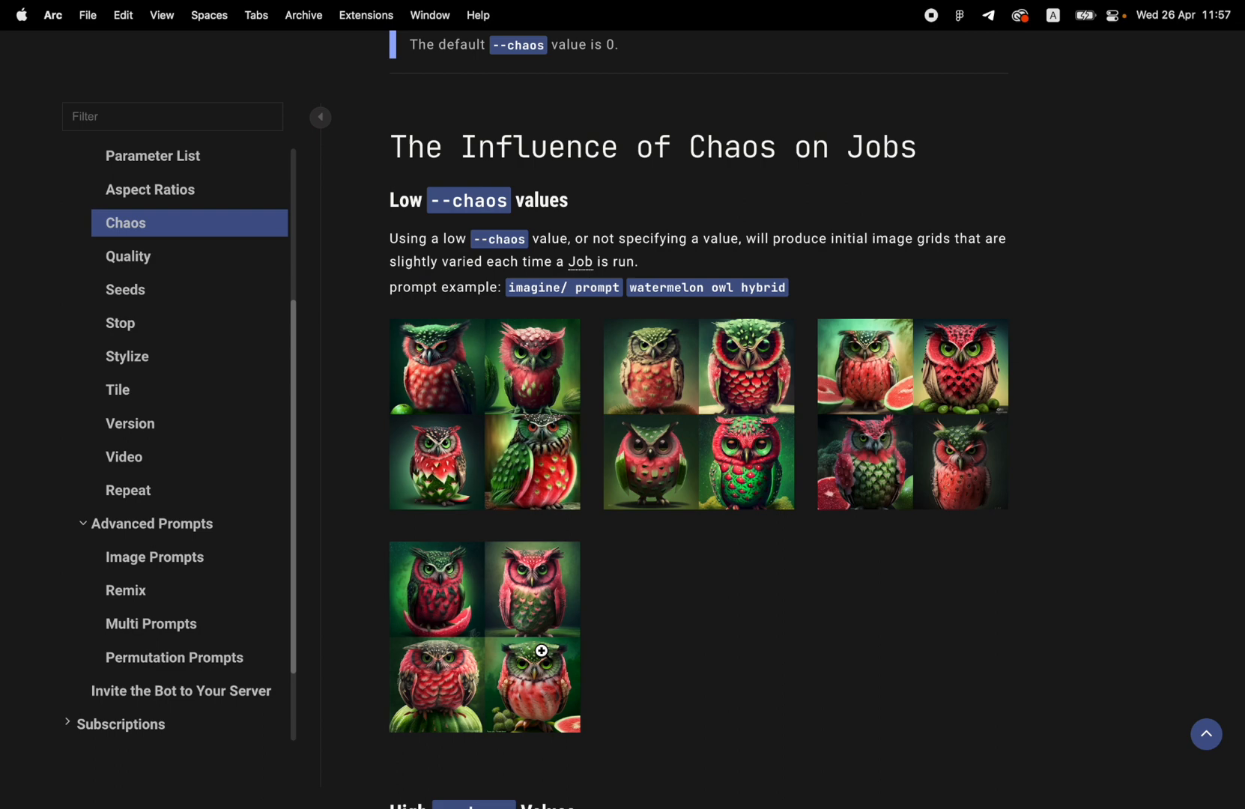
{"action": "mouse_move", "coordinate": [449, 335]}
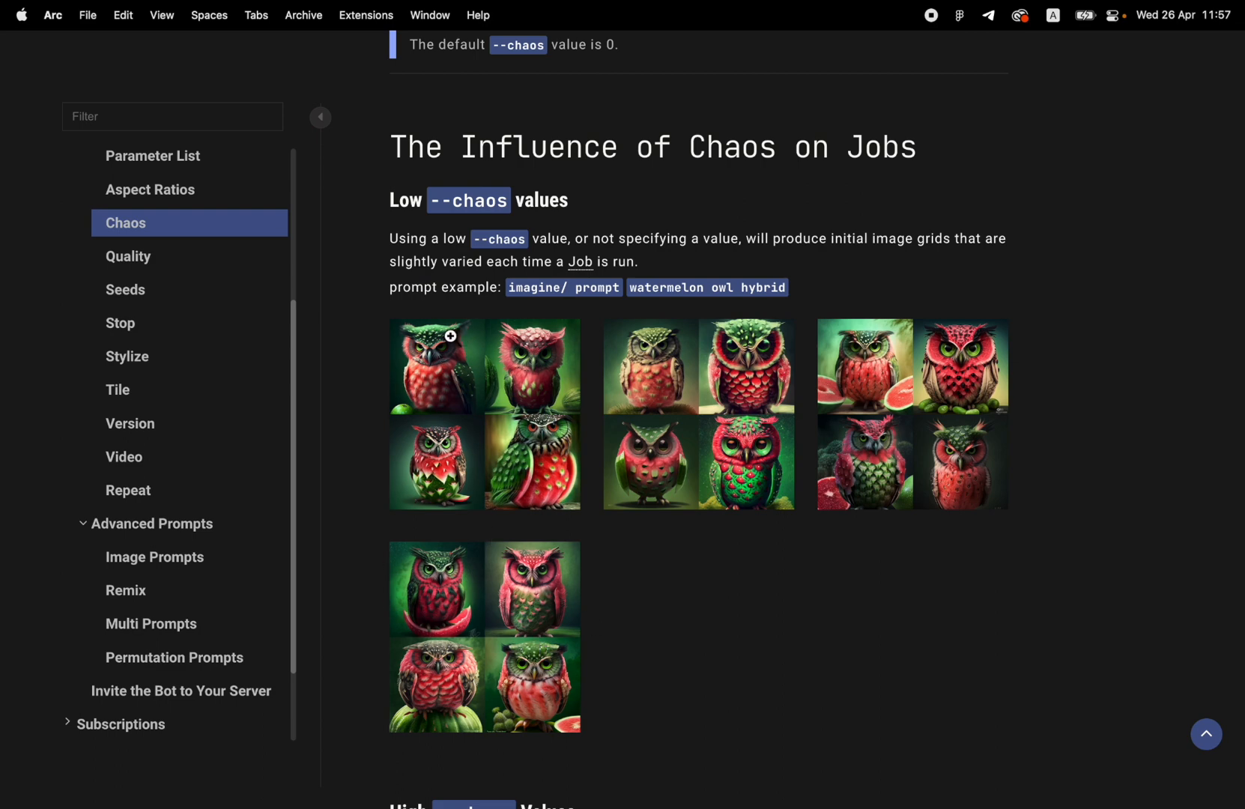
{"action": "mouse_move", "coordinate": [674, 620]}
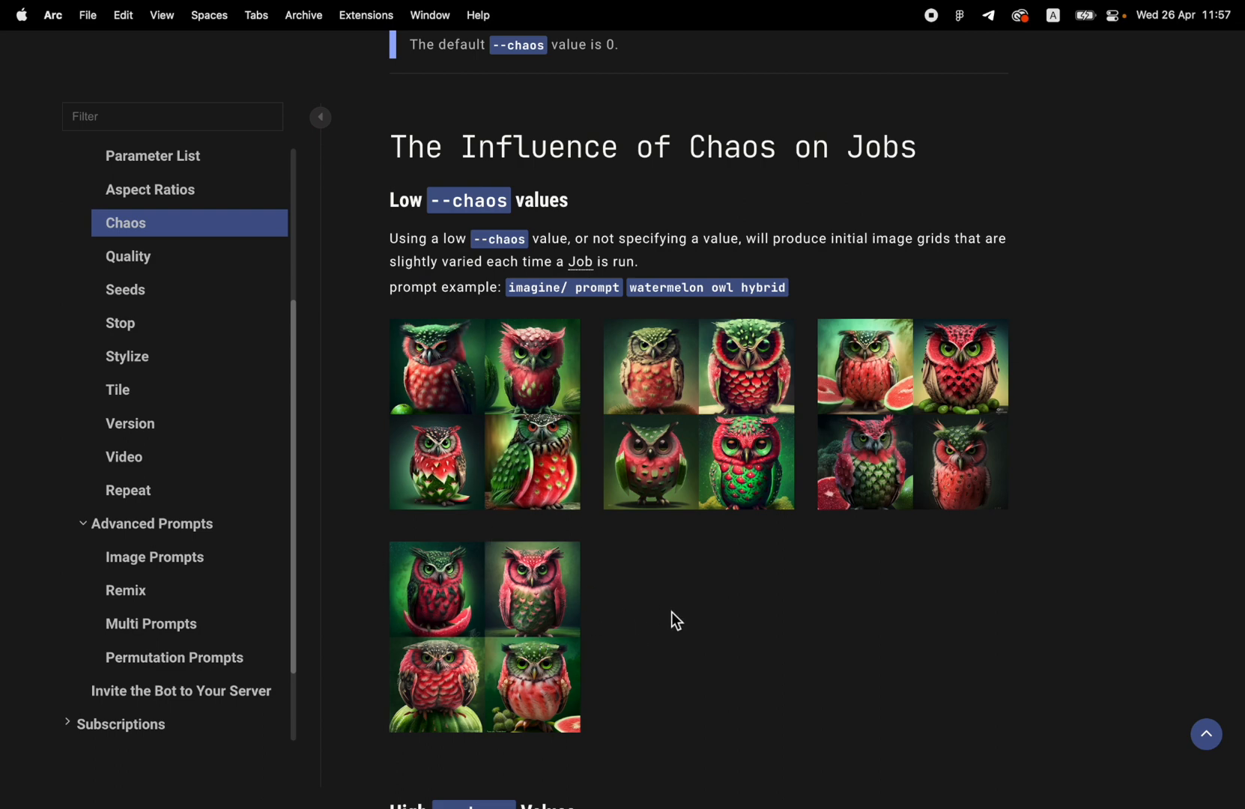
{"action": "scroll", "scroll_direction": "up", "scroll_amount": 3}
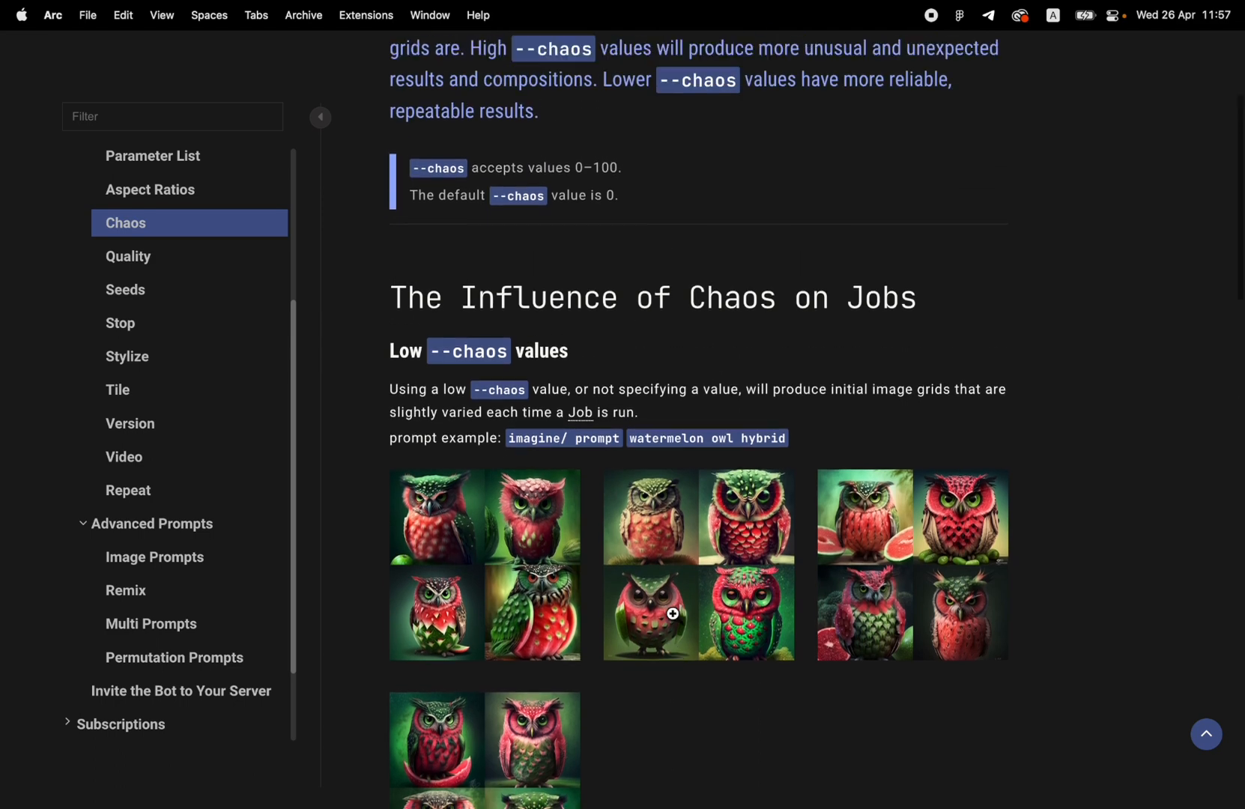
{"action": "scroll", "scroll_direction": "up", "scroll_amount": 3}
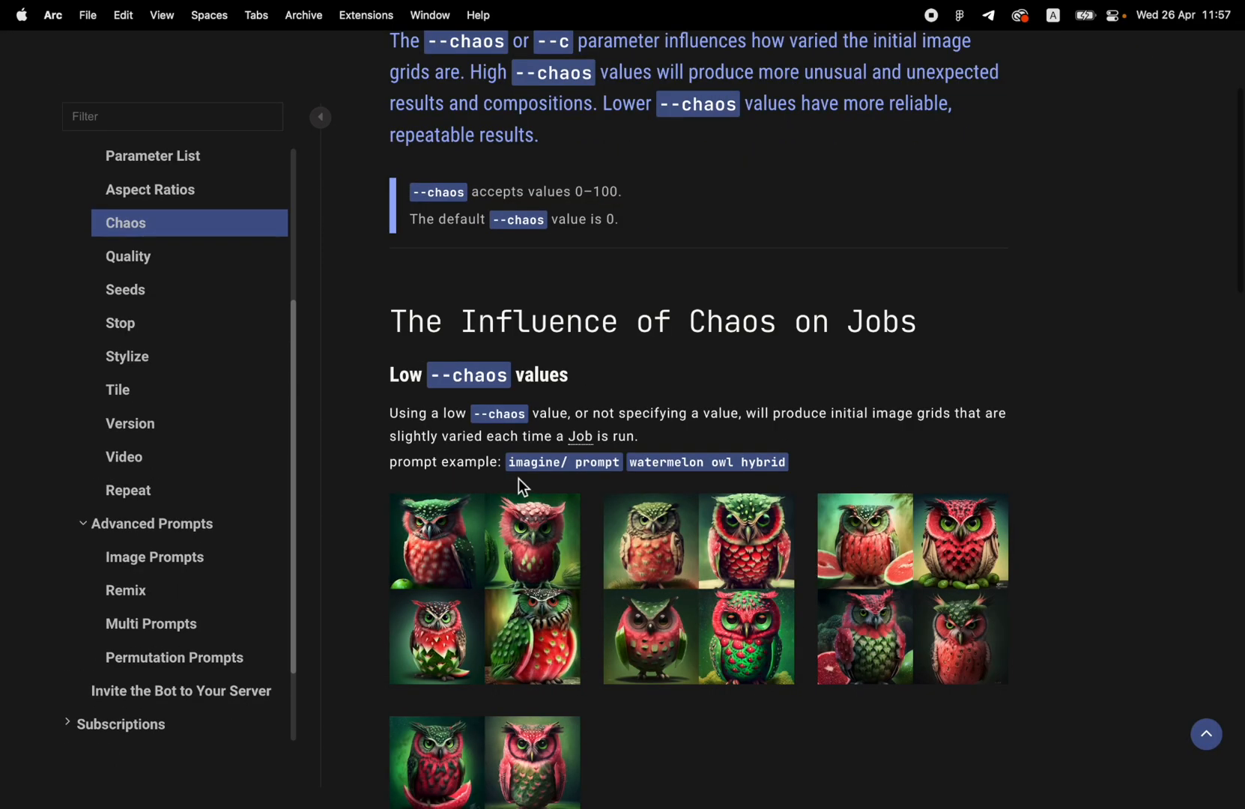
{"action": "mouse_move", "coordinate": [696, 641]}
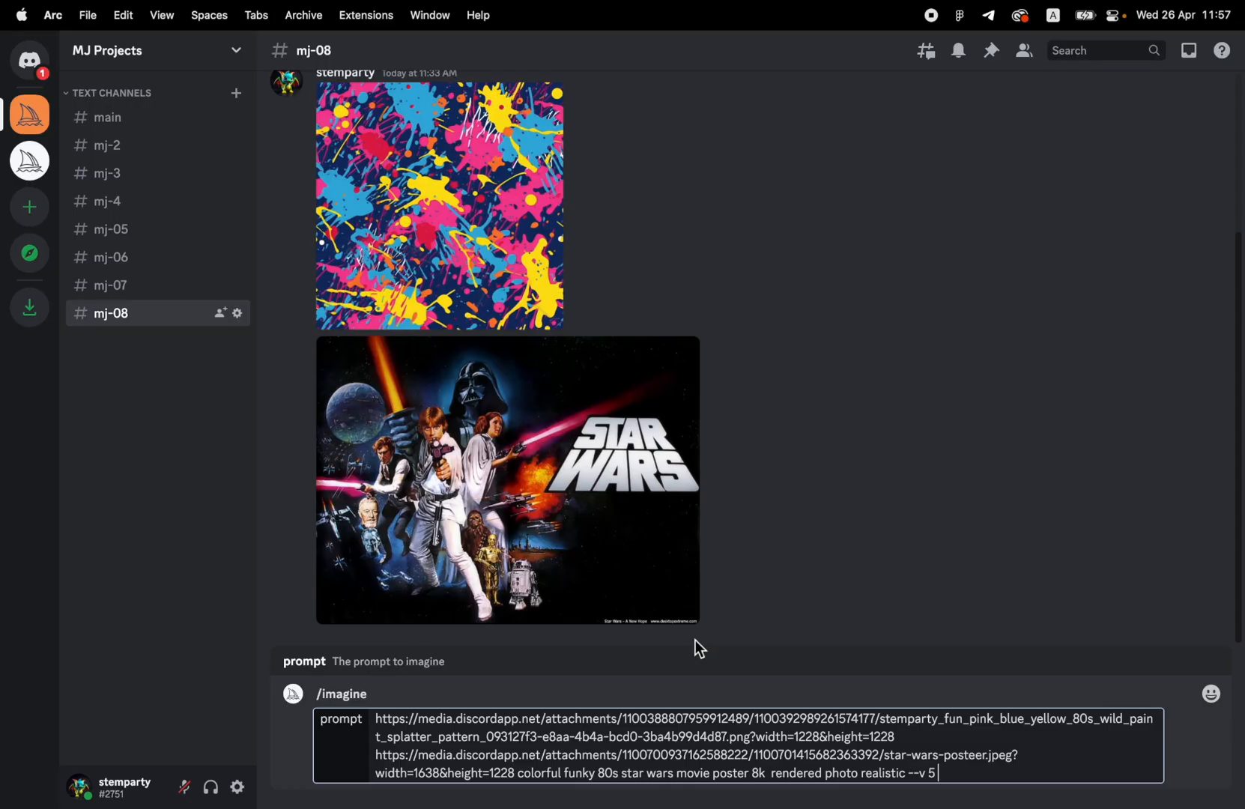
Submit the blended poster prompt with --v 5 --chaos 80 to the bot
{"action": "key", "text": "Return"}
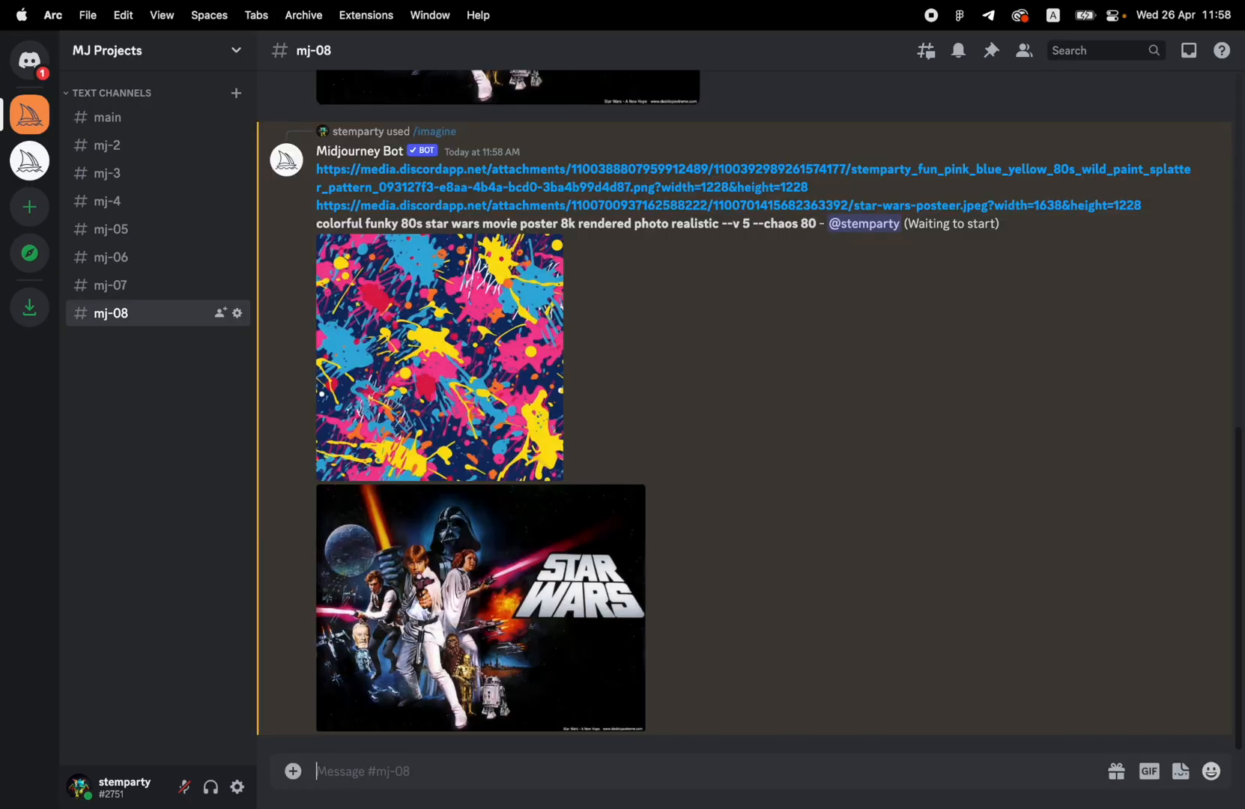
{"action": "left_click", "coordinate": [439, 357]}
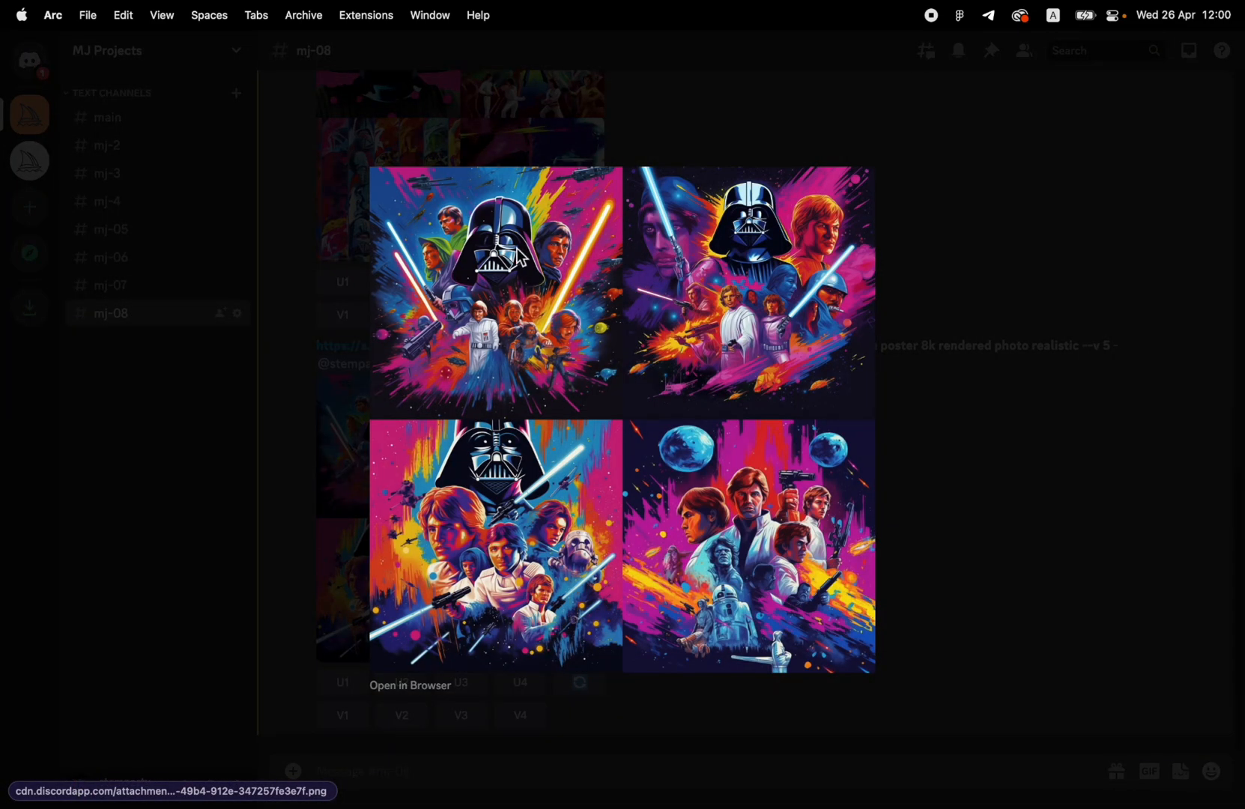
{"action": "mouse_move", "coordinate": [574, 527]}
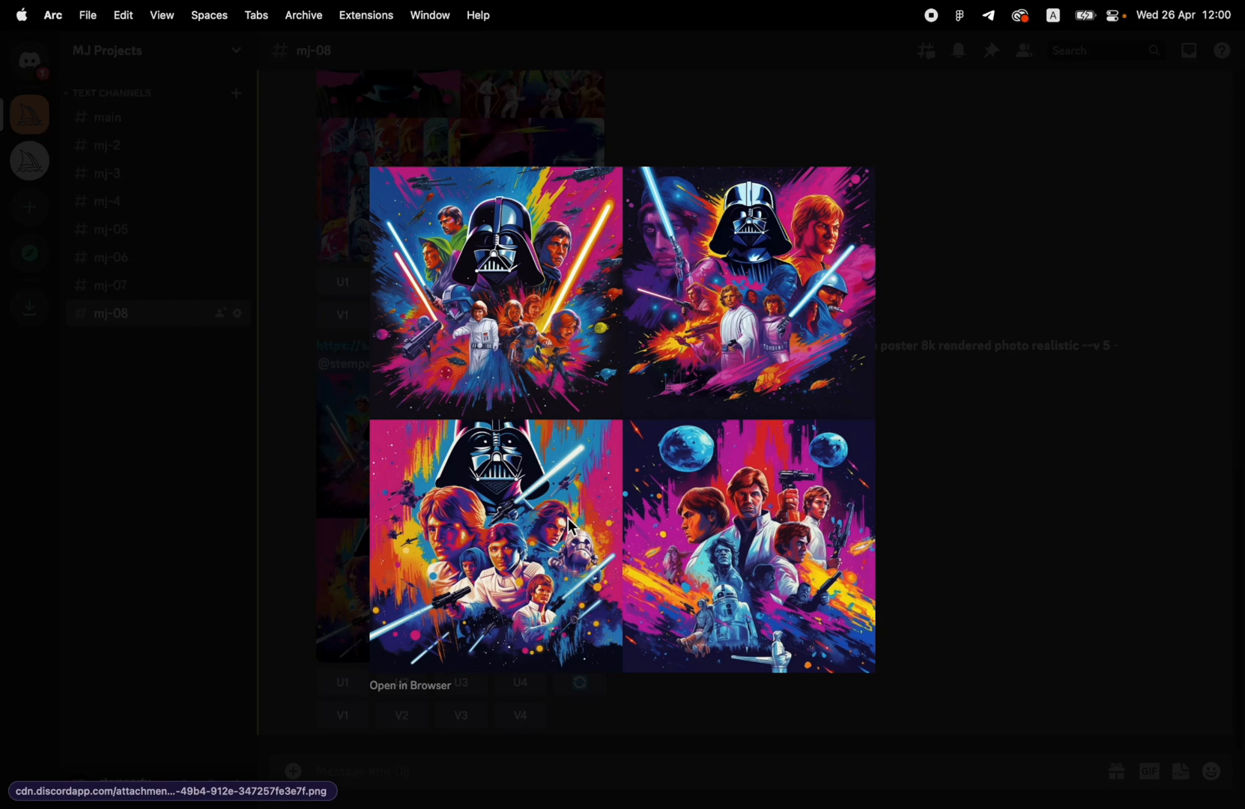
{"action": "mouse_move", "coordinate": [547, 235]}
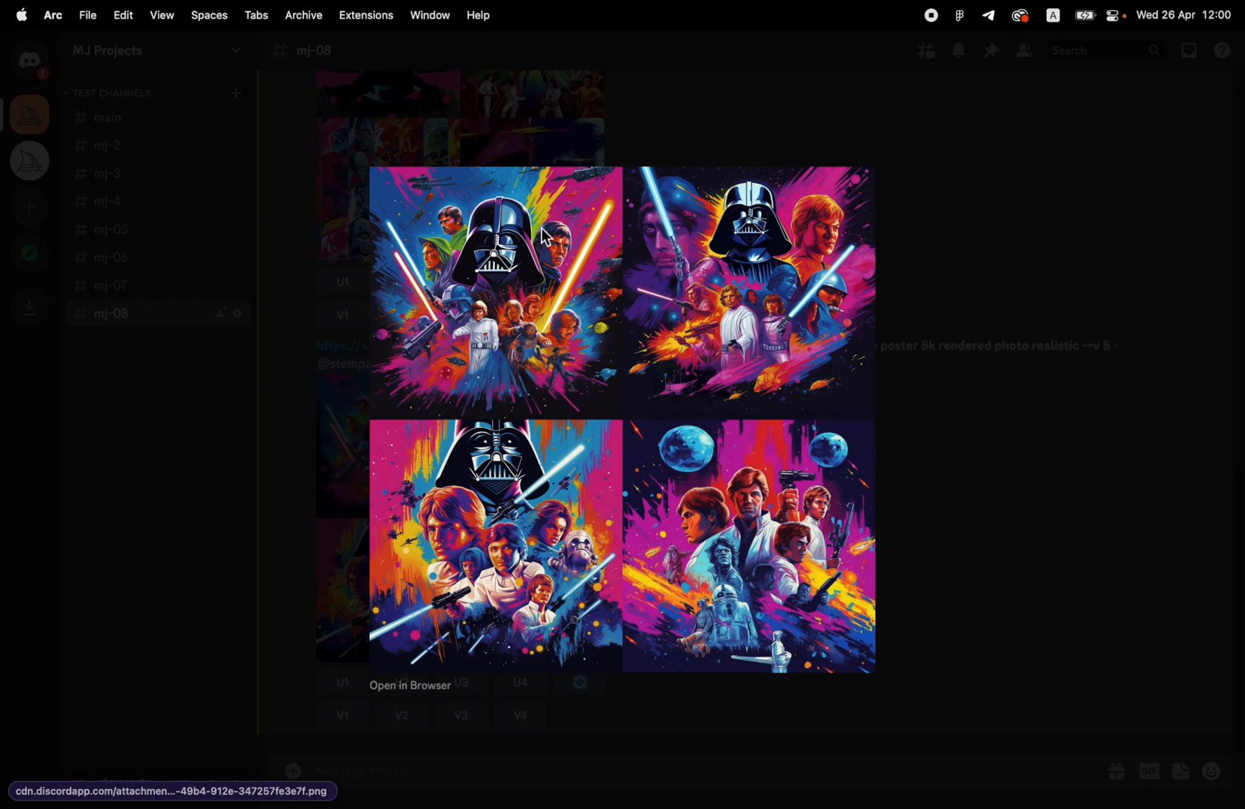
{"action": "mouse_move", "coordinate": [786, 628]}
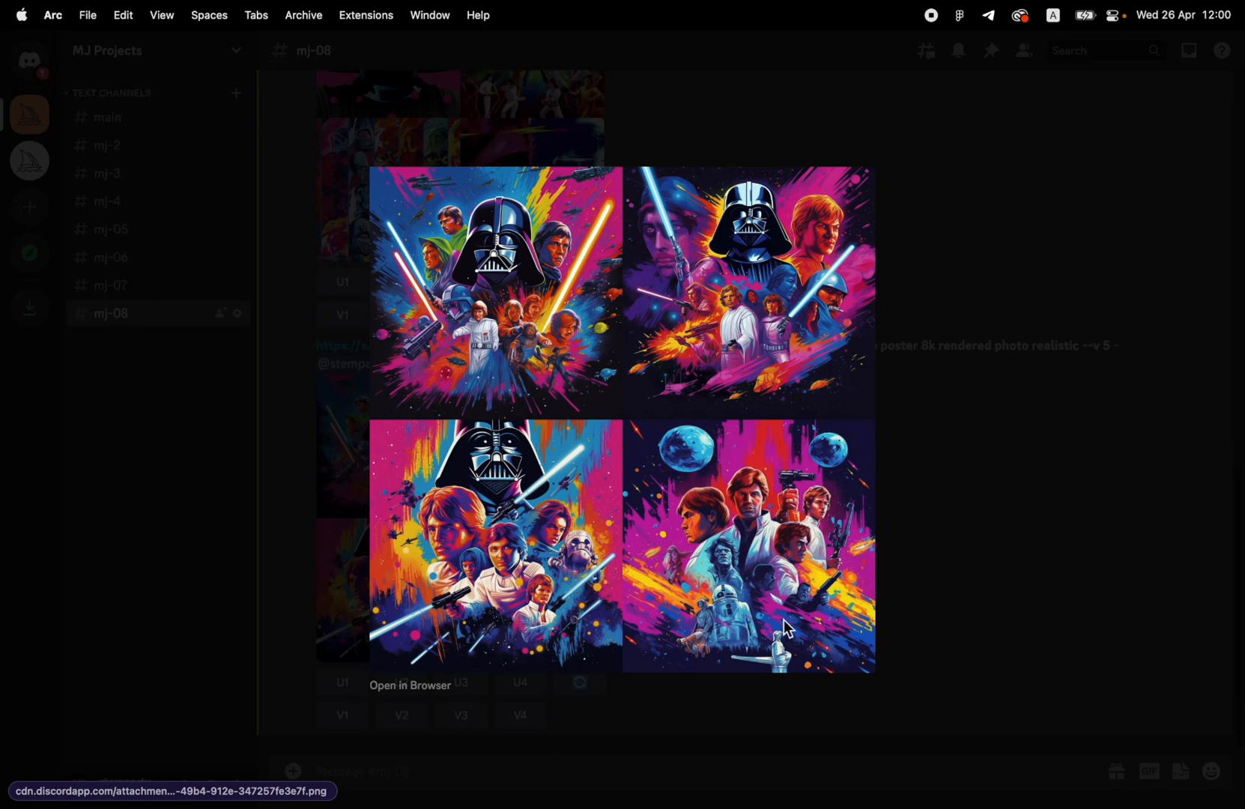